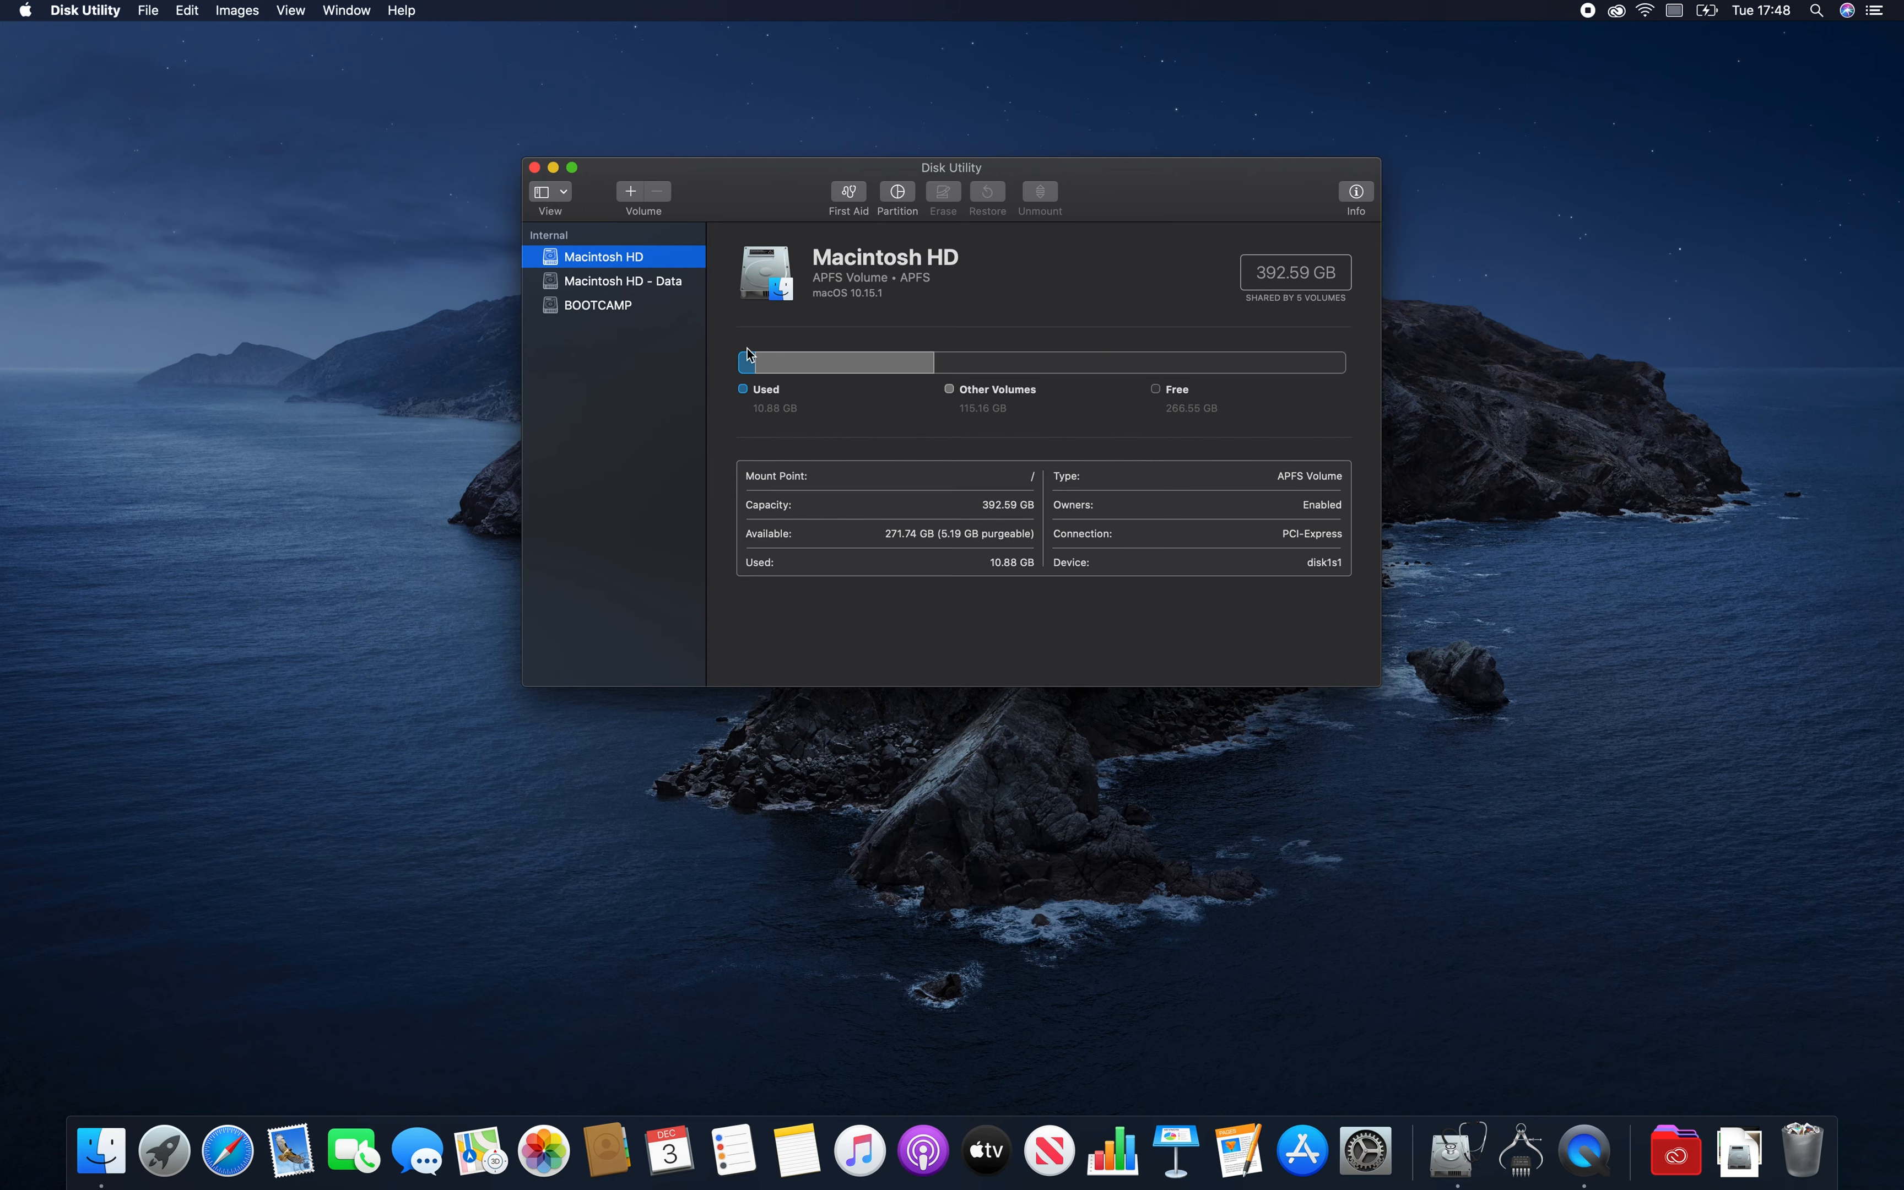
{"action": "mouse_move", "coordinate": [909, 316]}
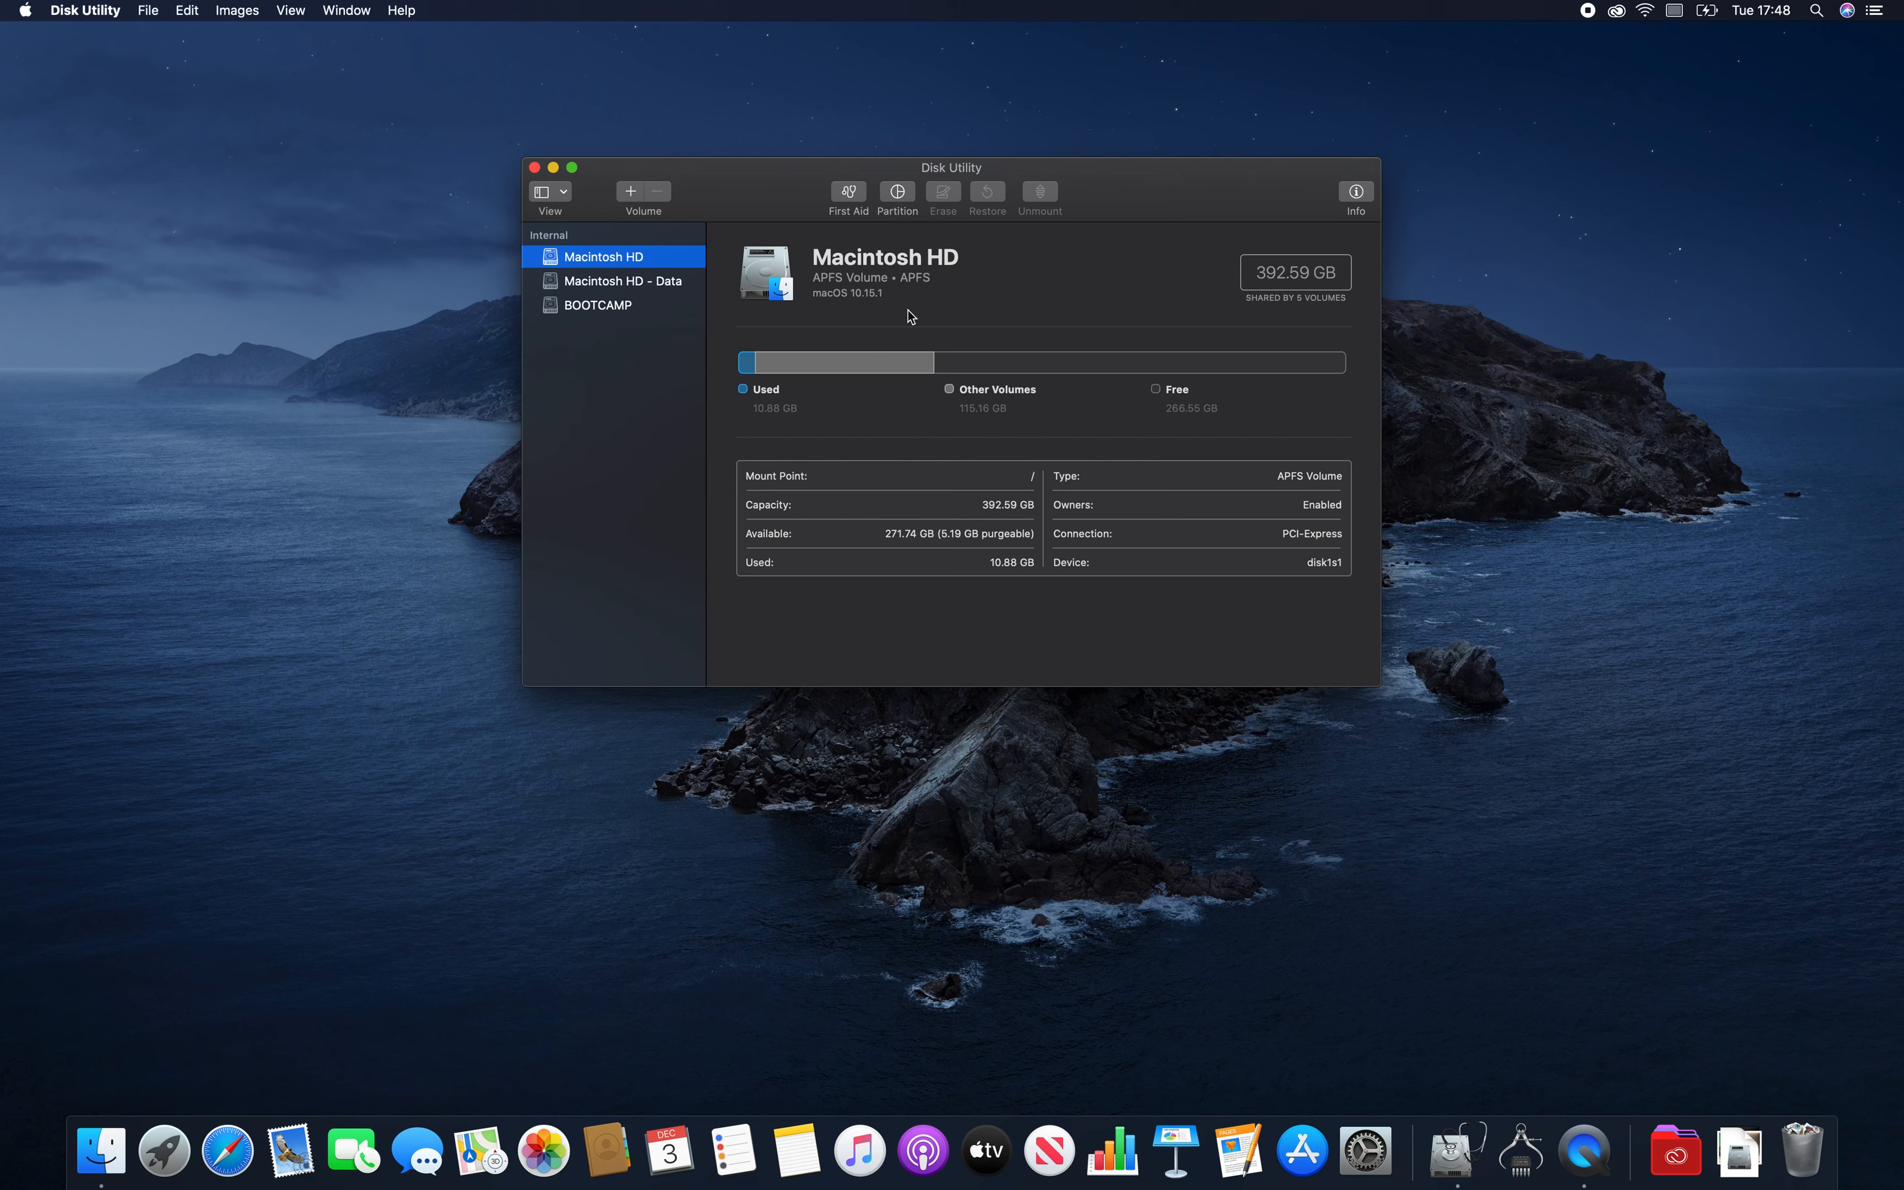
Run First Aid on Macintosh HD, accept the freeze warning, and dismiss the OK report.
{"action": "left_click", "coordinate": [846, 194]}
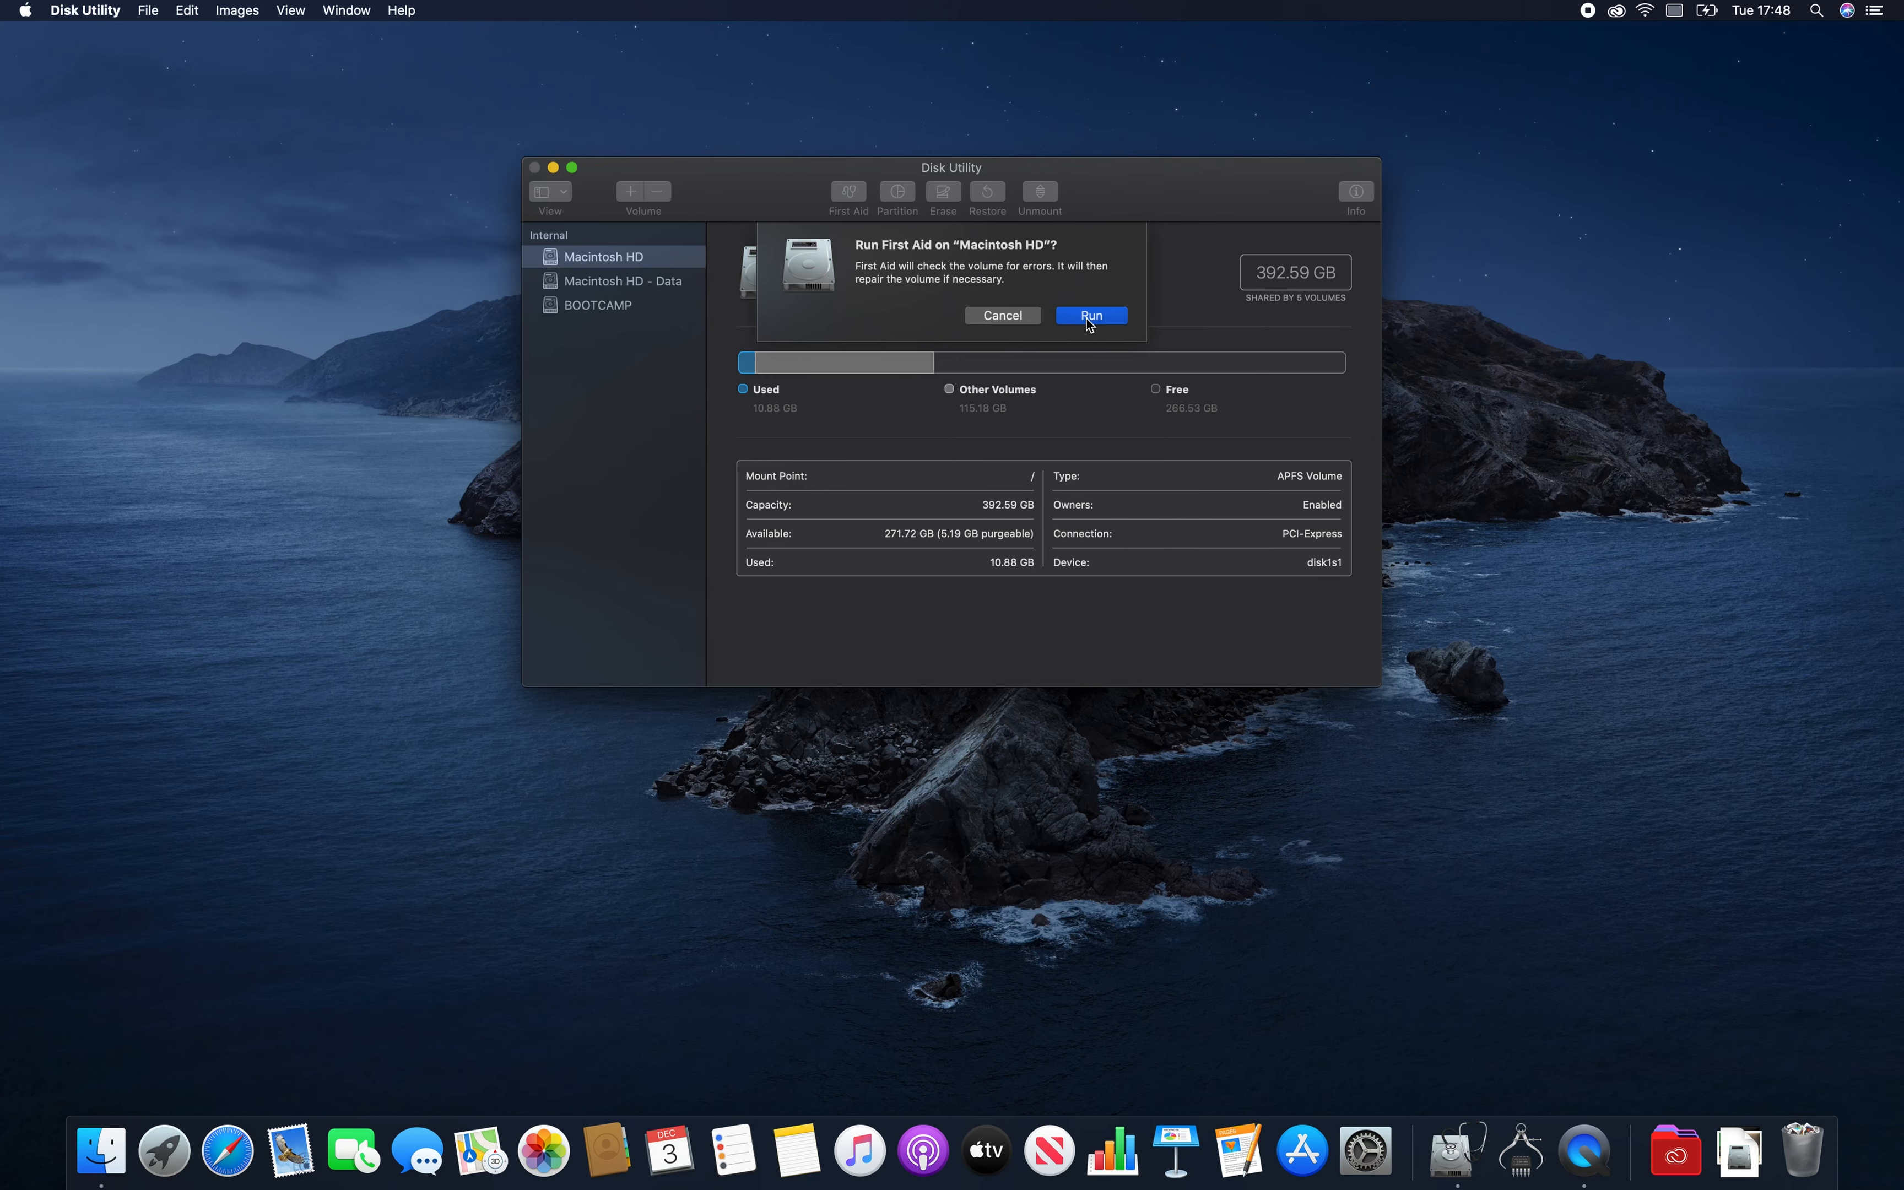
{"action": "left_click", "coordinate": [1090, 316]}
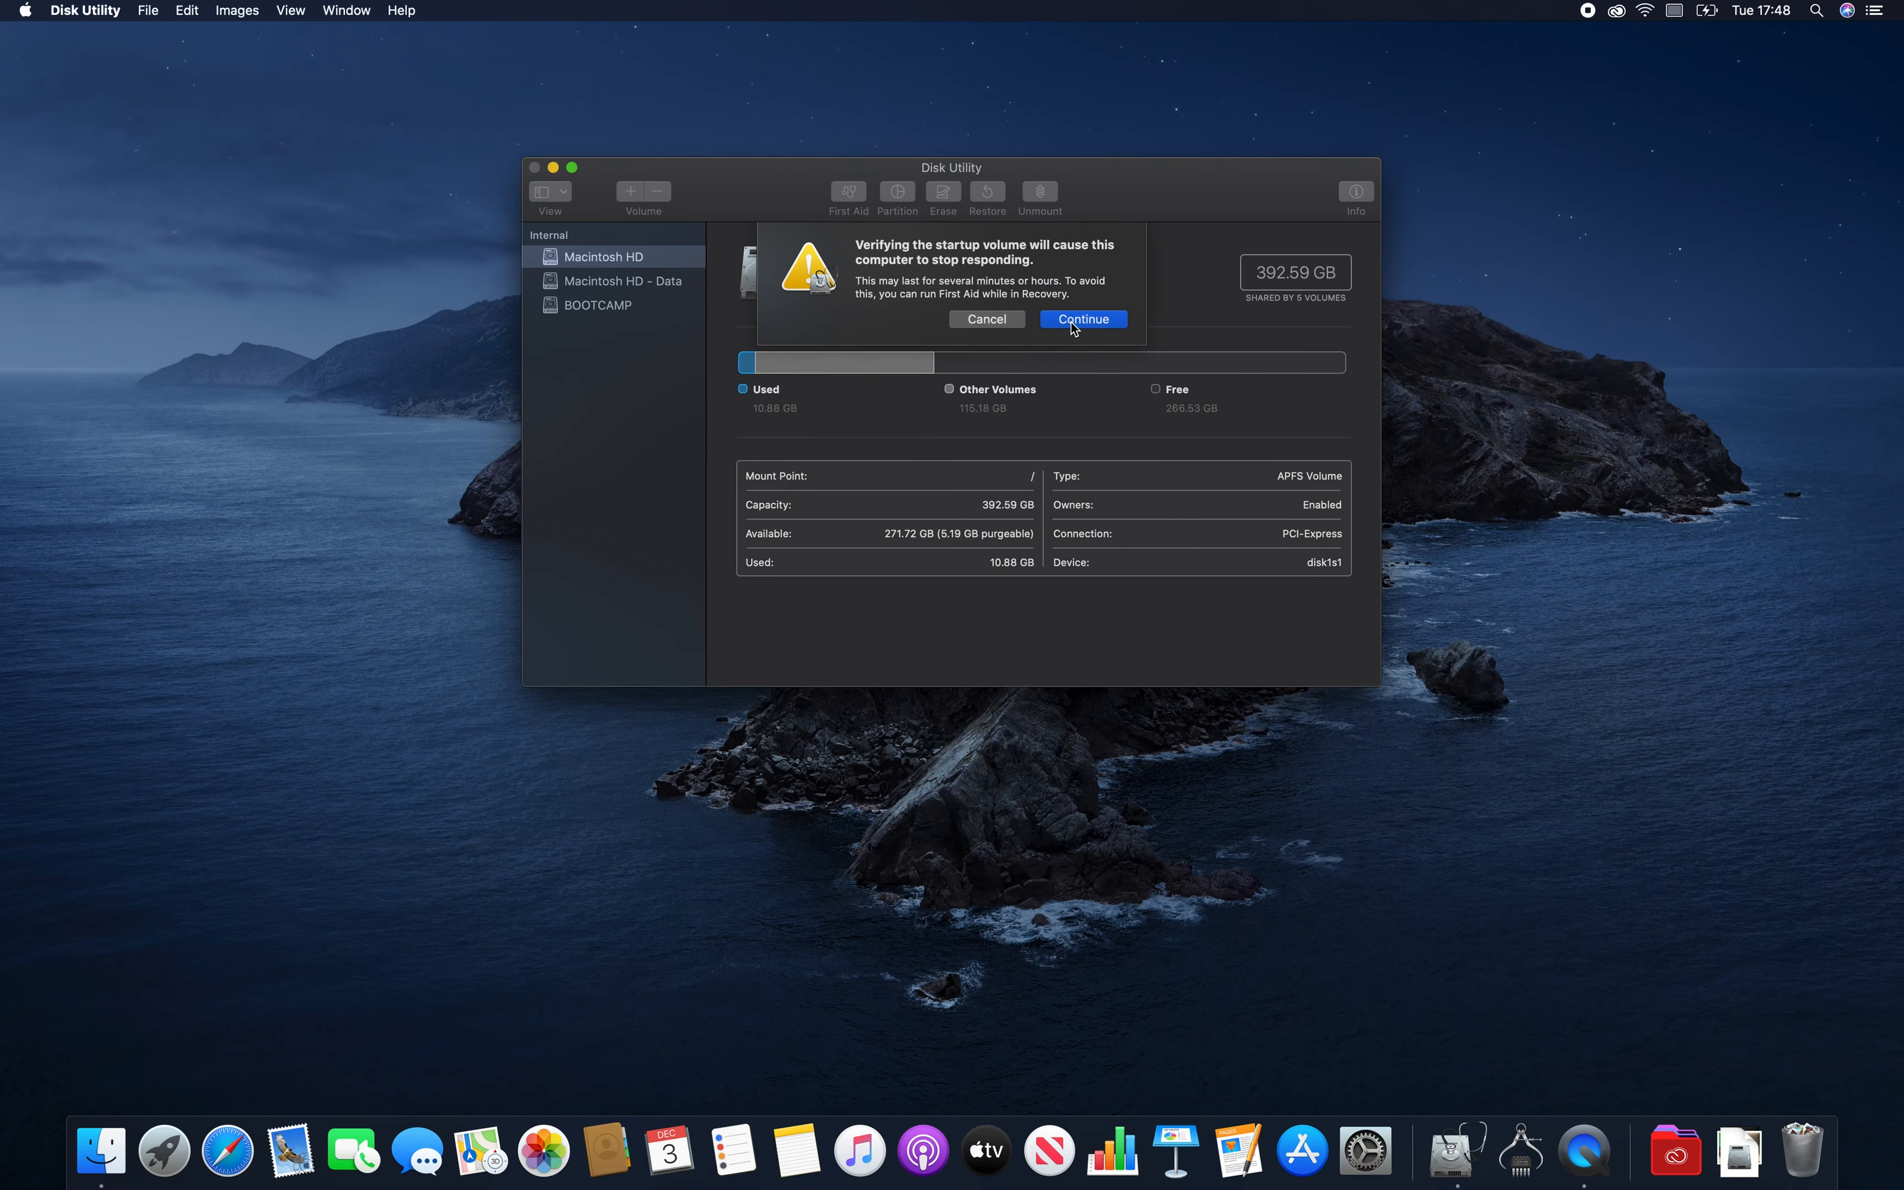
{"action": "left_click", "coordinate": [1082, 319]}
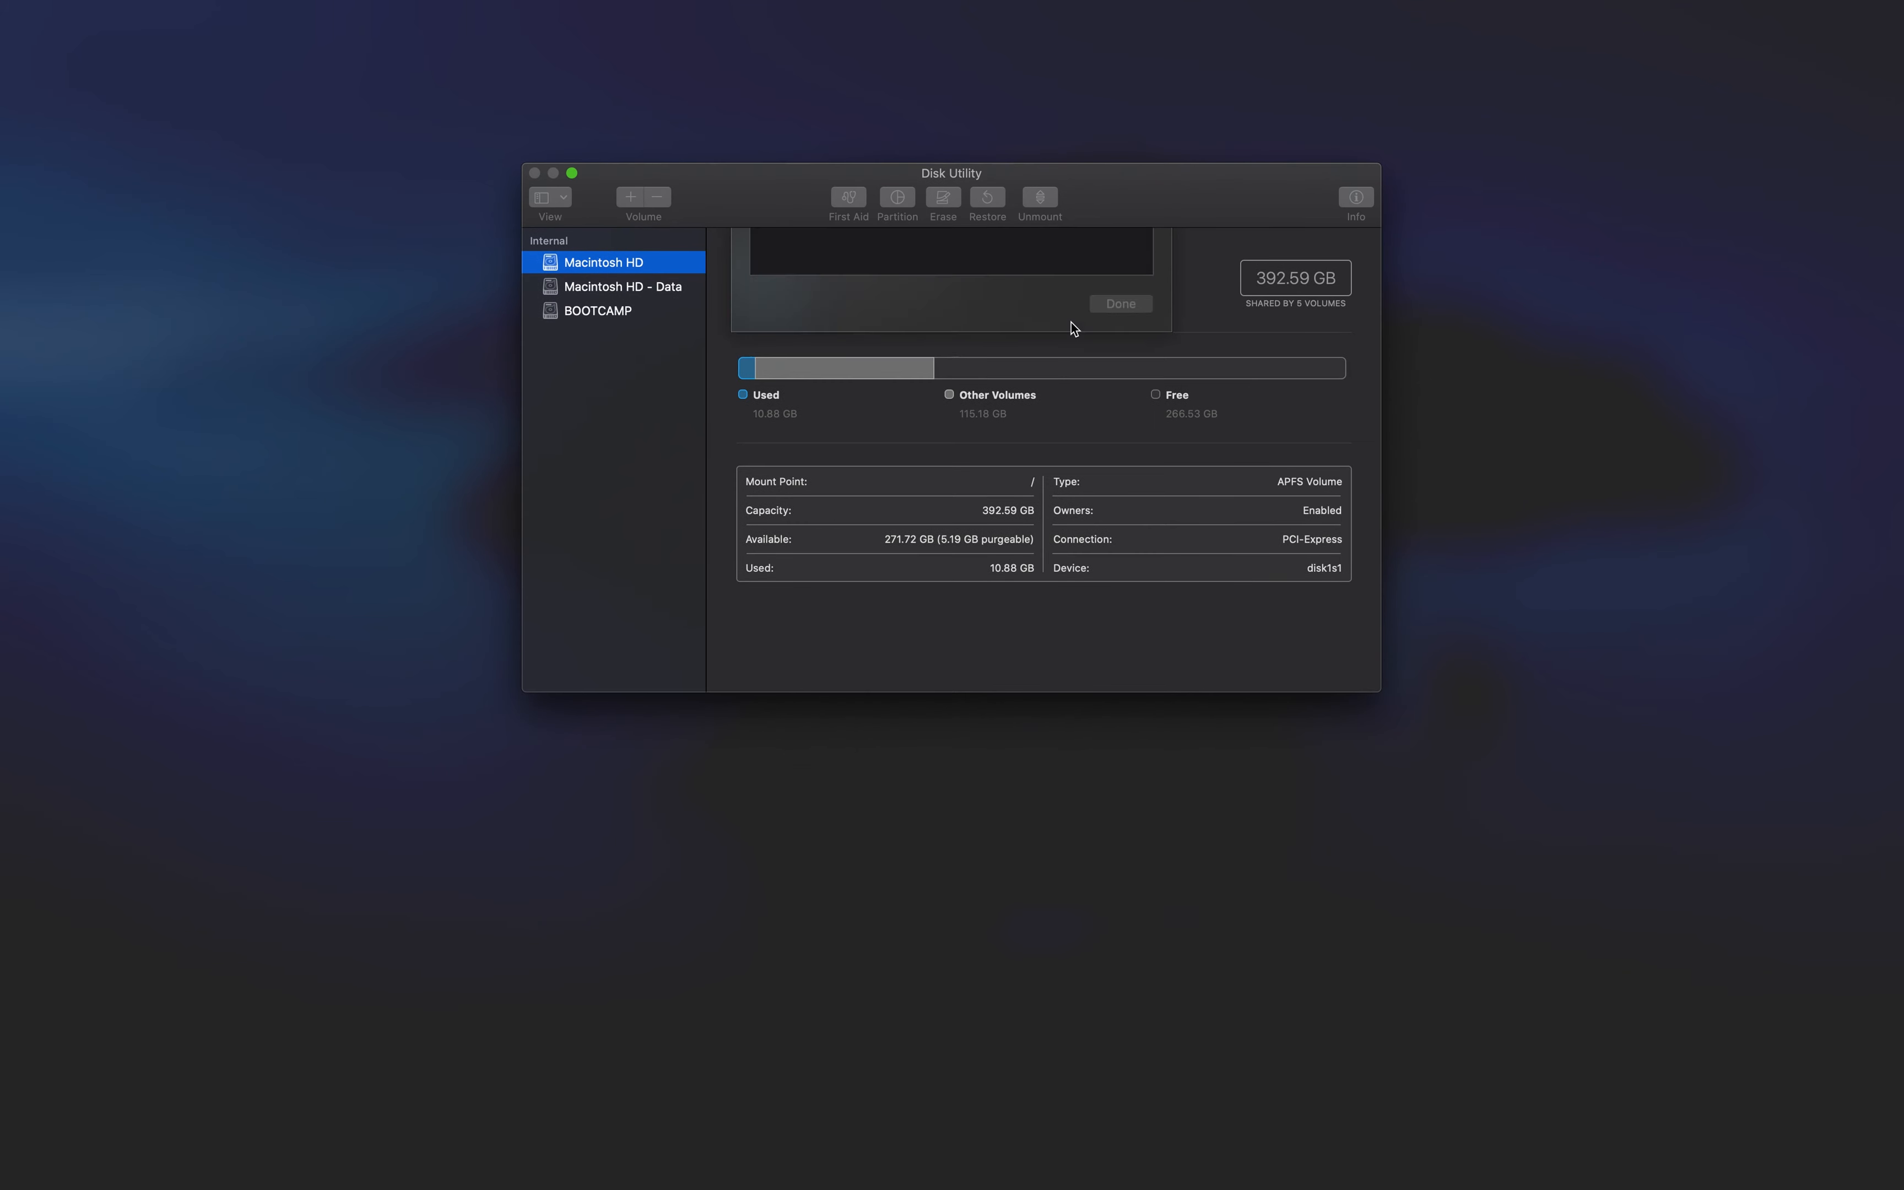
{"action": "left_click", "coordinate": [846, 200]}
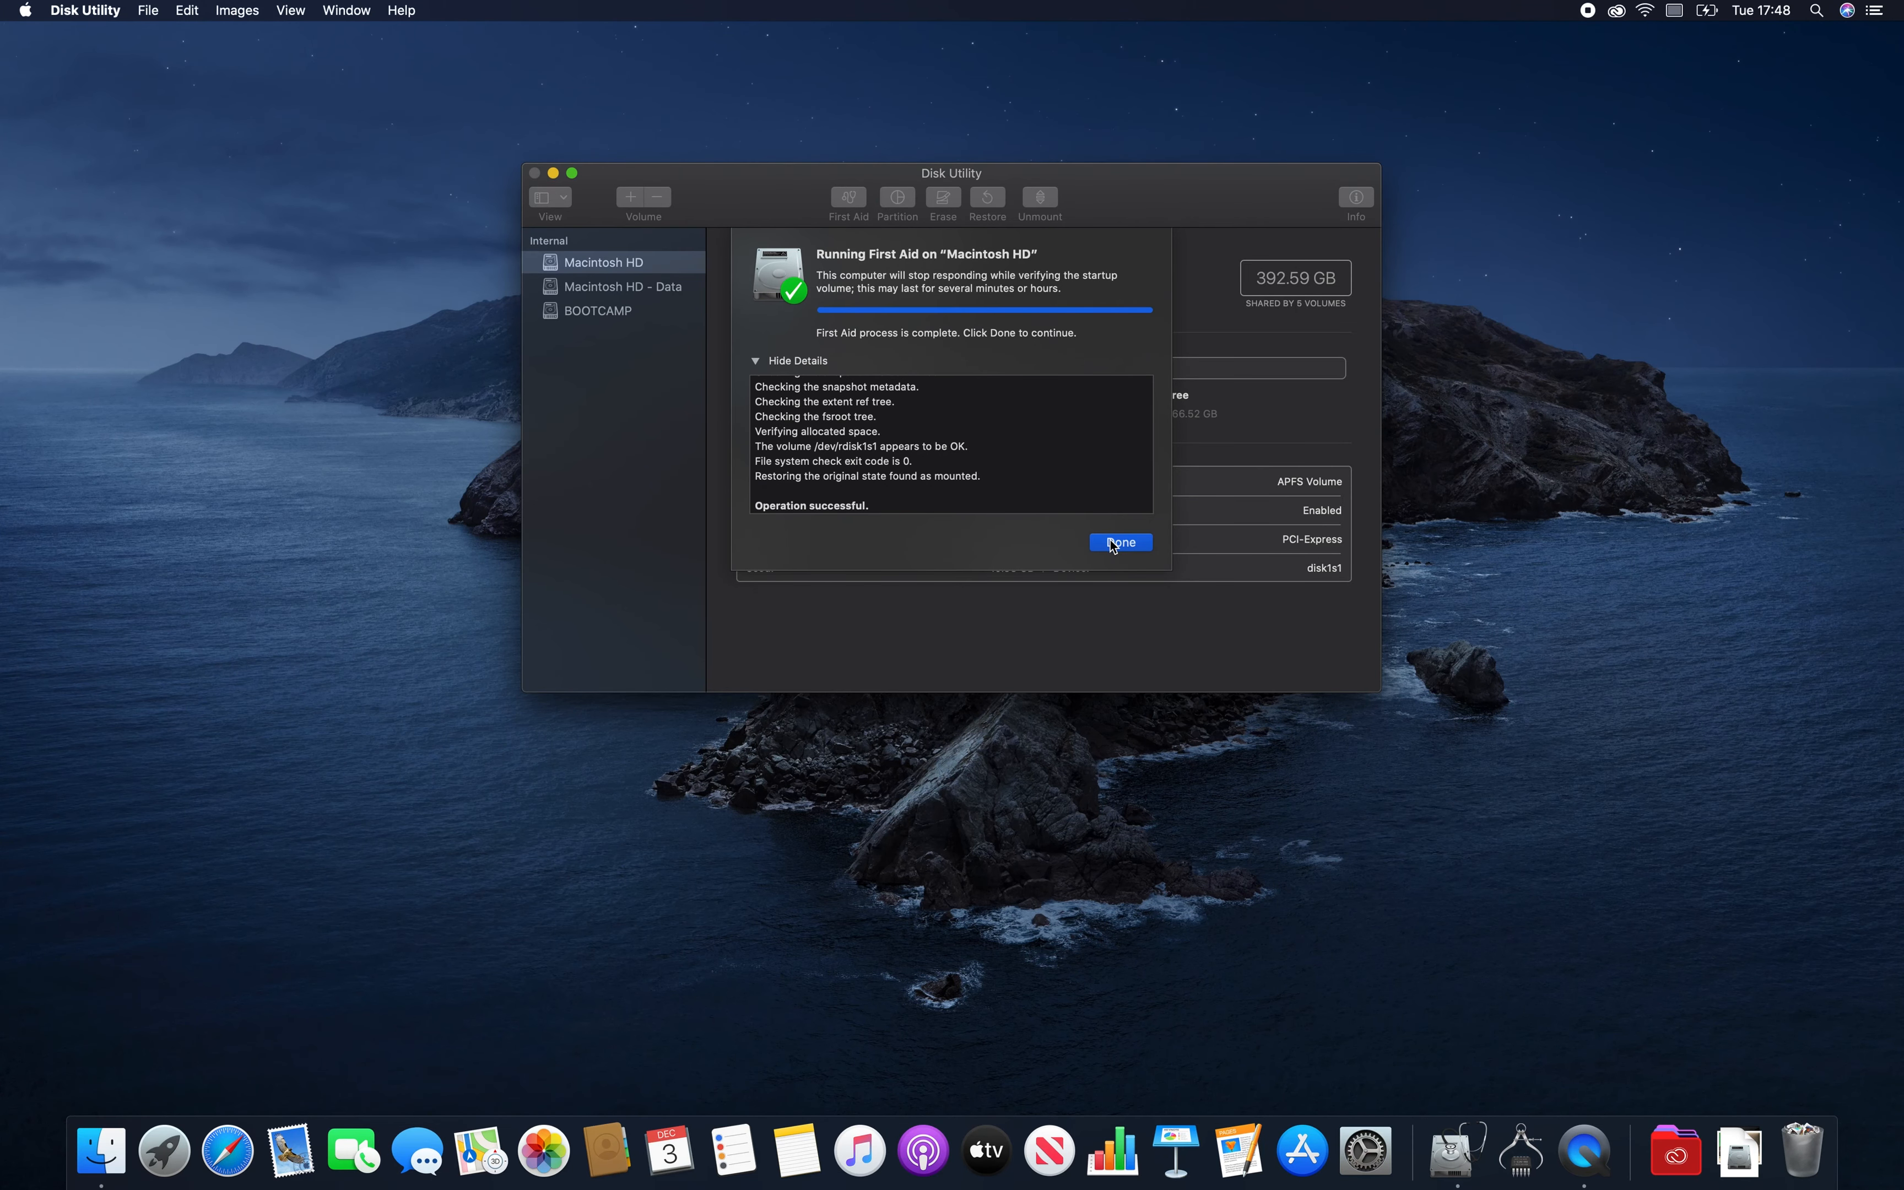
{"action": "left_click", "coordinate": [1119, 543]}
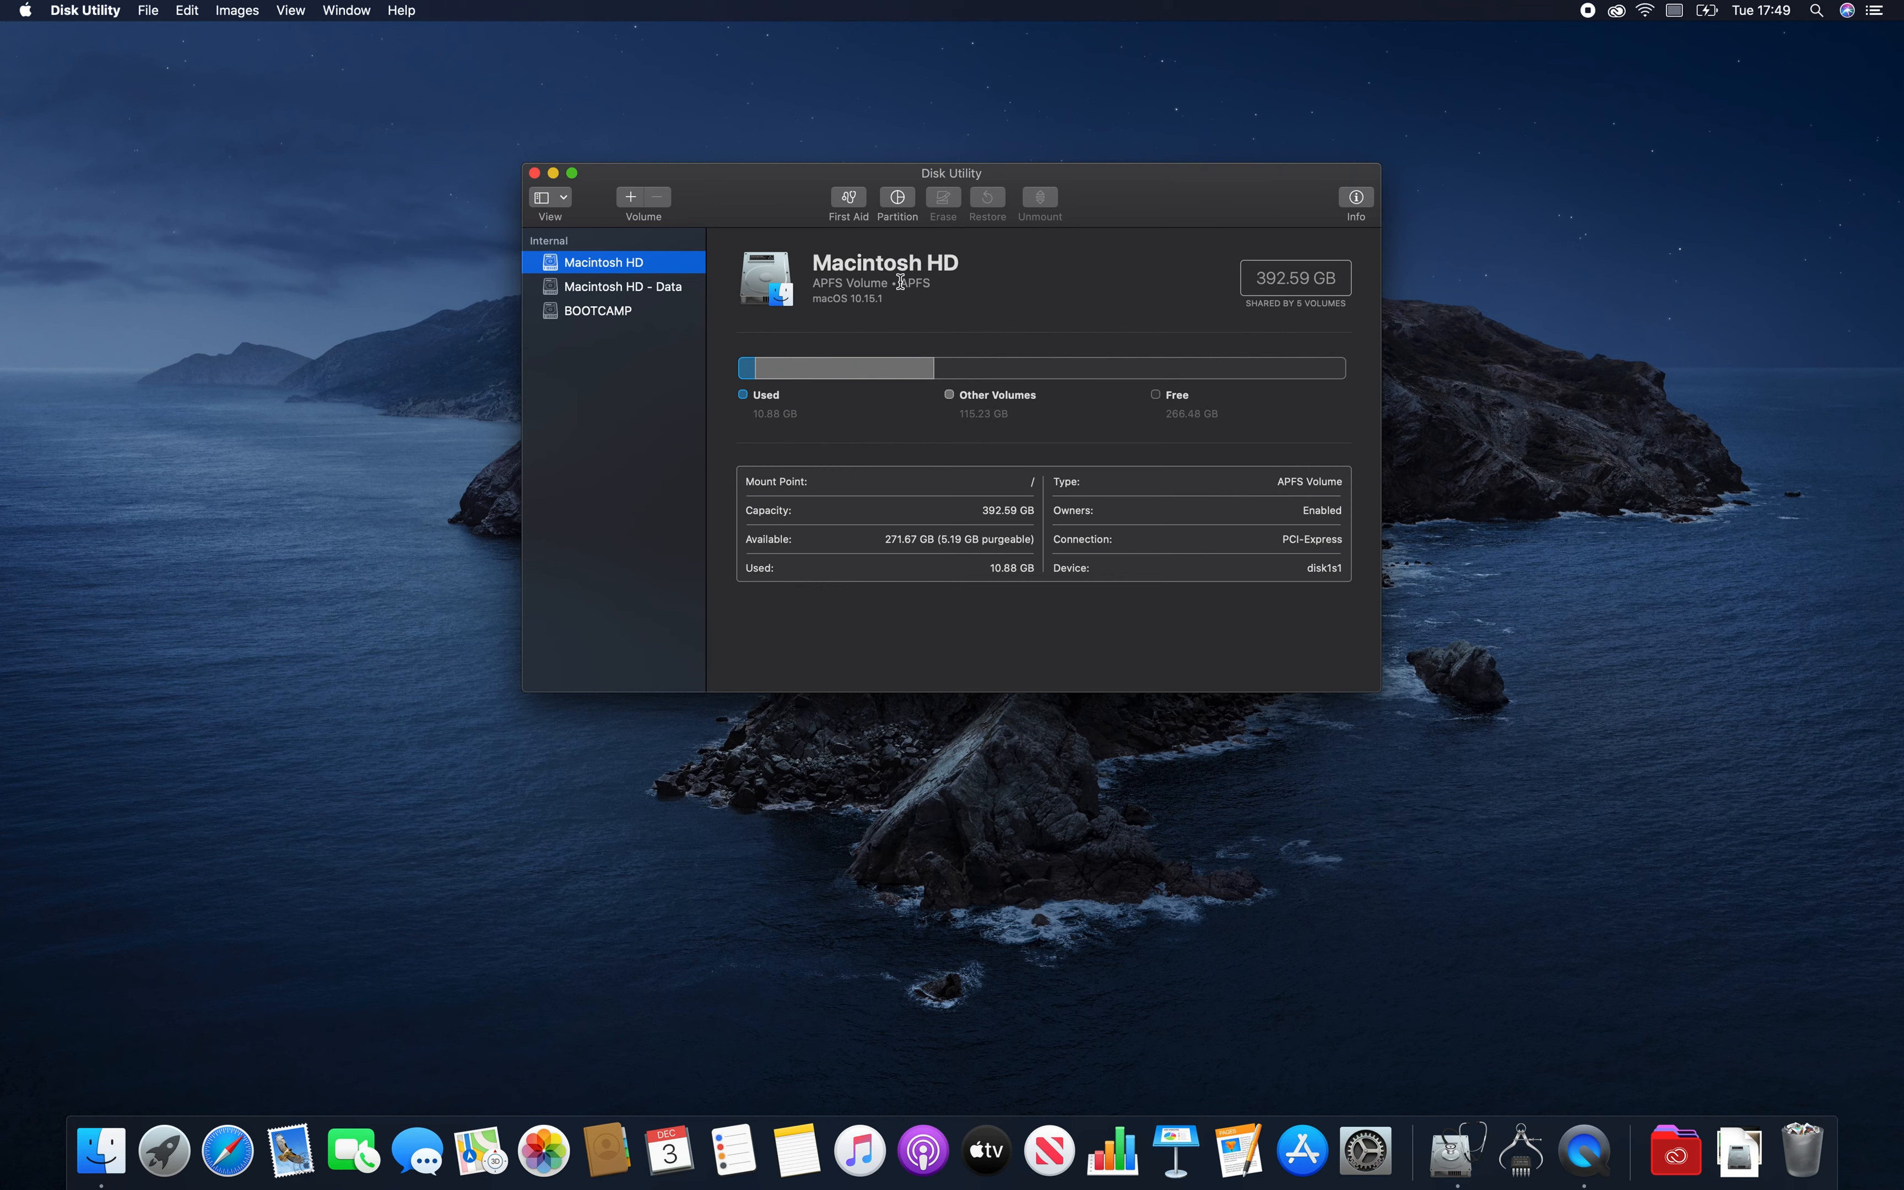
Add a new Untitled partition on the internal drive and drag it down to about 50 GB.
{"action": "left_click", "coordinate": [896, 199]}
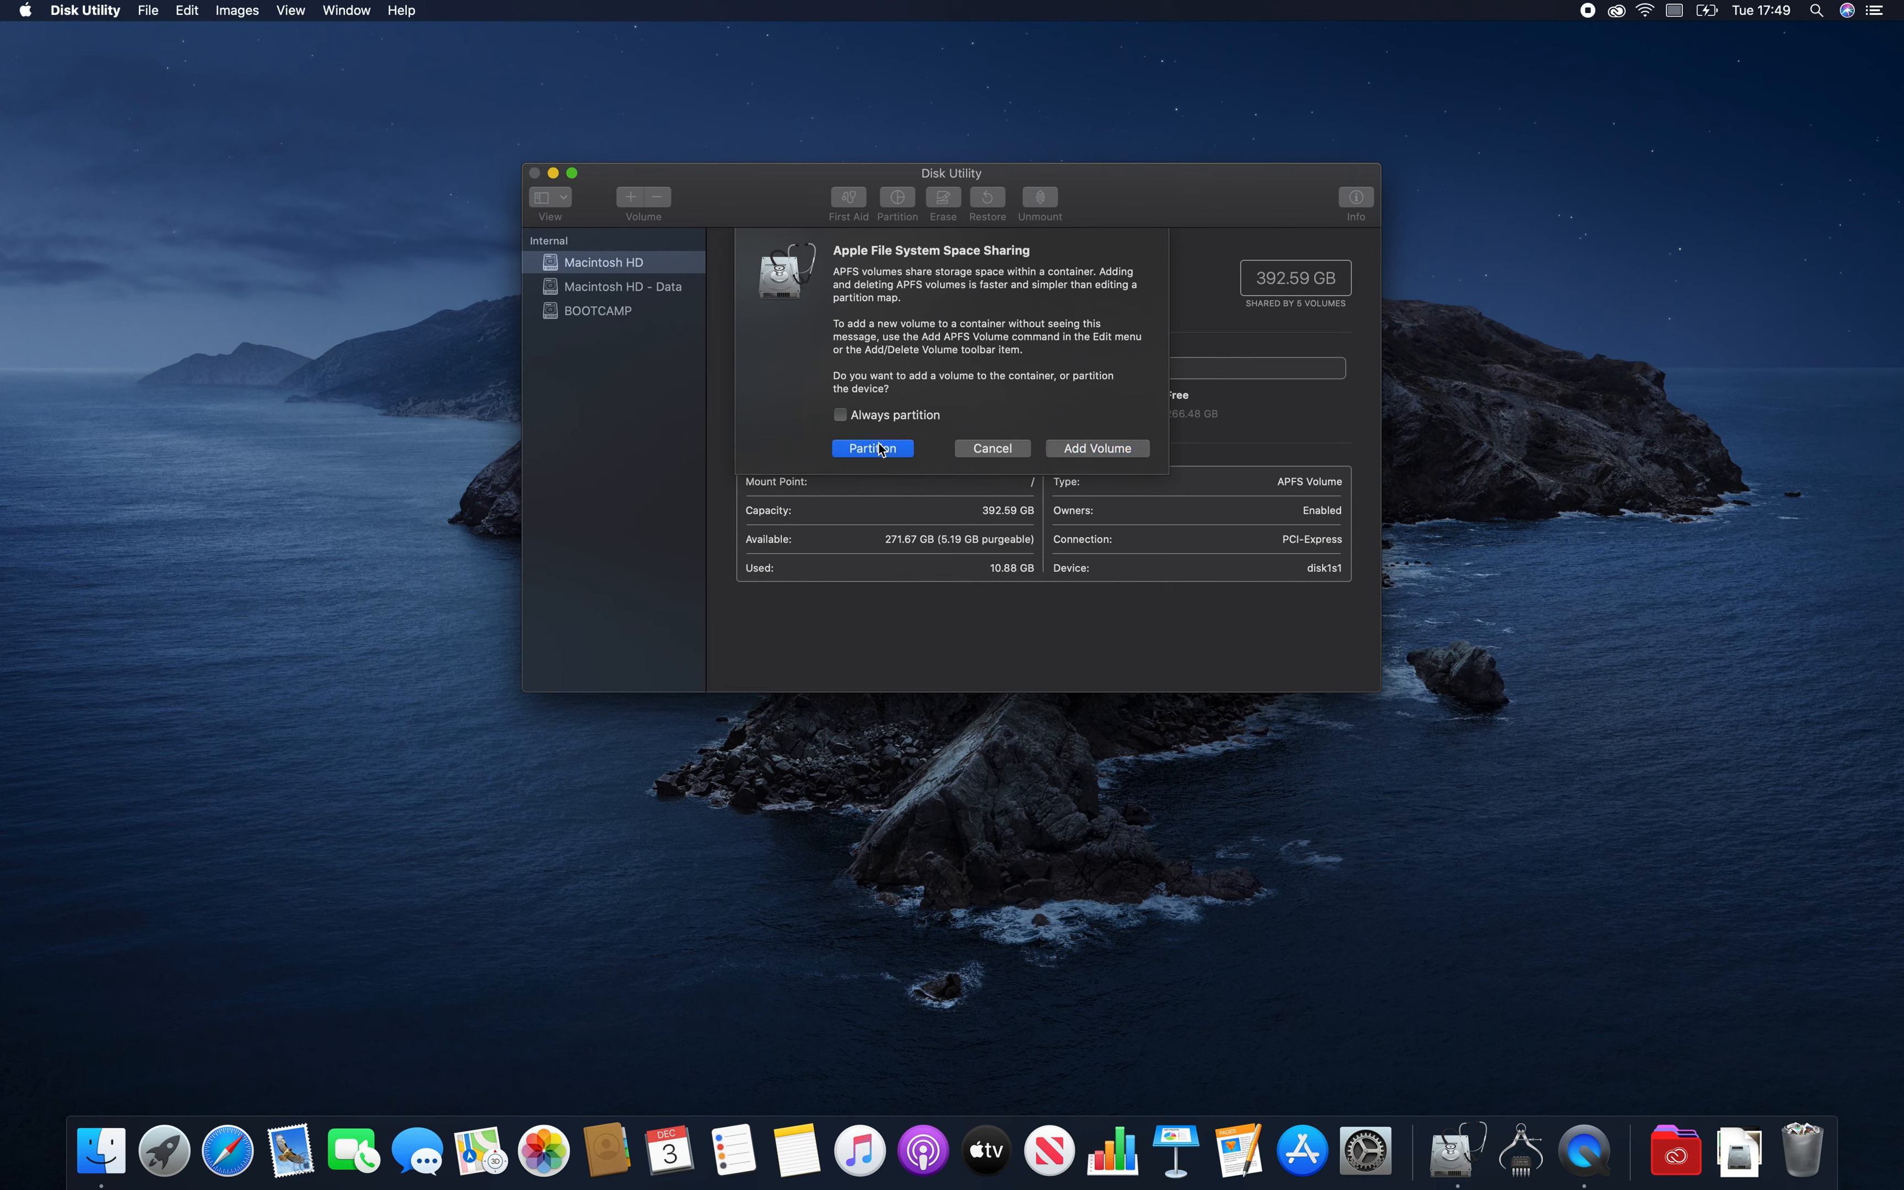
{"action": "left_click", "coordinate": [872, 448]}
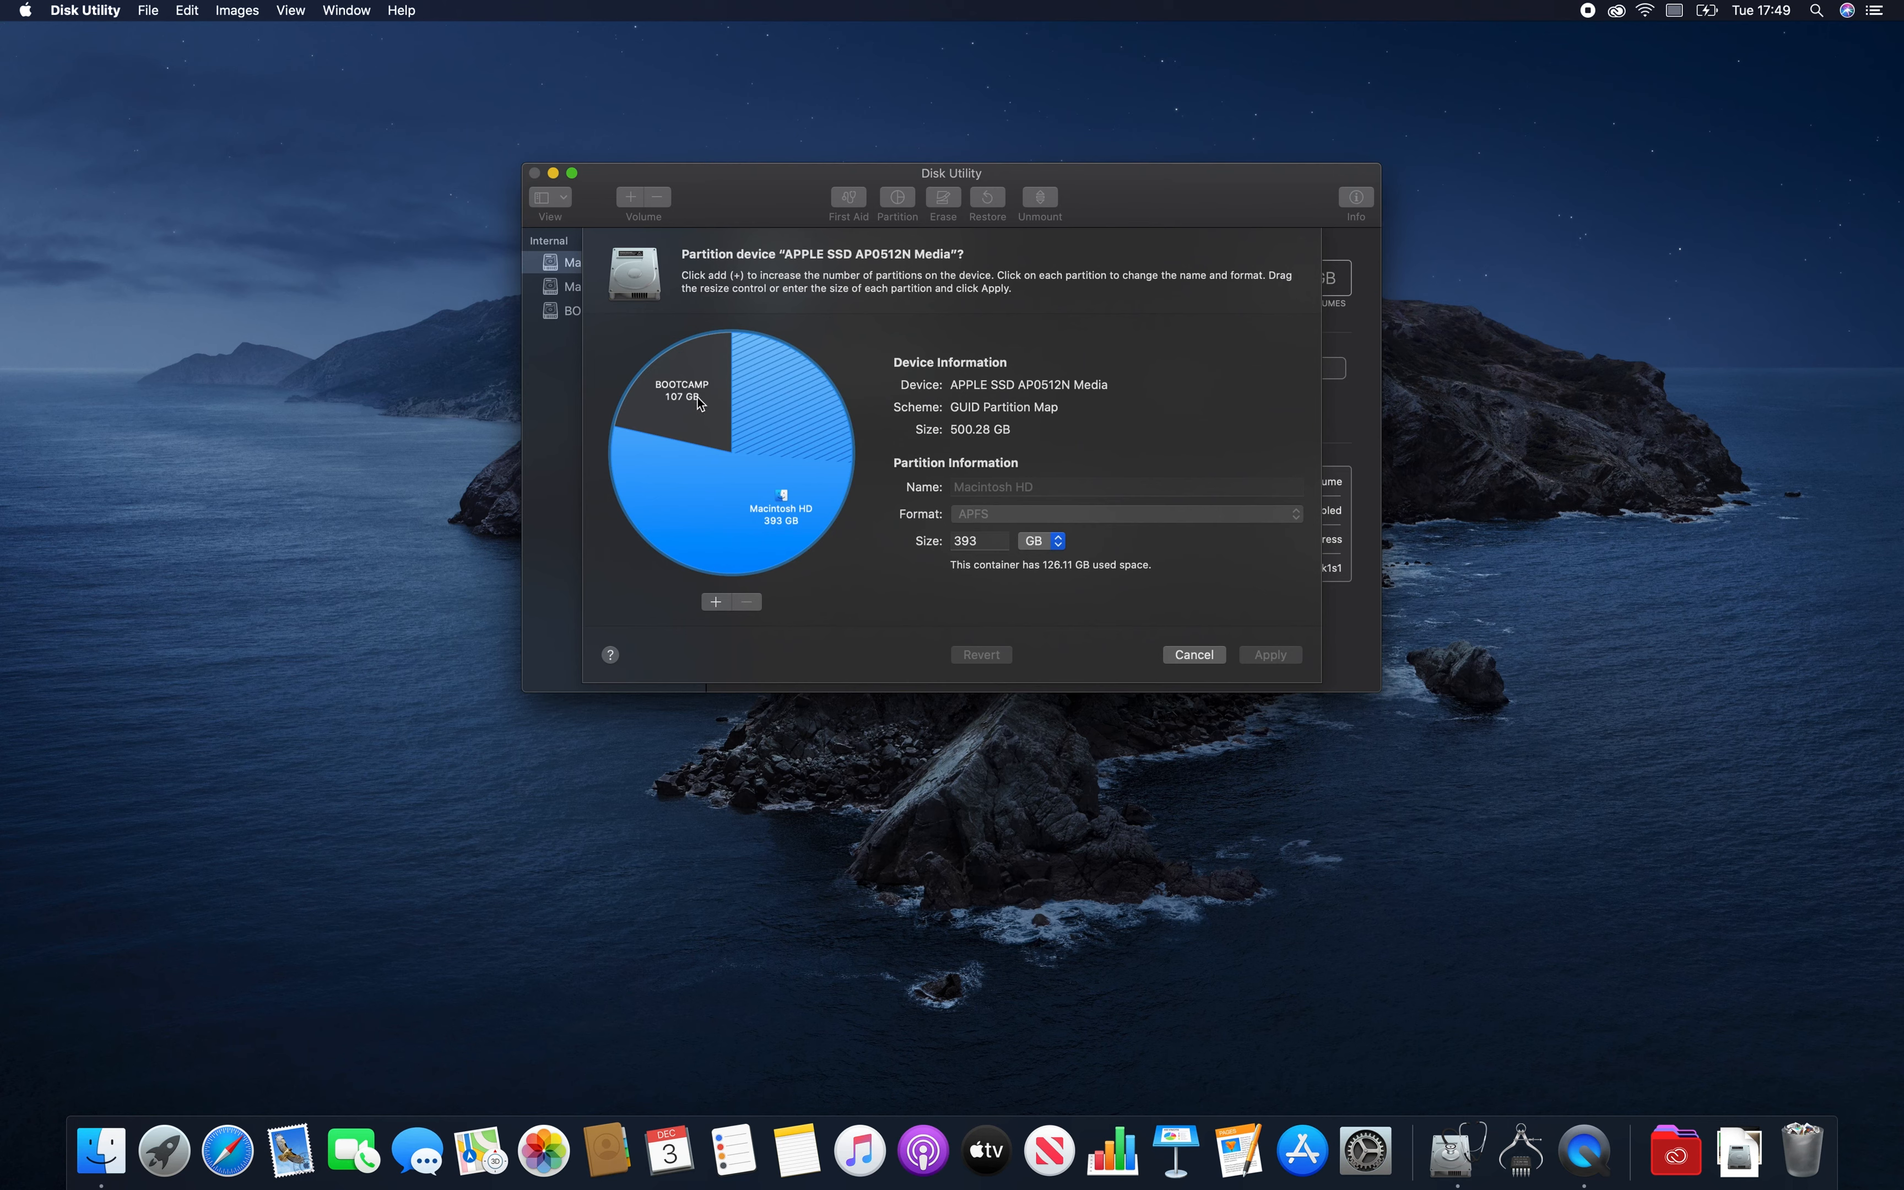
{"action": "mouse_move", "coordinate": [678, 542]}
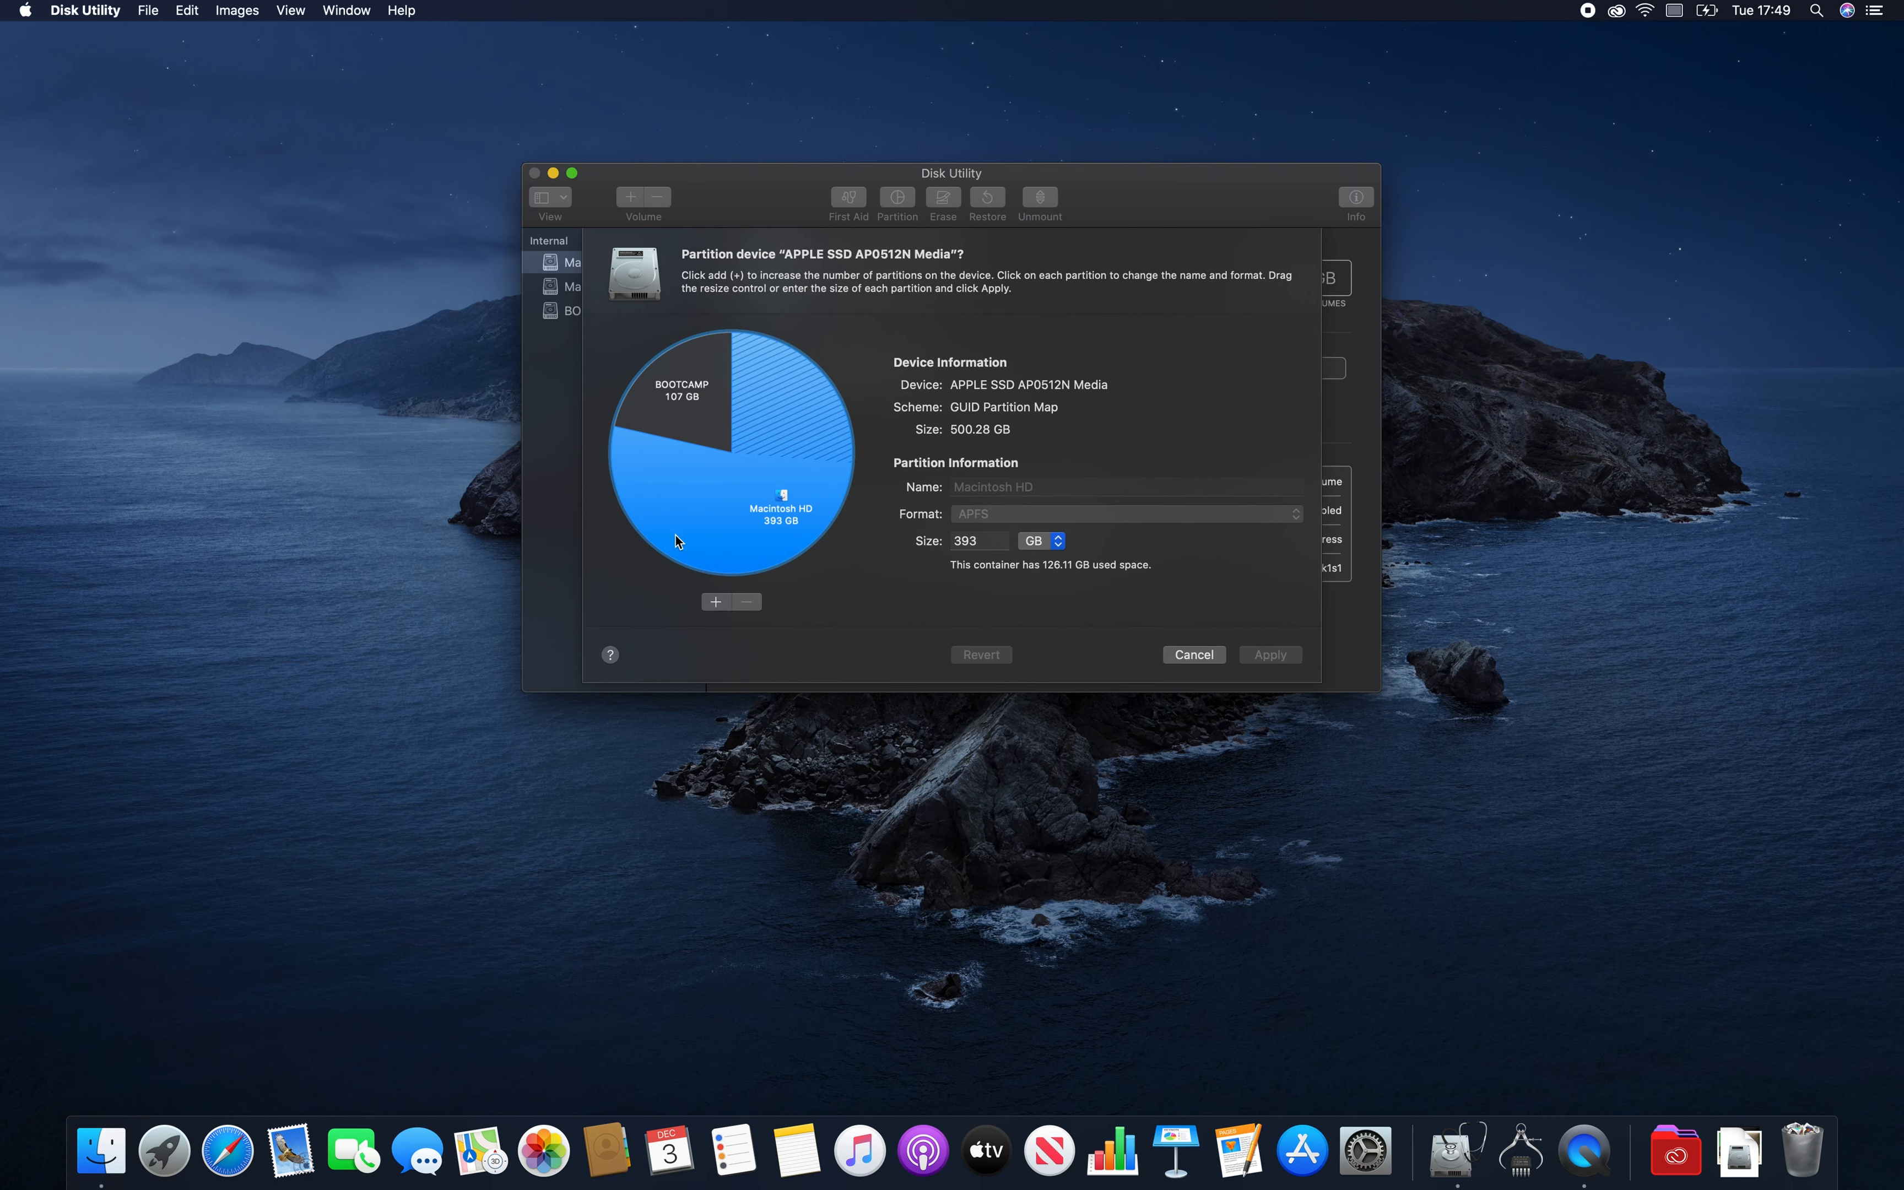
{"action": "mouse_move", "coordinate": [708, 610]}
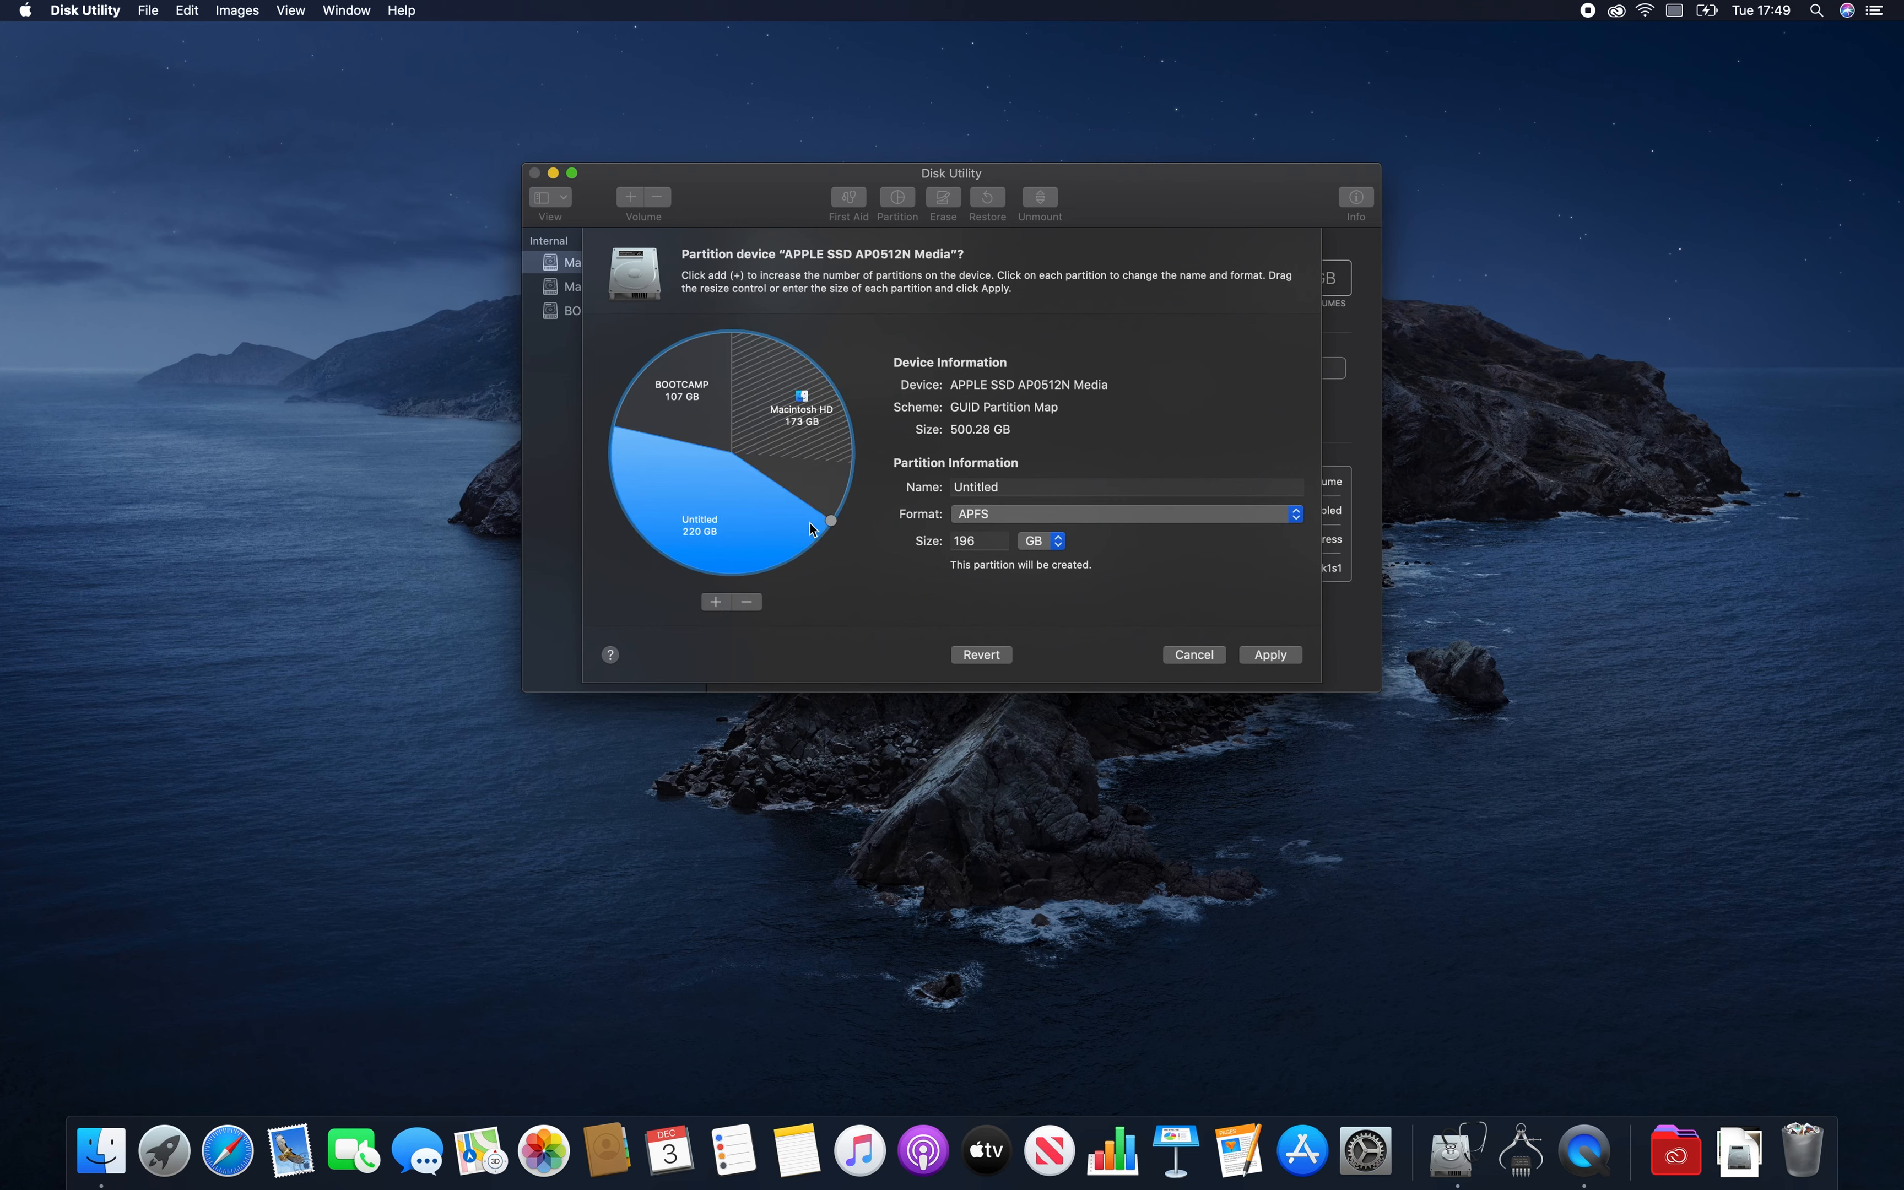
{"action": "left_click_drag", "start_coordinate": [831, 520], "coordinate": [797, 546]}
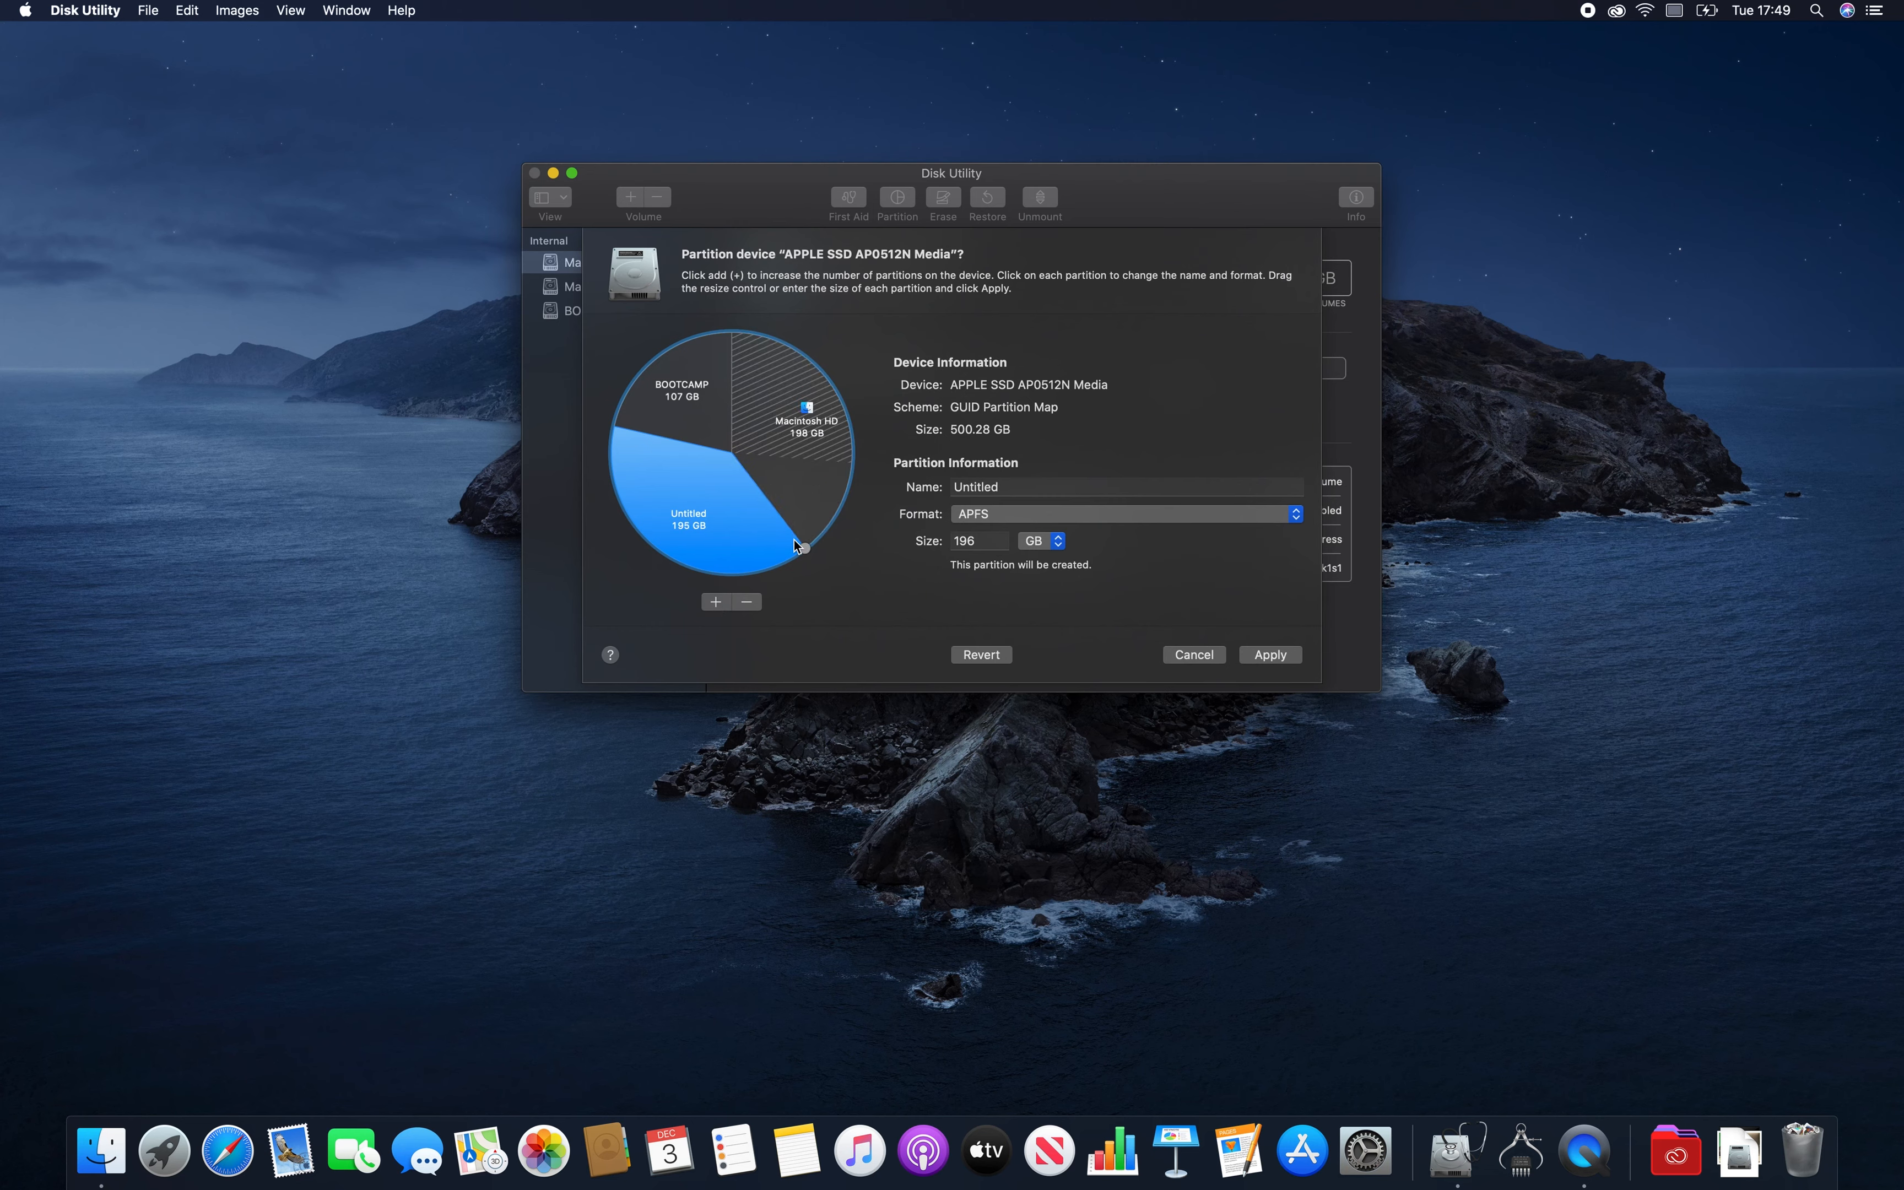
{"action": "left_click_drag", "start_coordinate": [798, 546], "coordinate": [676, 559]}
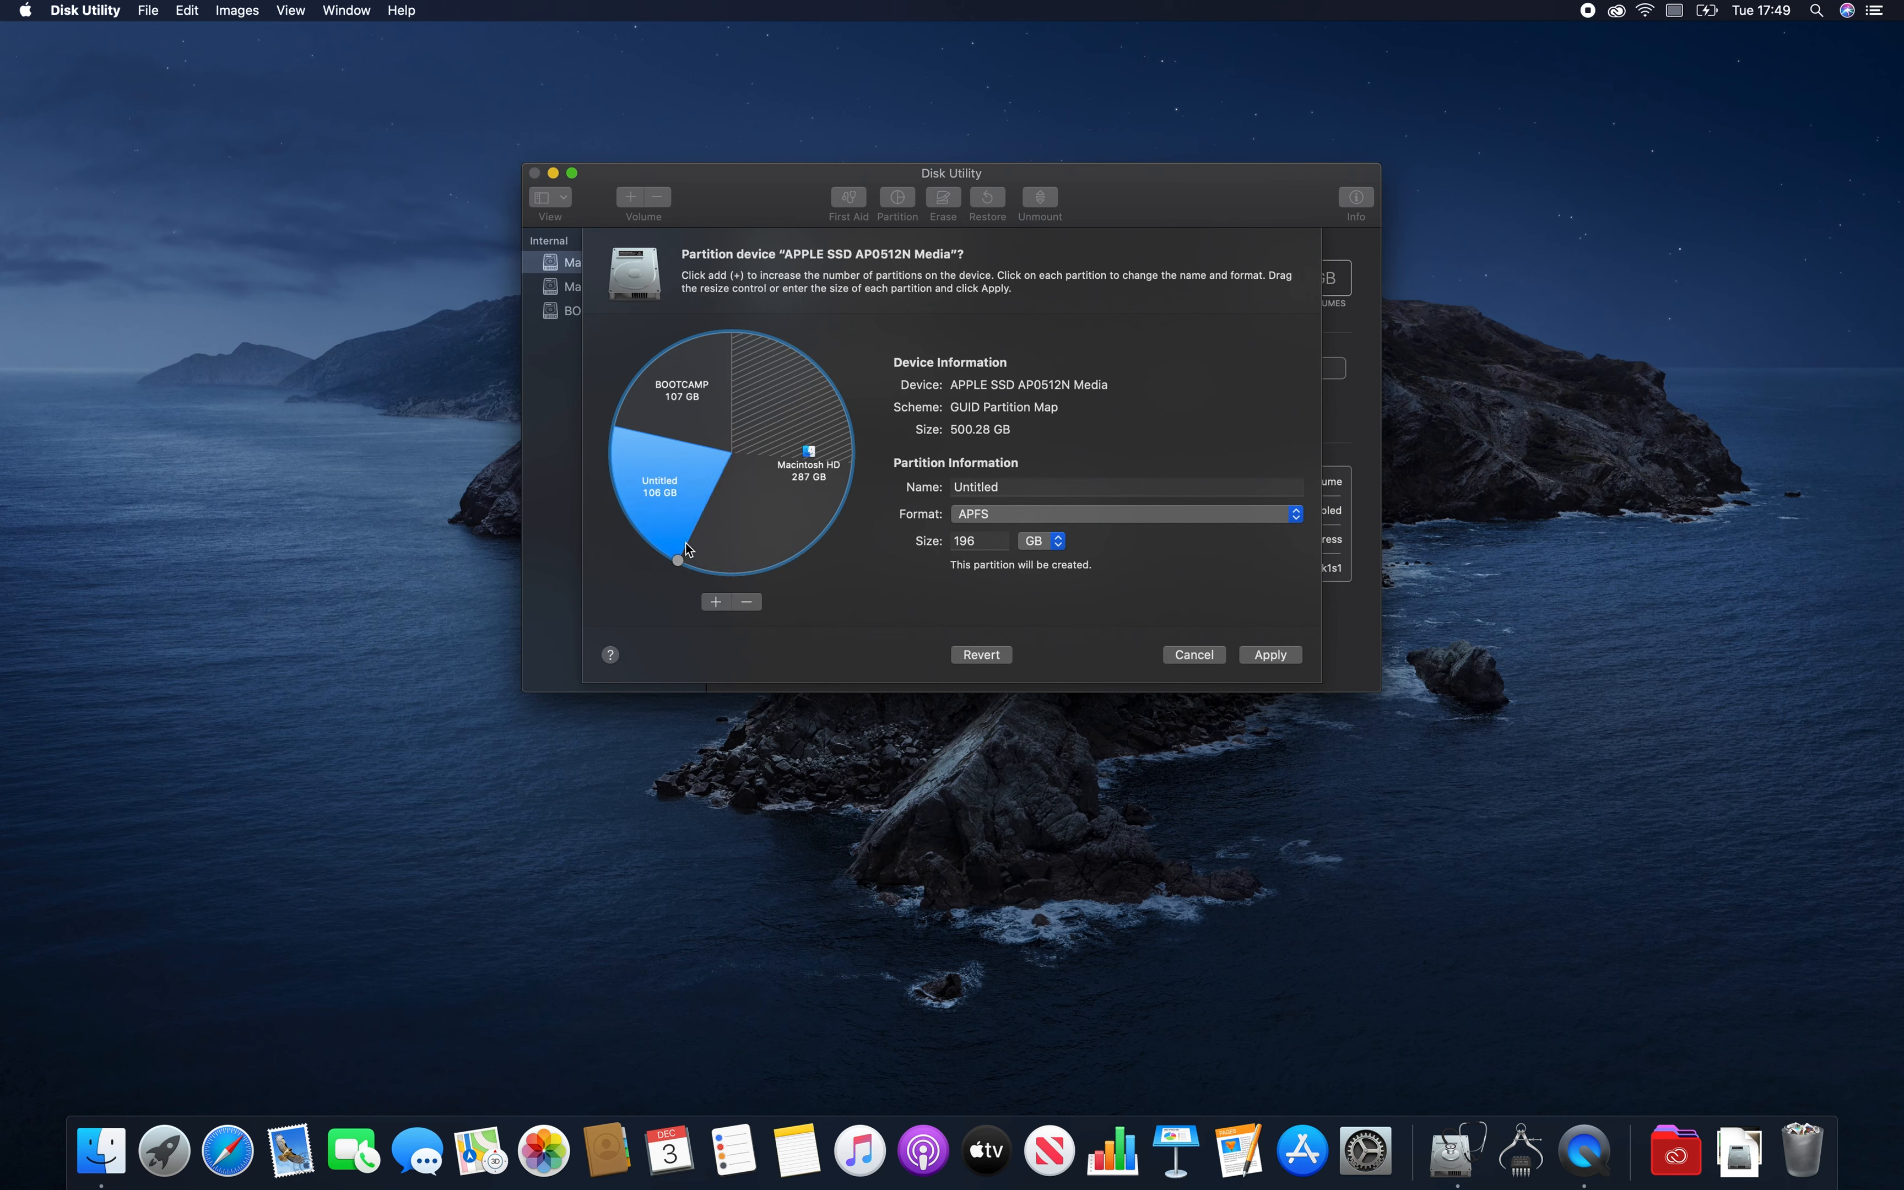
{"action": "left_click_drag", "start_coordinate": [679, 557], "coordinate": [635, 517]}
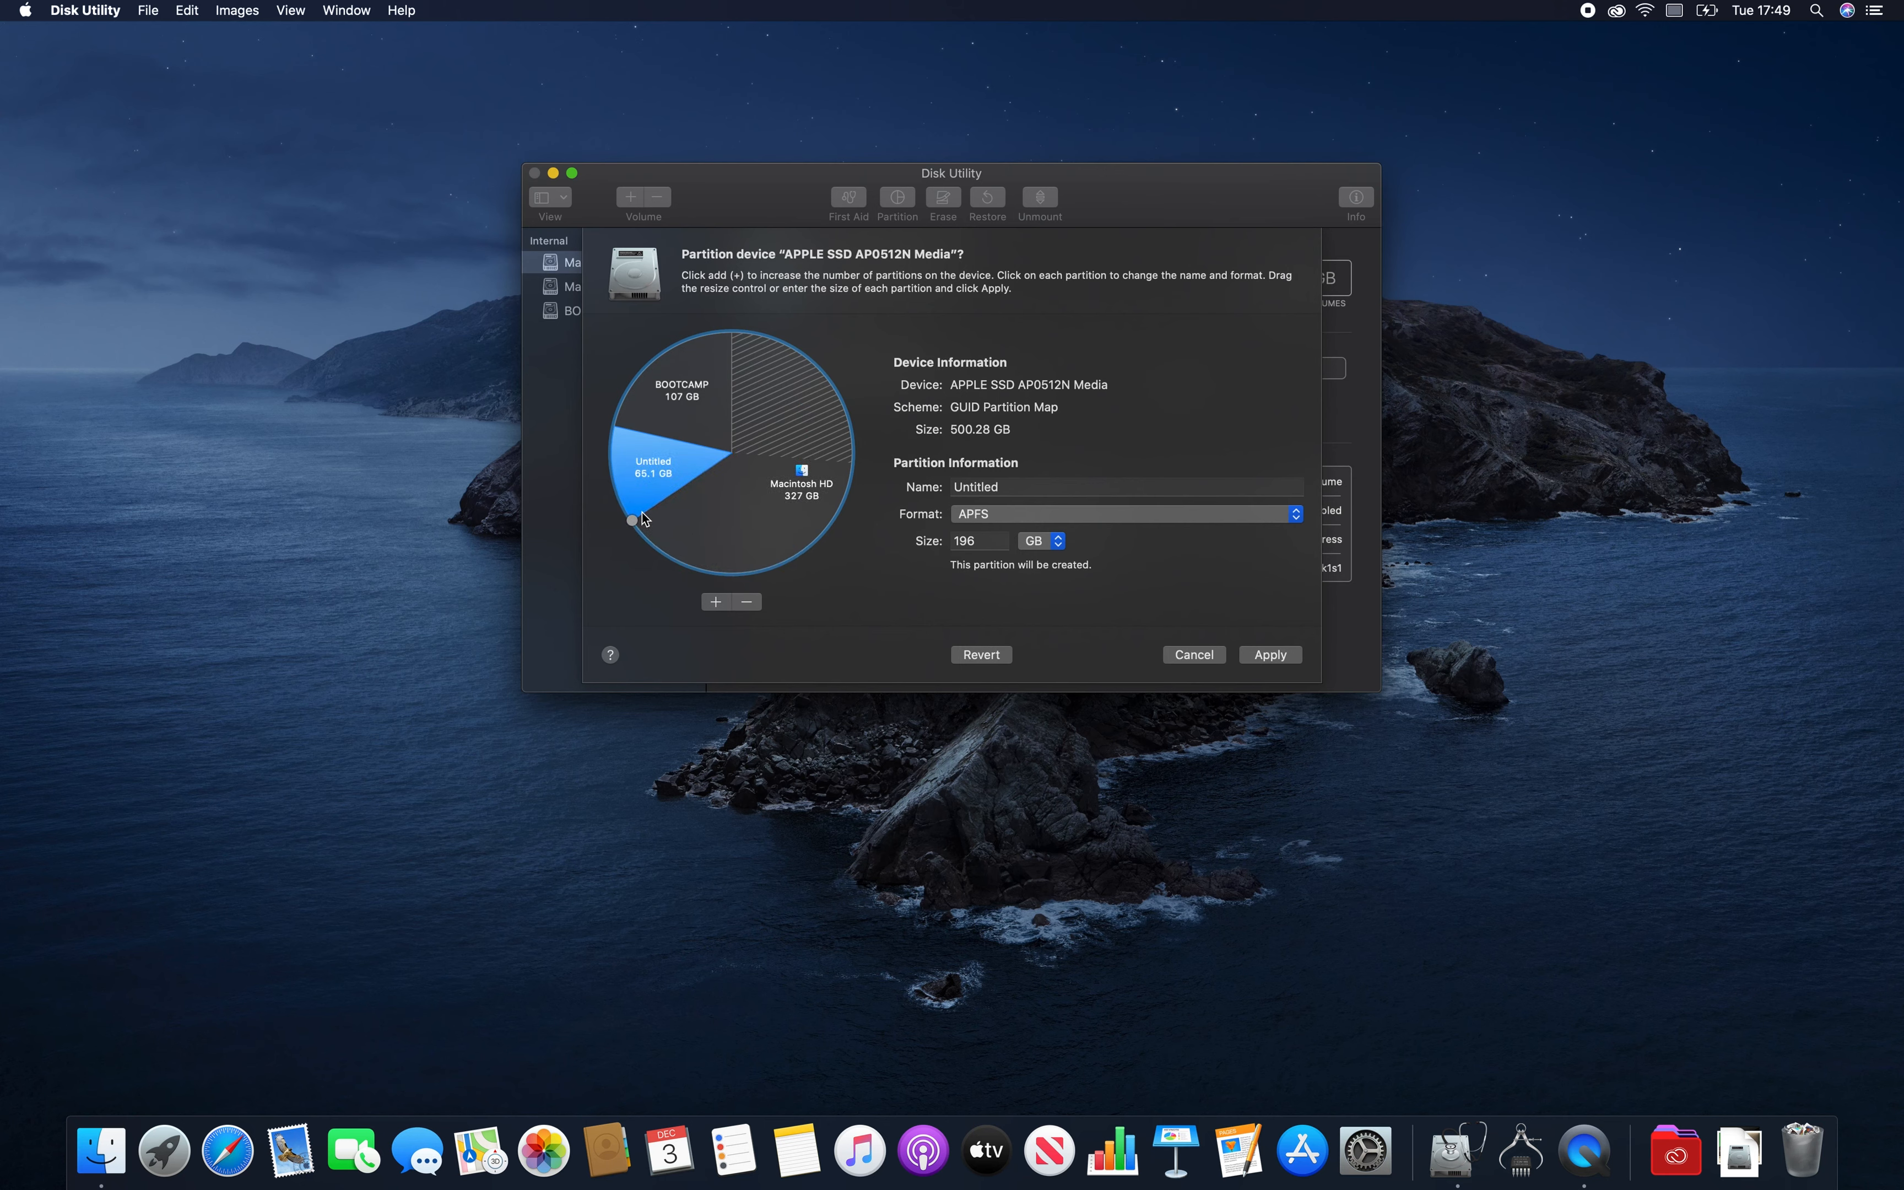
{"action": "left_click_drag", "start_coordinate": [641, 517], "coordinate": [626, 501]}
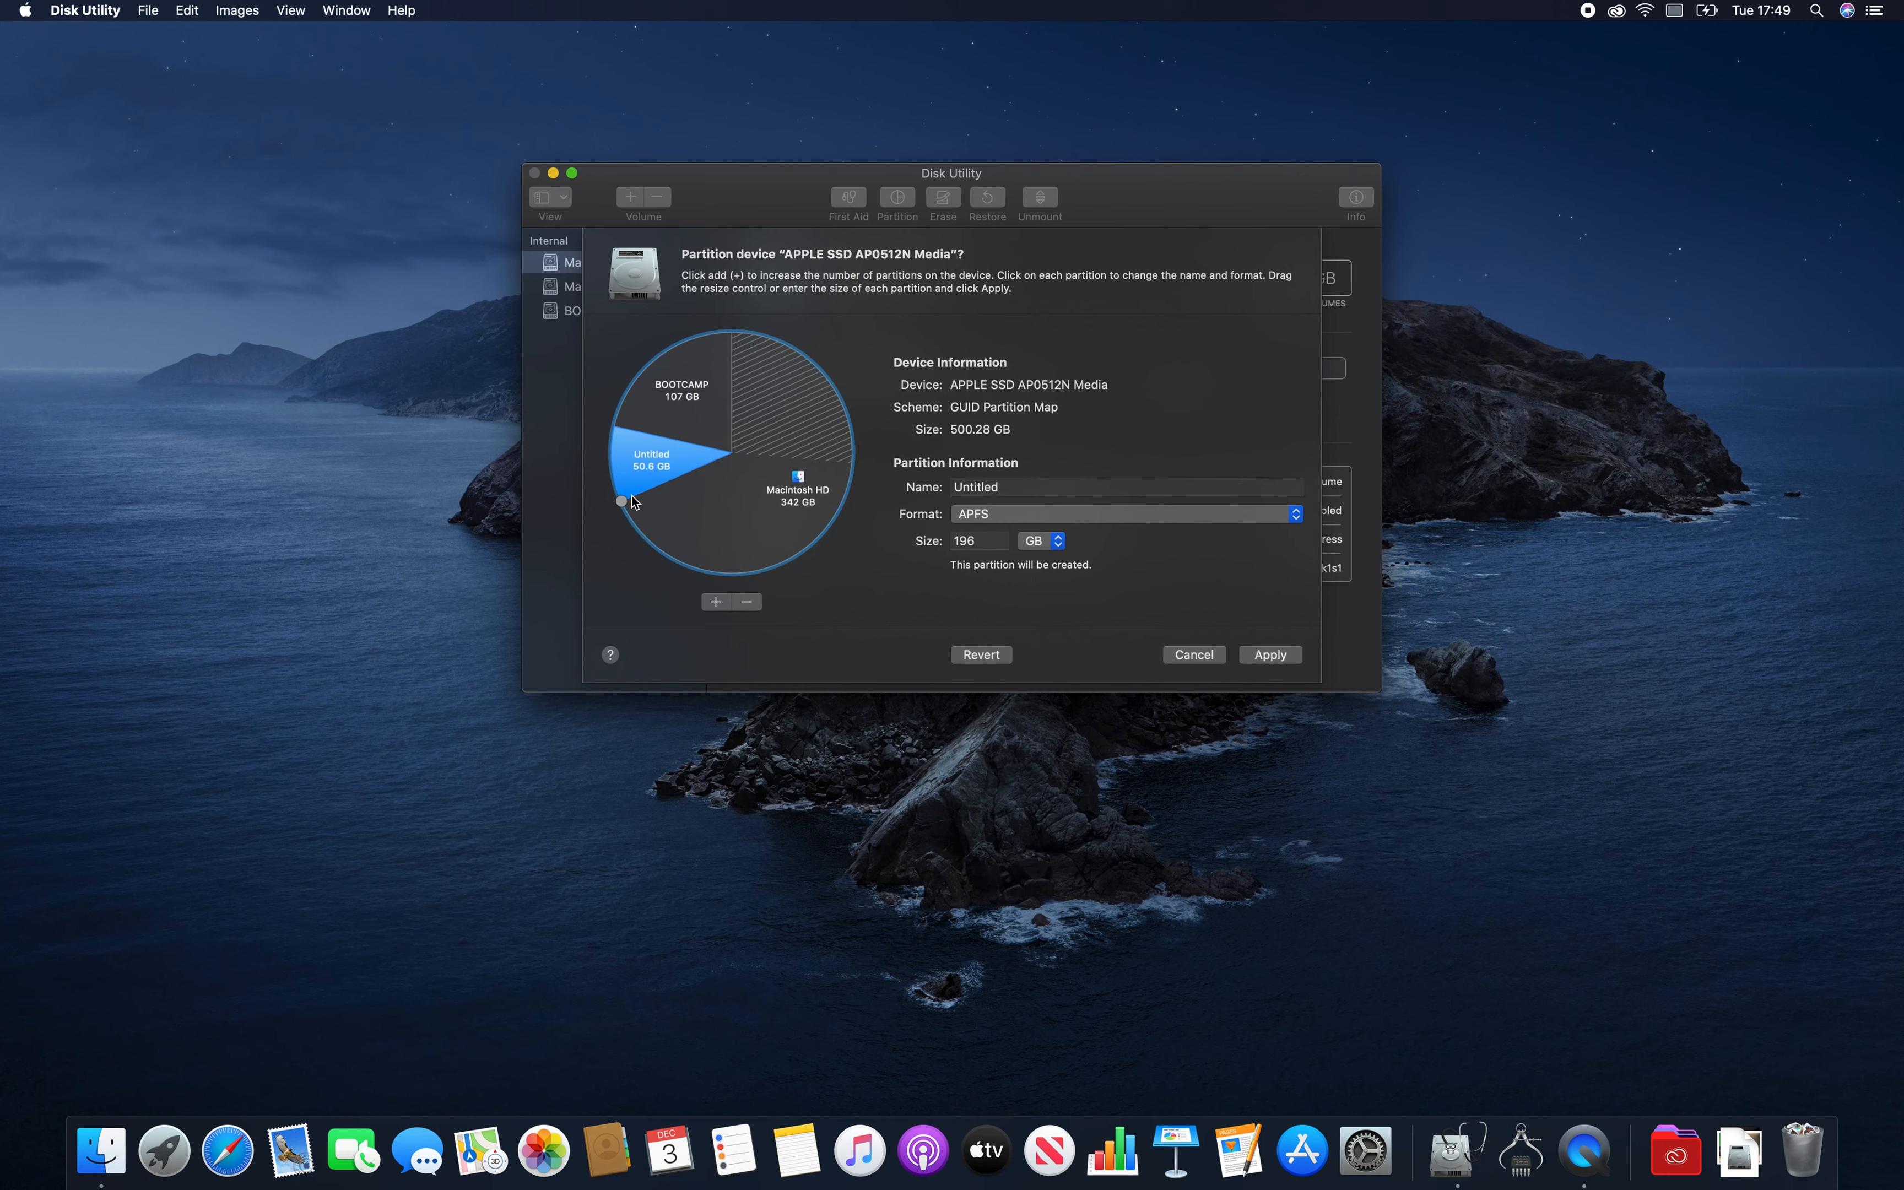
{"action": "left_click_drag", "start_coordinate": [622, 500], "coordinate": [629, 503]}
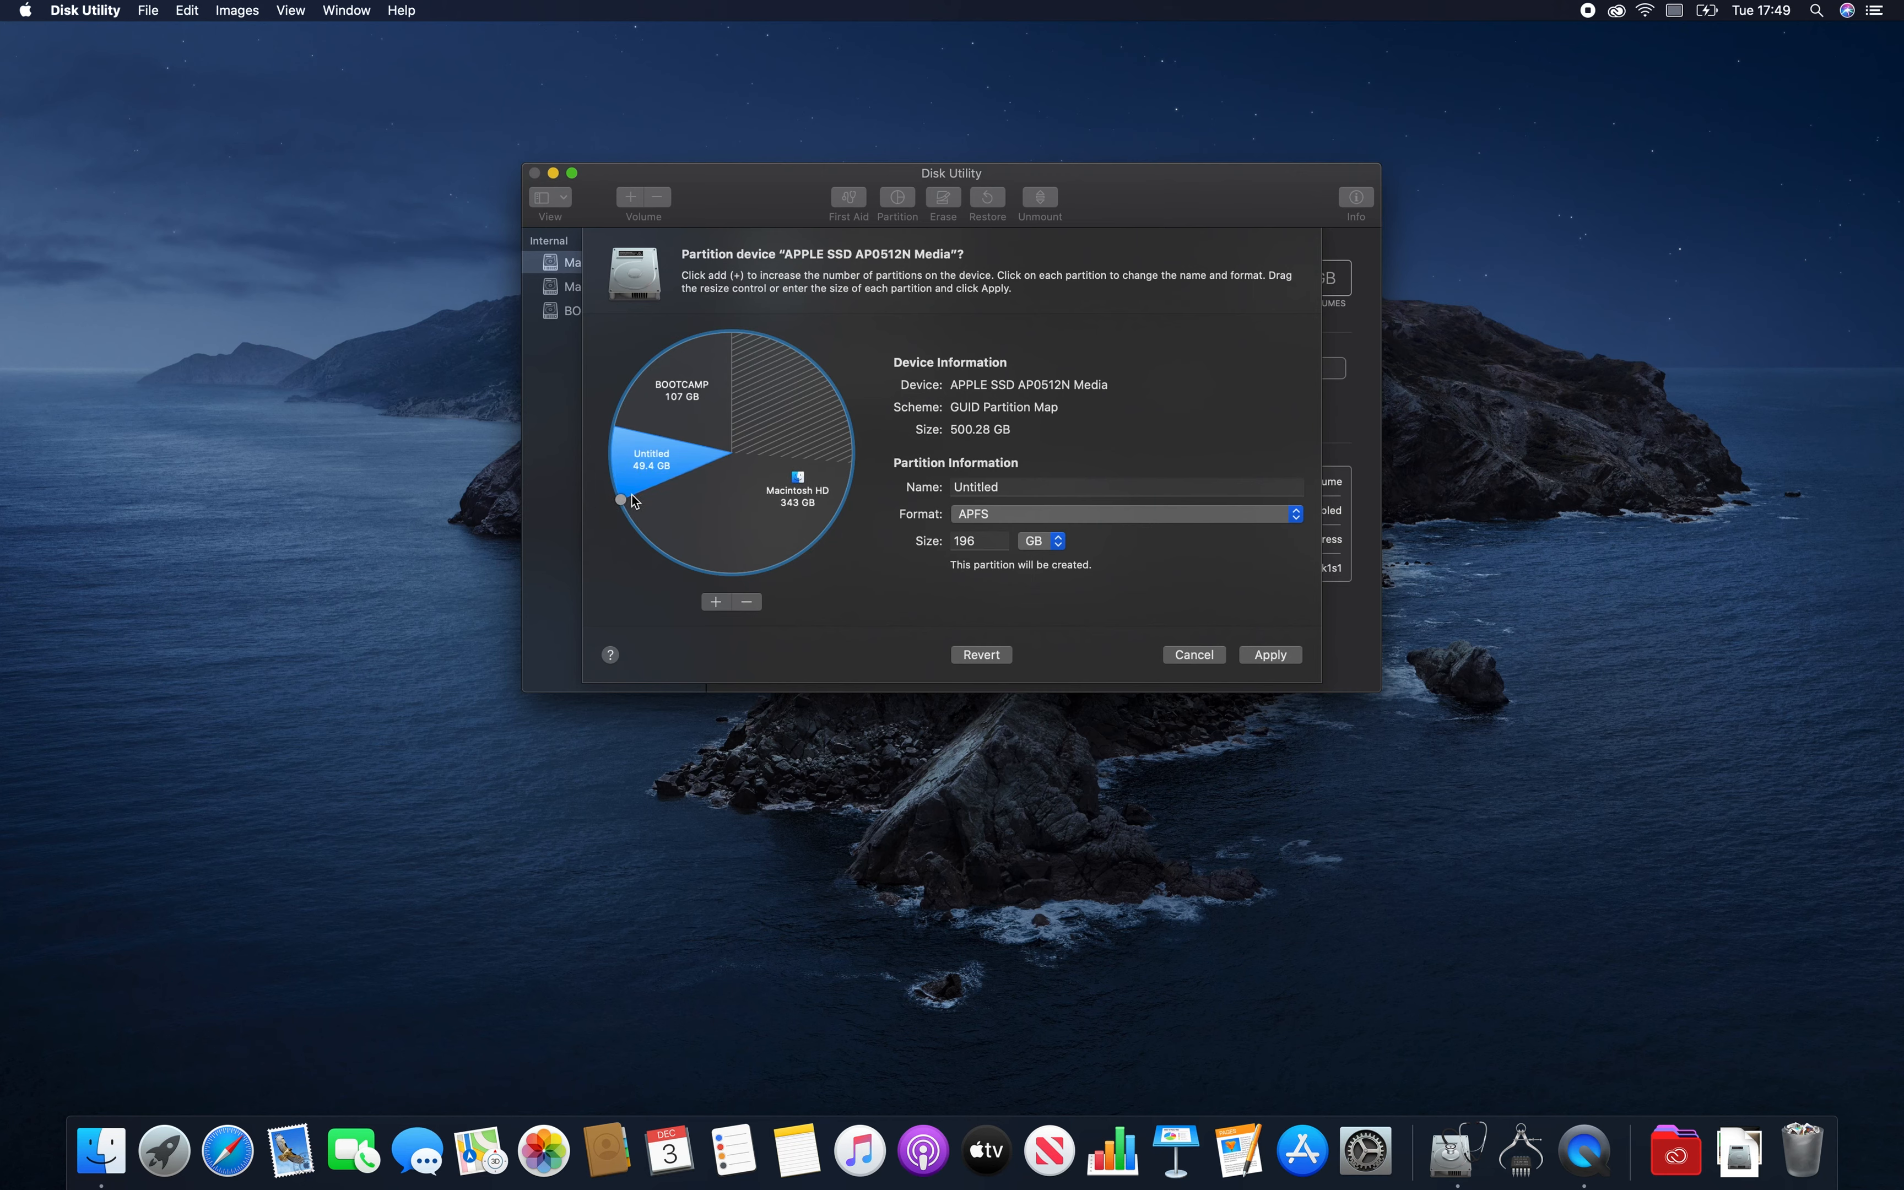
{"action": "left_click_drag", "start_coordinate": [621, 500], "coordinate": [633, 502]}
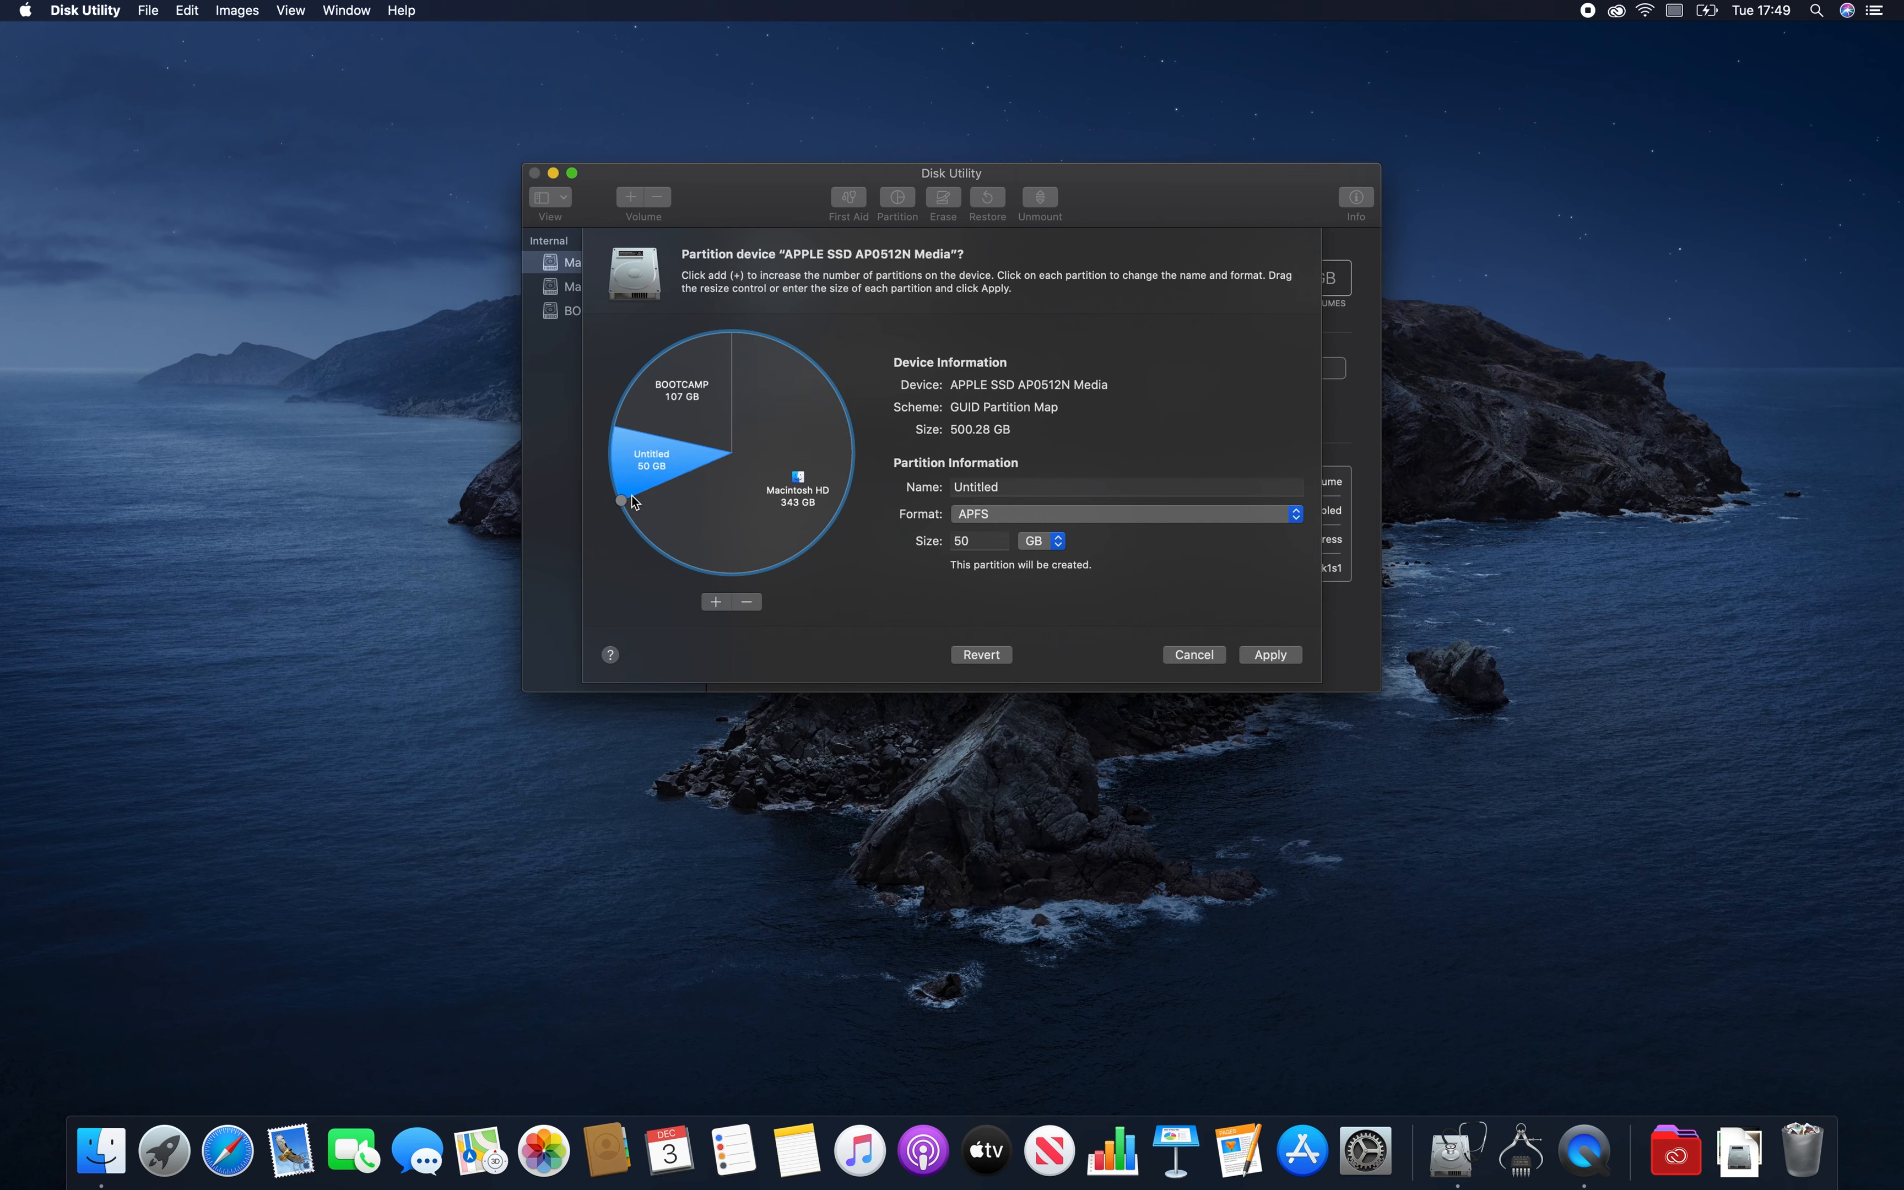
{"action": "mouse_move", "coordinate": [1010, 560]}
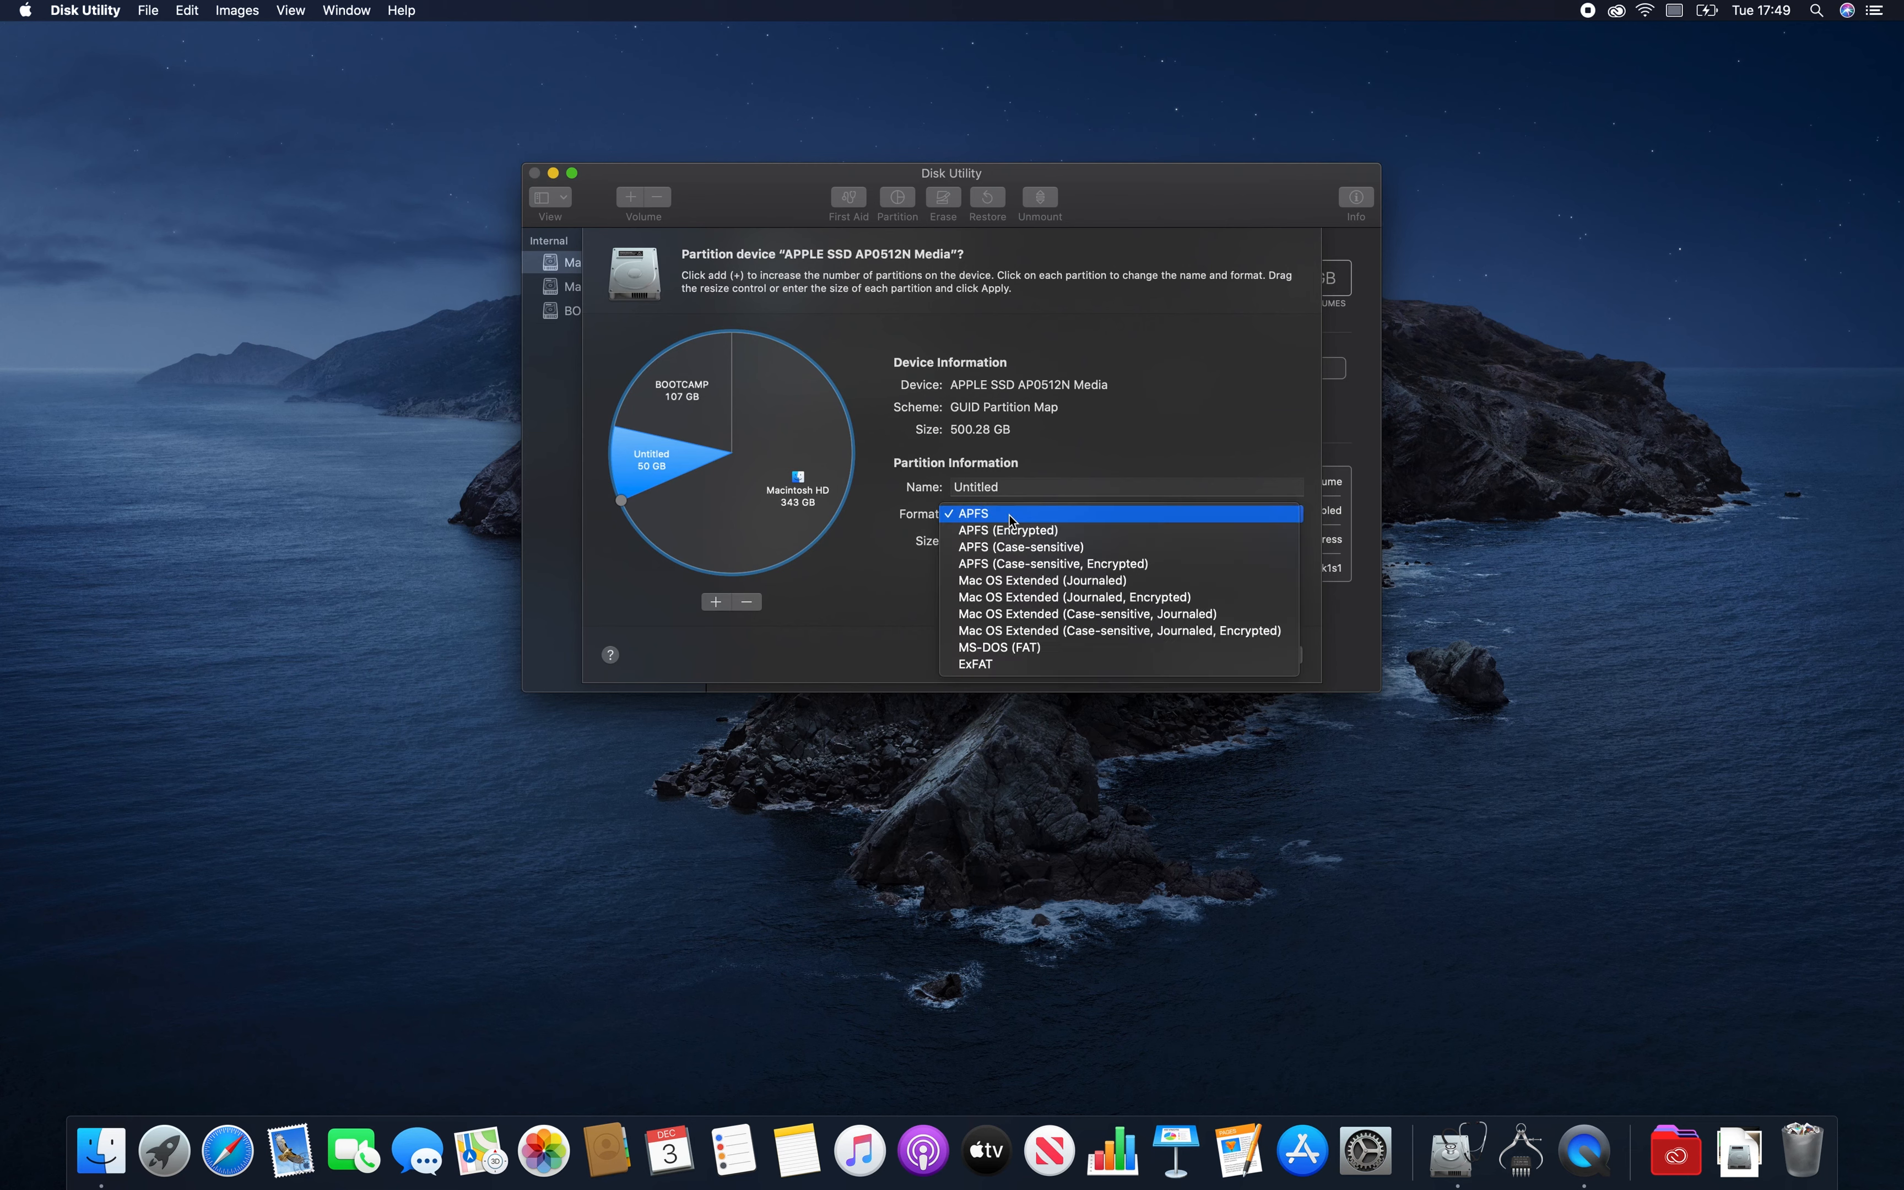
{"action": "mouse_move", "coordinate": [997, 647]}
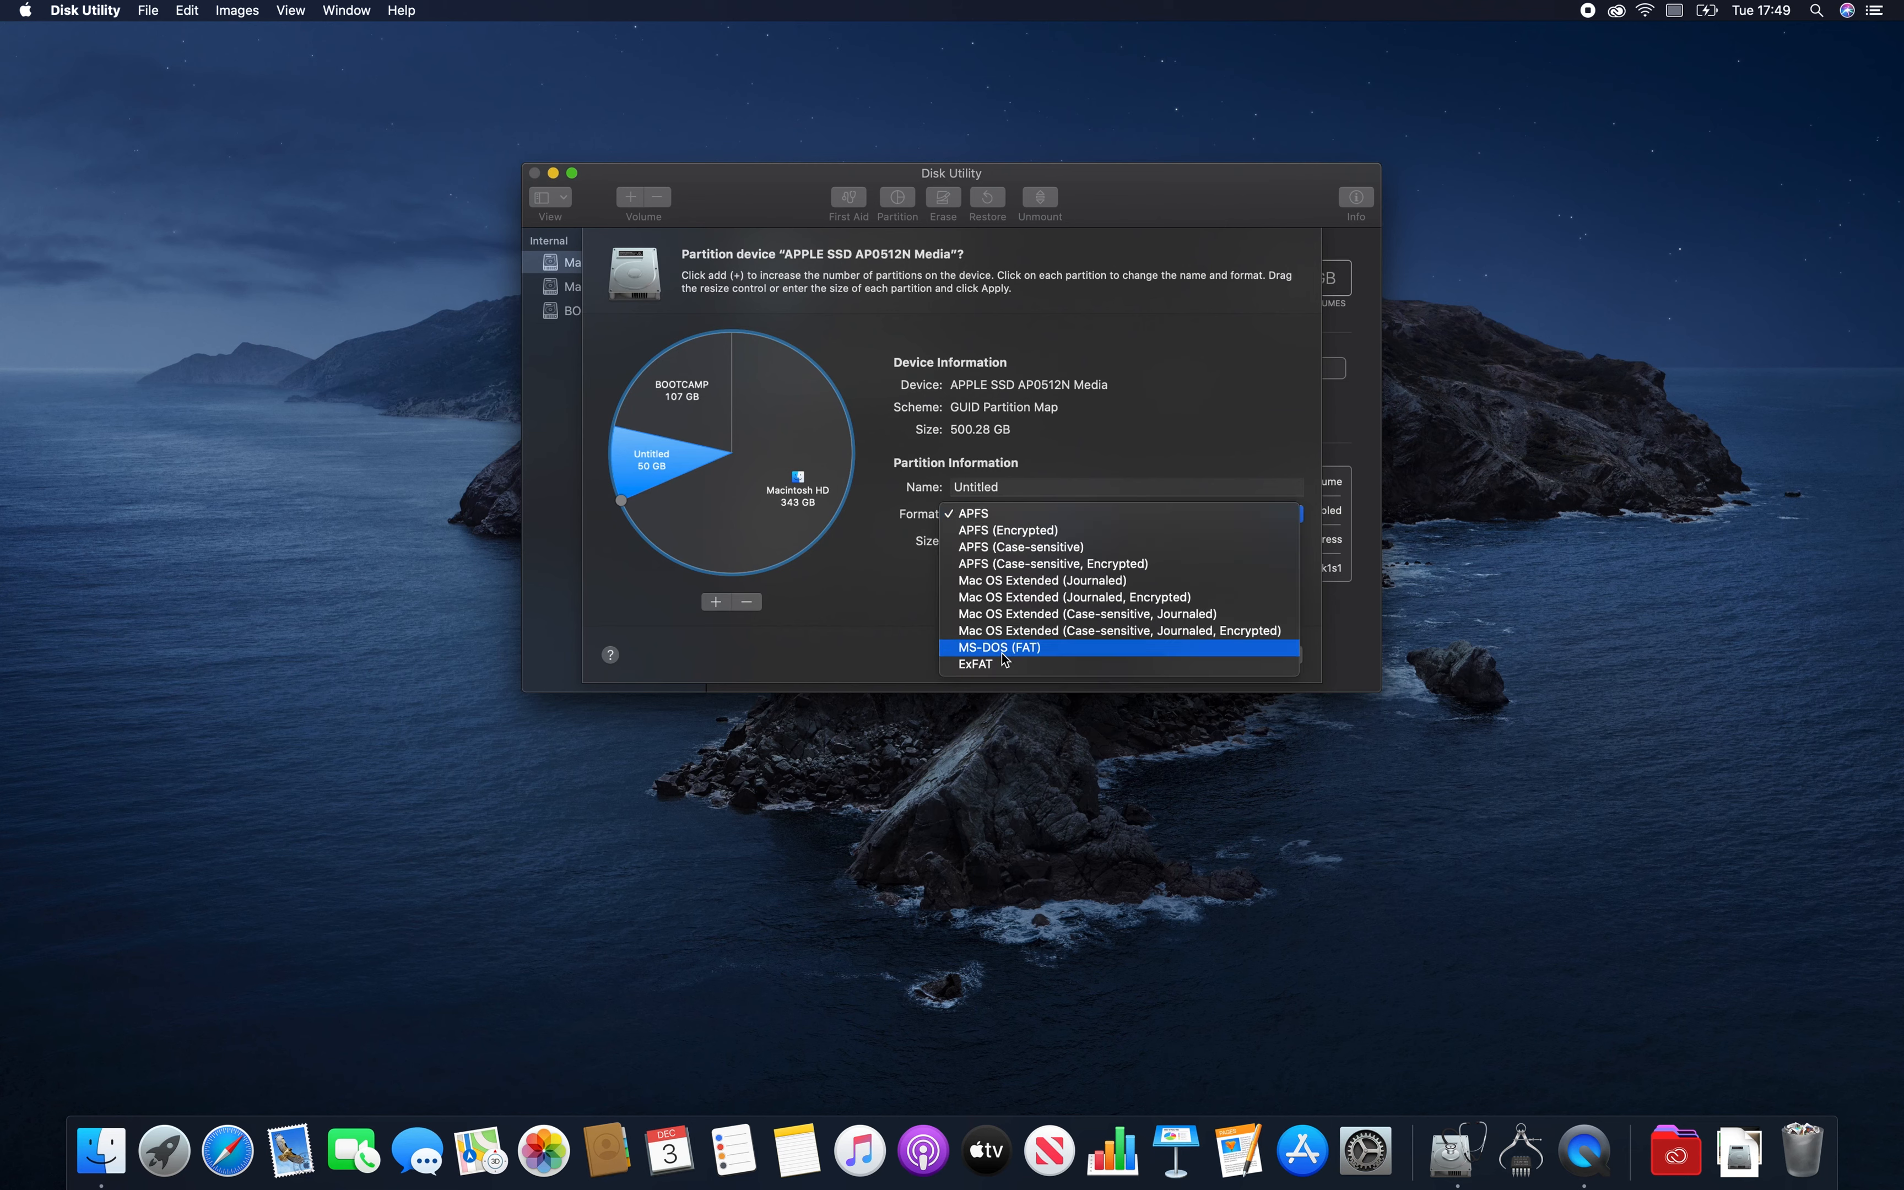
Format the 50 GB partition as MS-DOS (FAT), apply the layout, and dismiss the success sheet.
{"action": "left_click", "coordinate": [996, 647]}
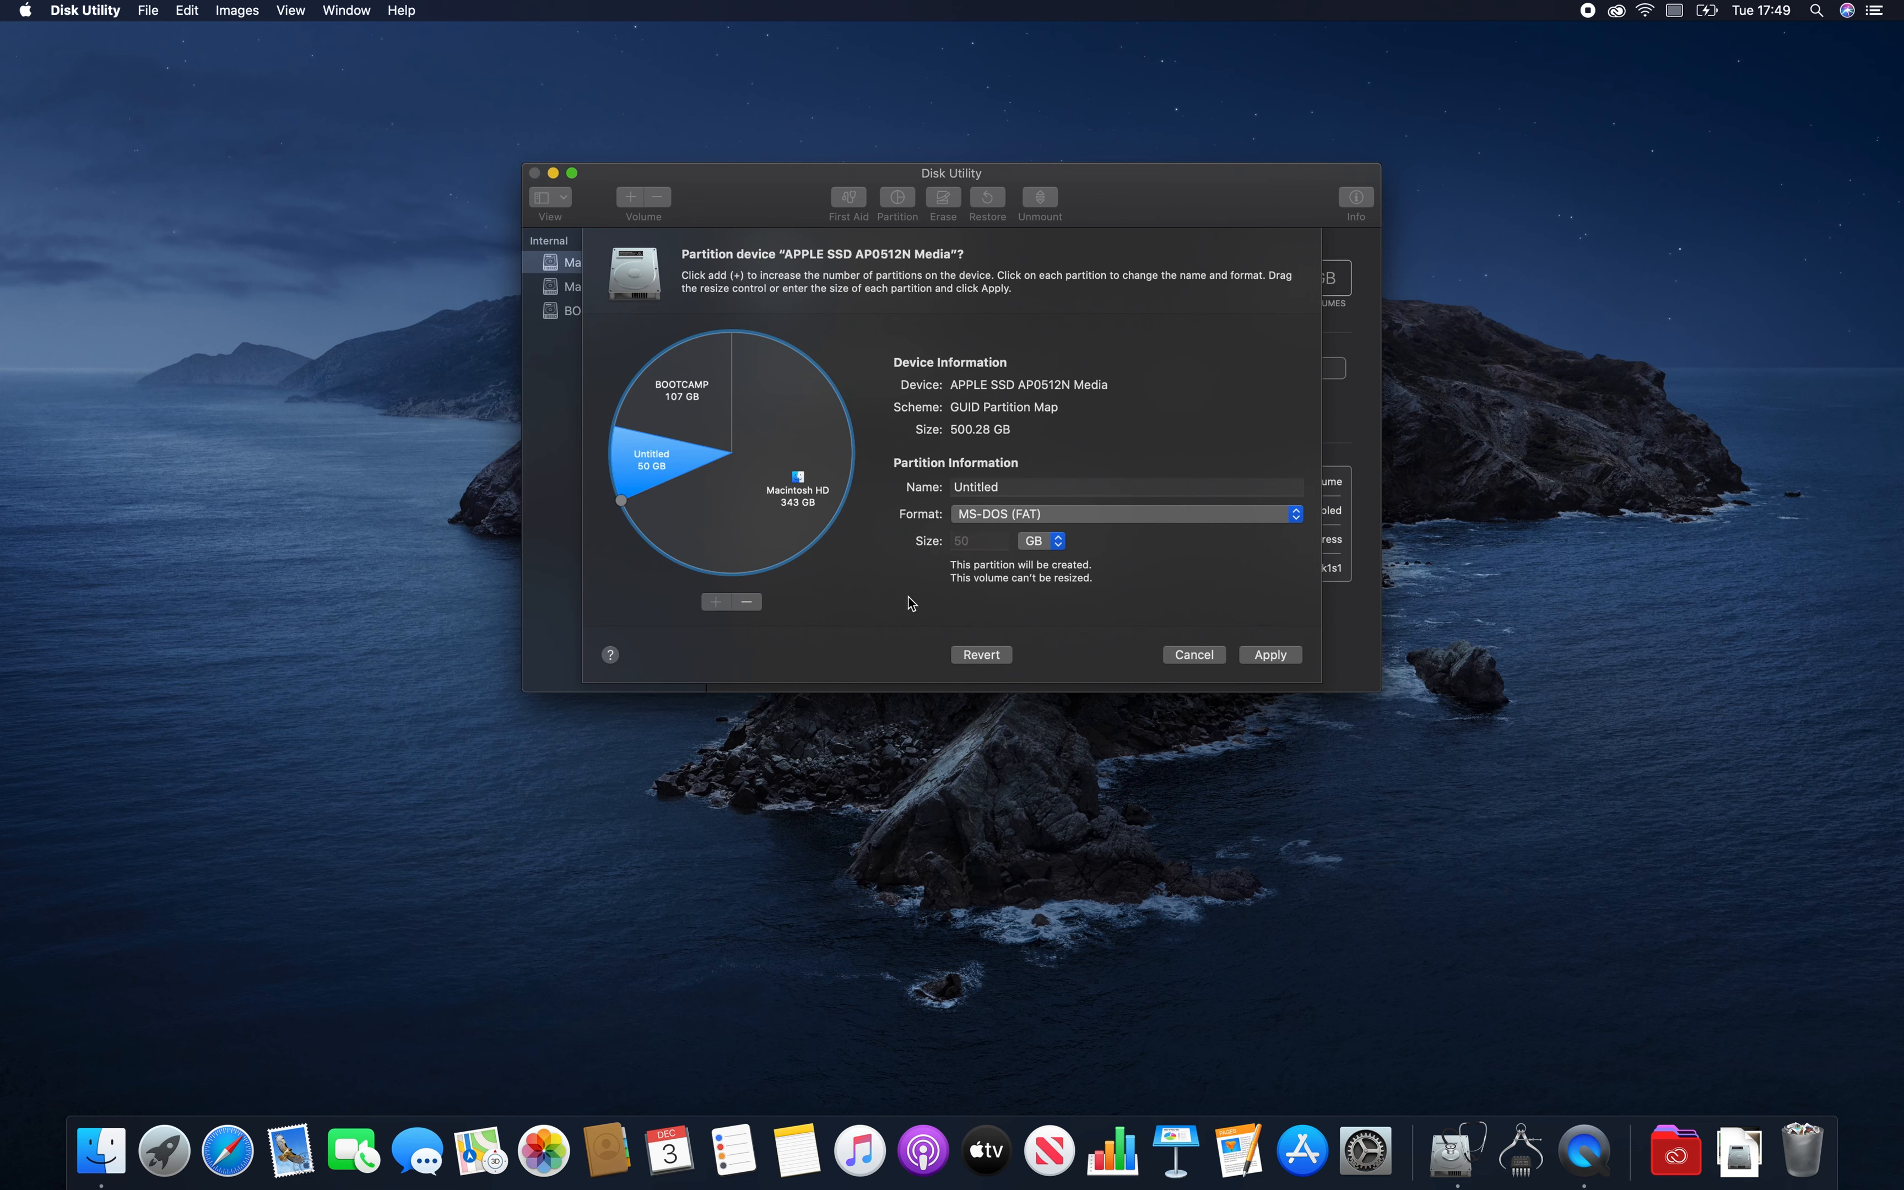
{"action": "mouse_move", "coordinate": [1212, 644]}
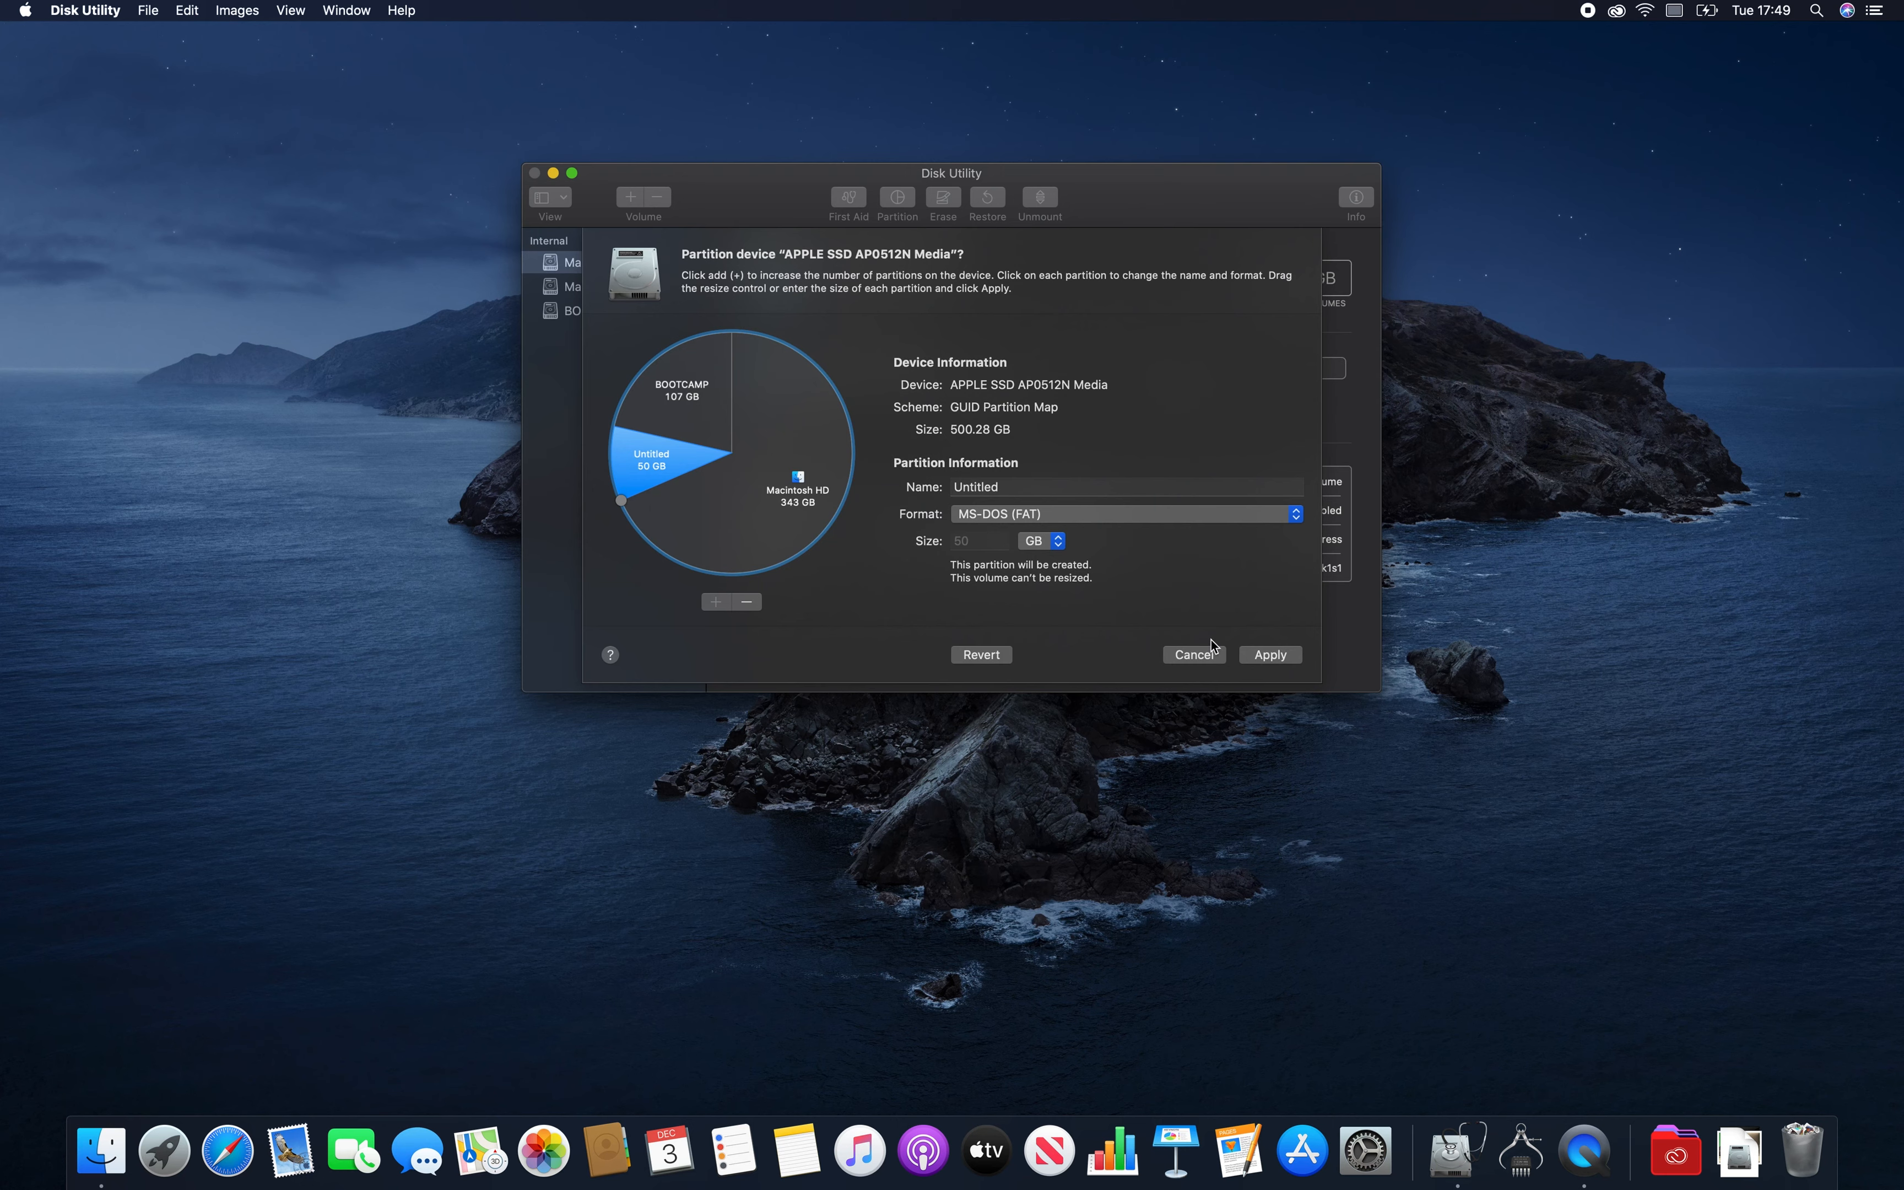
{"action": "left_click", "coordinate": [1270, 654]}
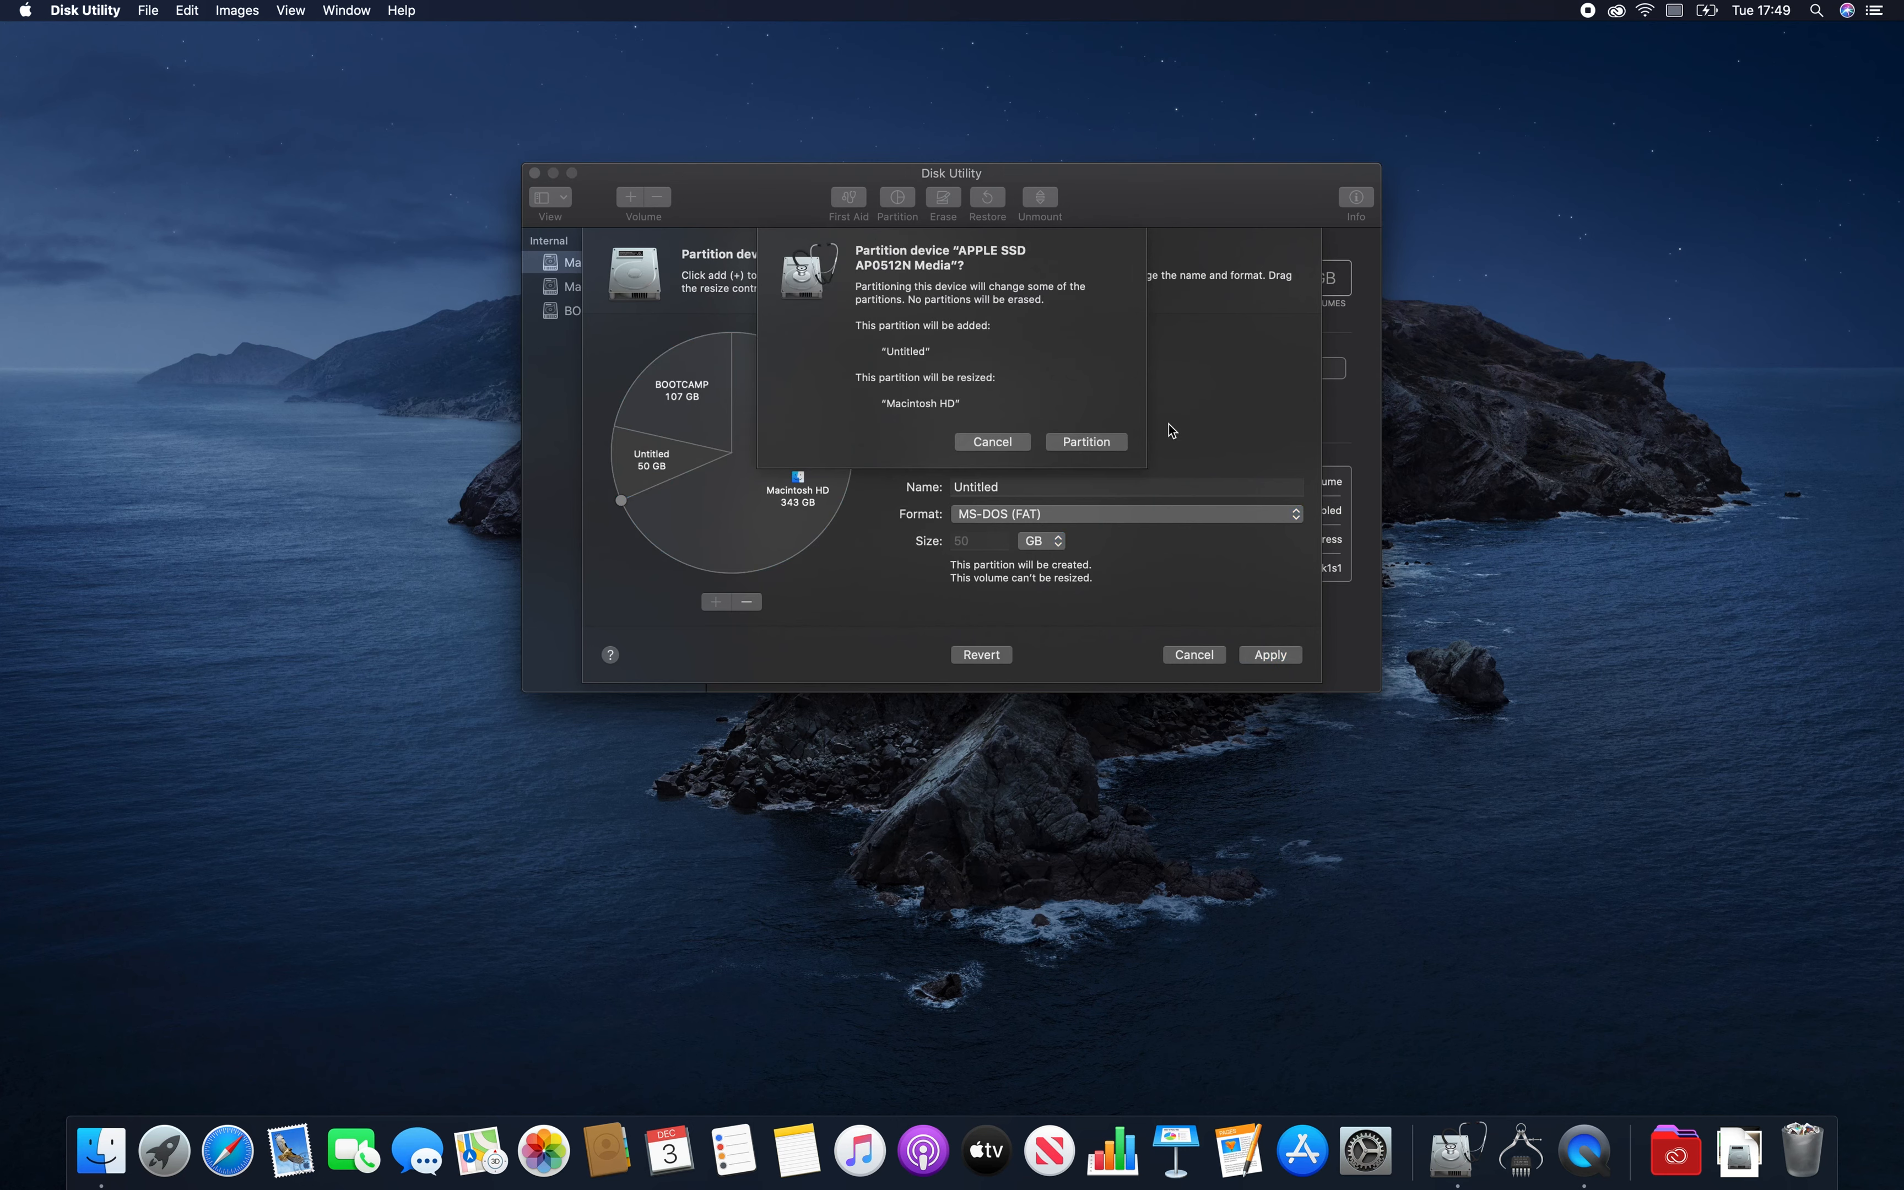
{"action": "left_click", "coordinate": [1084, 440]}
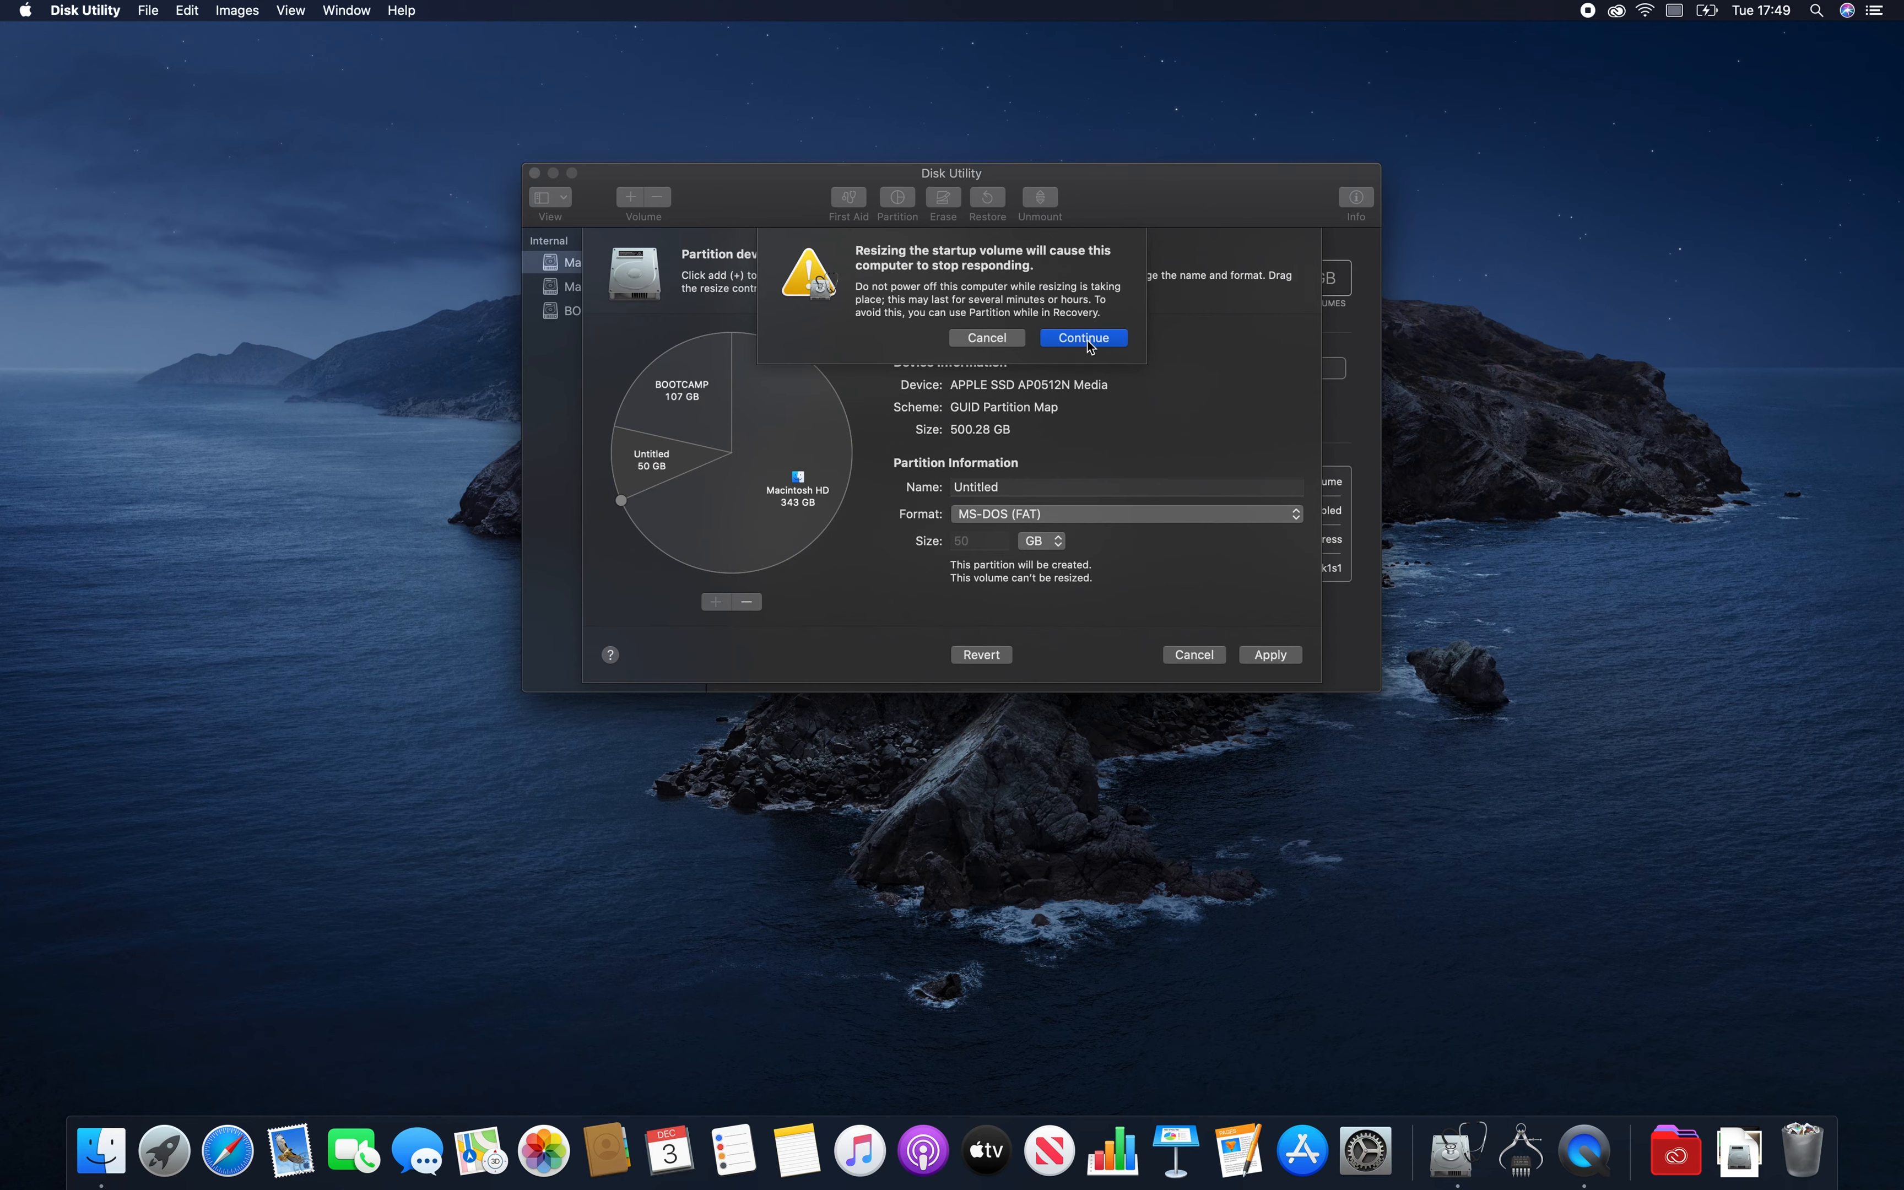
{"action": "left_click", "coordinate": [1081, 337]}
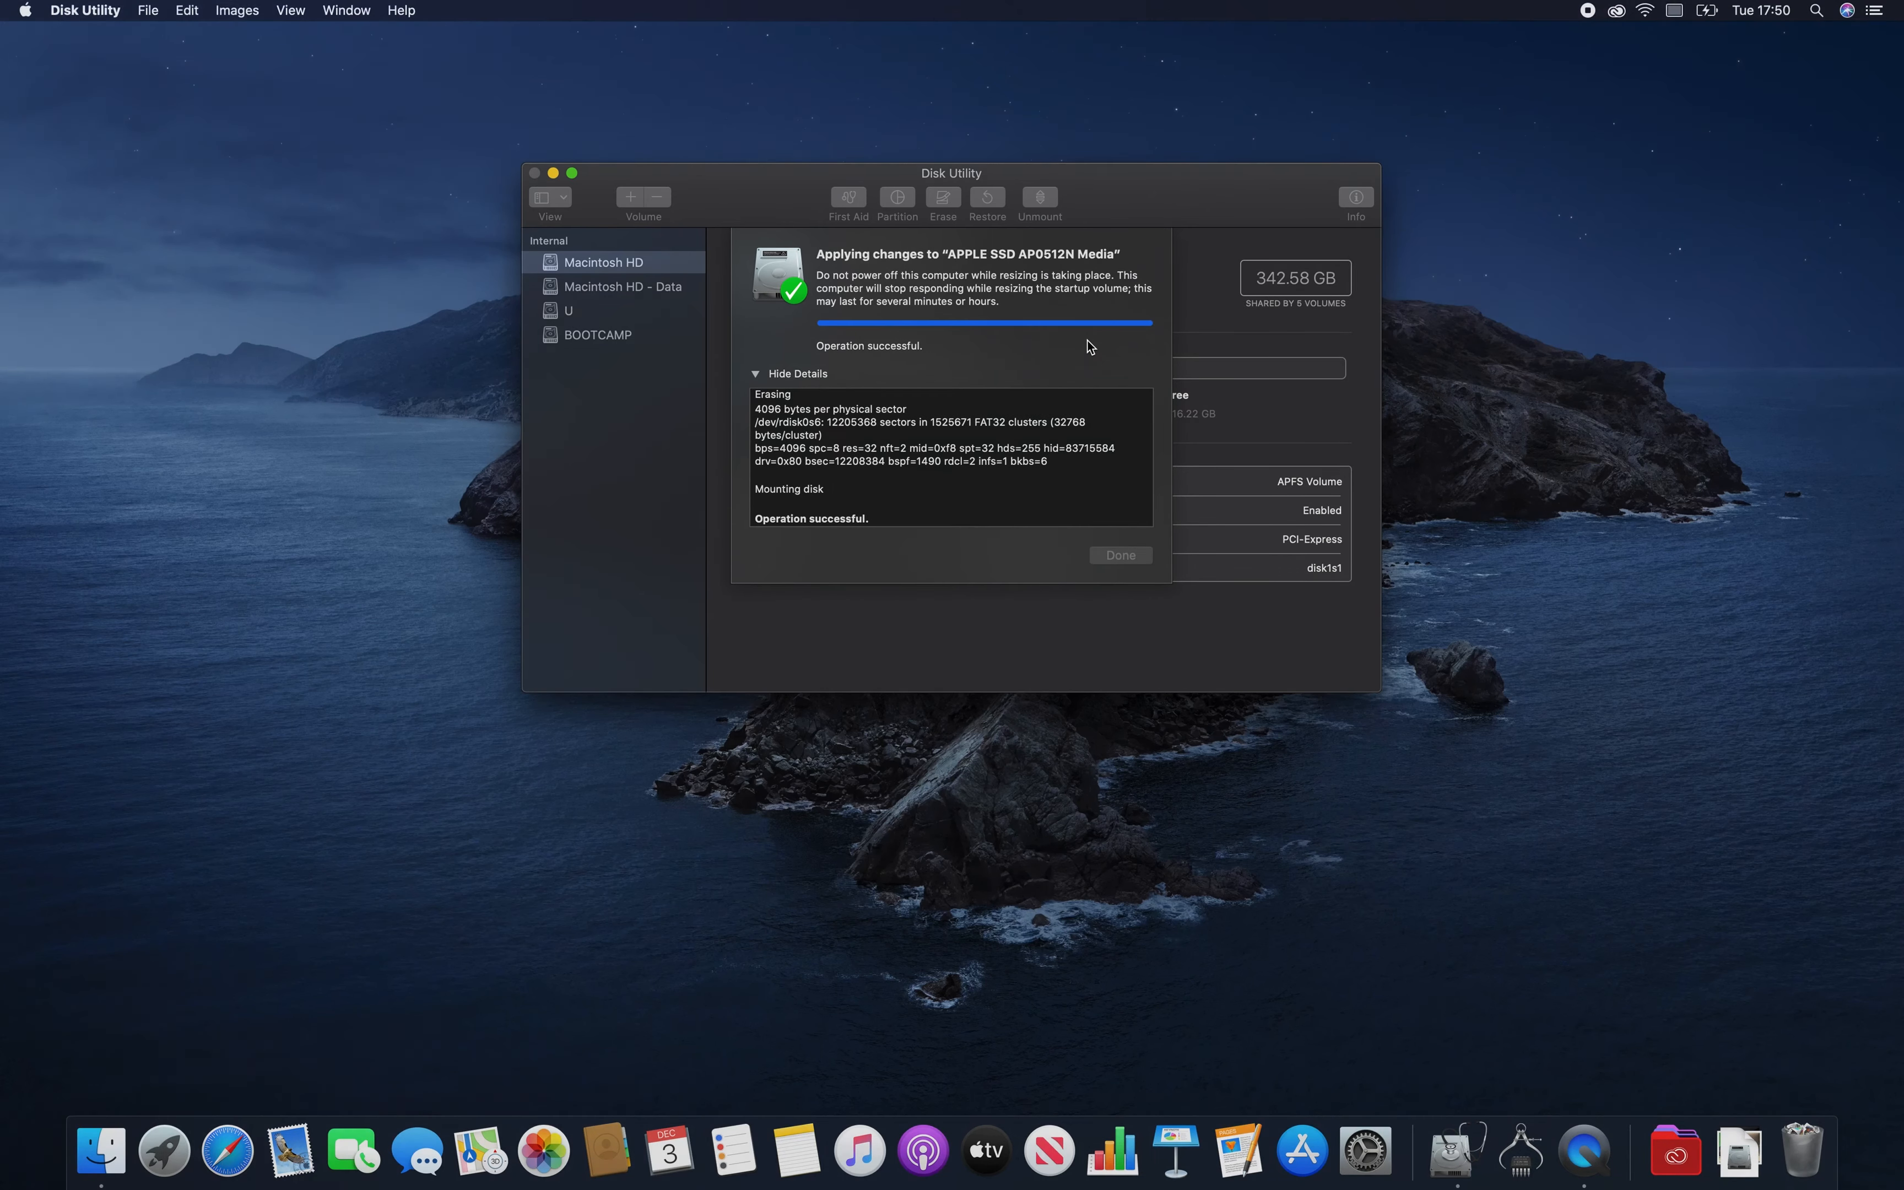
{"action": "left_click", "coordinate": [1118, 555]}
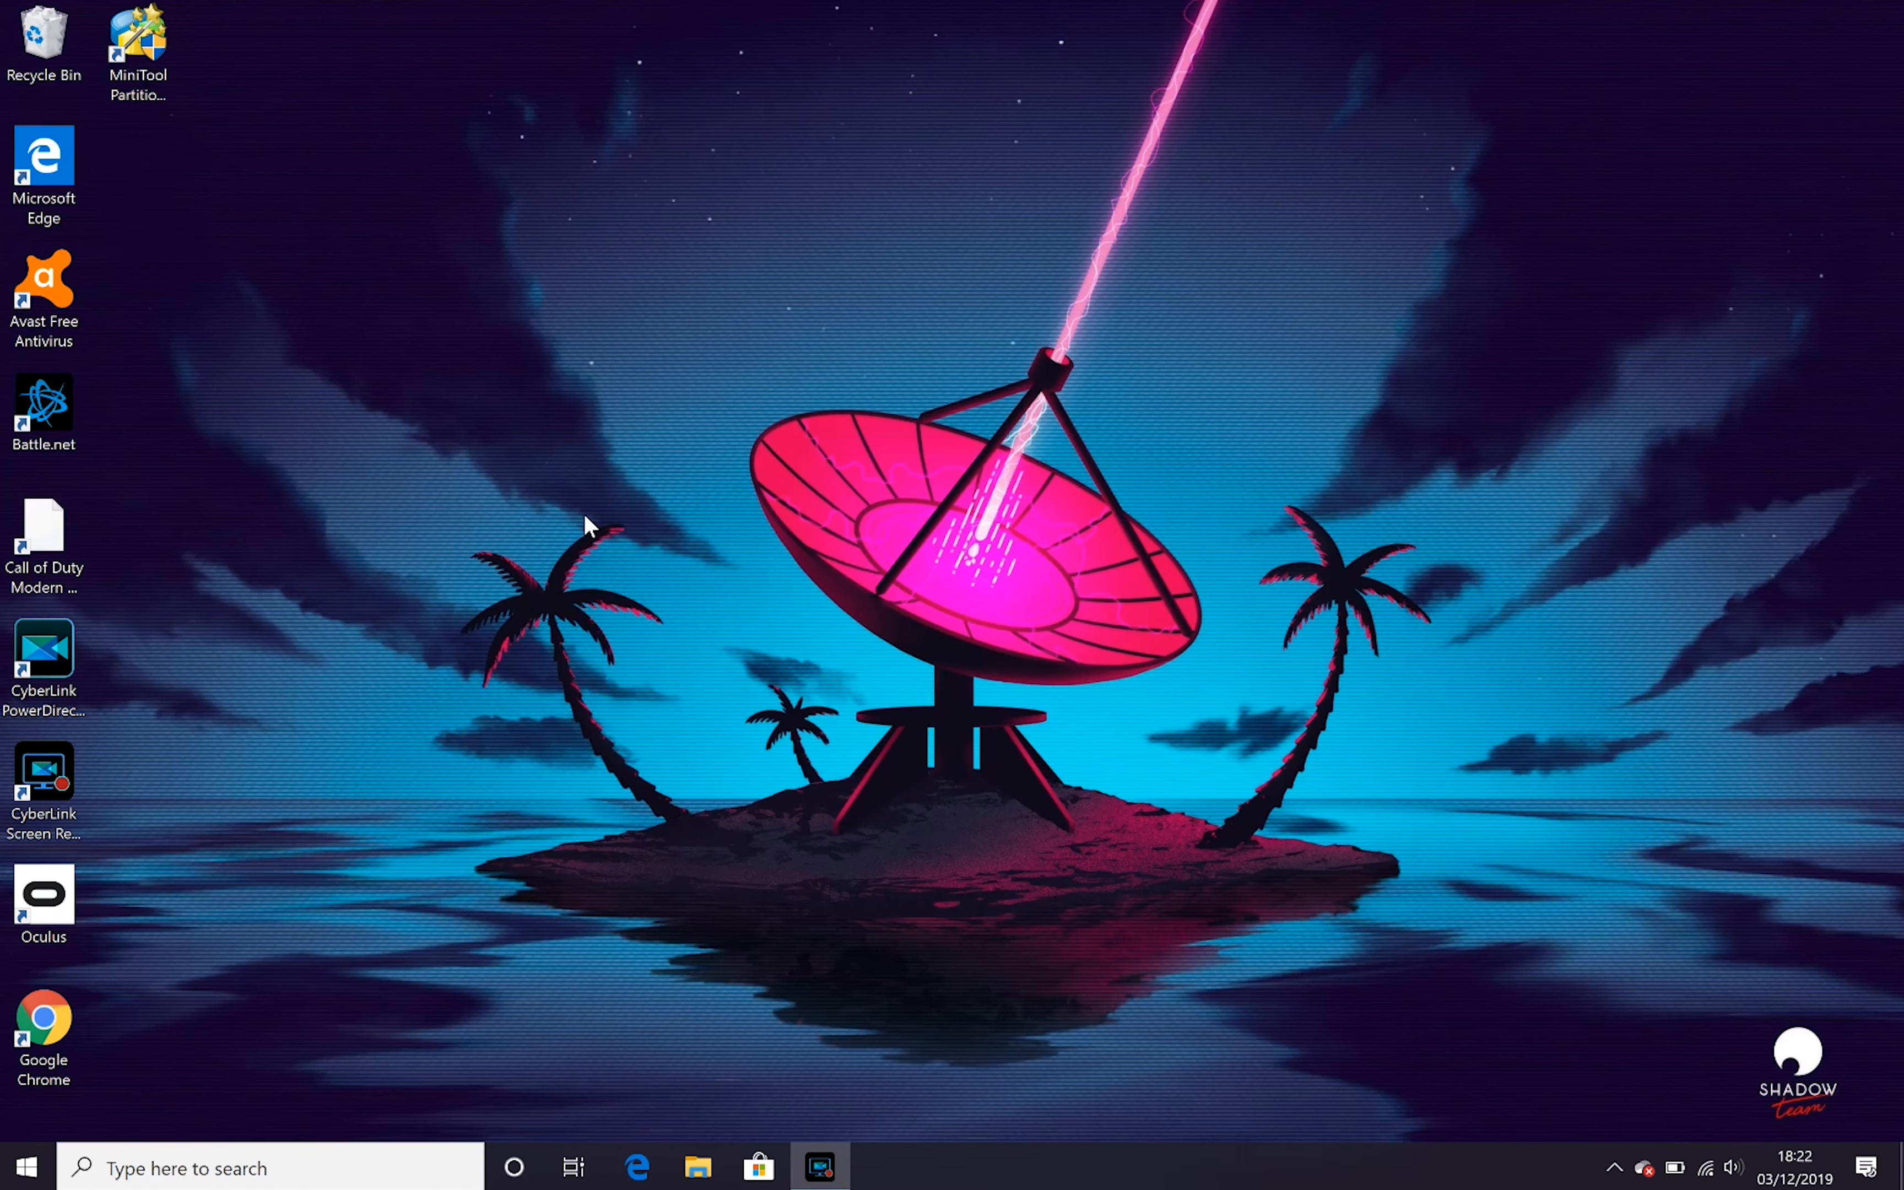
Launch MiniTool Partition Wizard as administrator and go to Disk & Partition Management.
{"action": "left_click", "coordinate": [135, 43]}
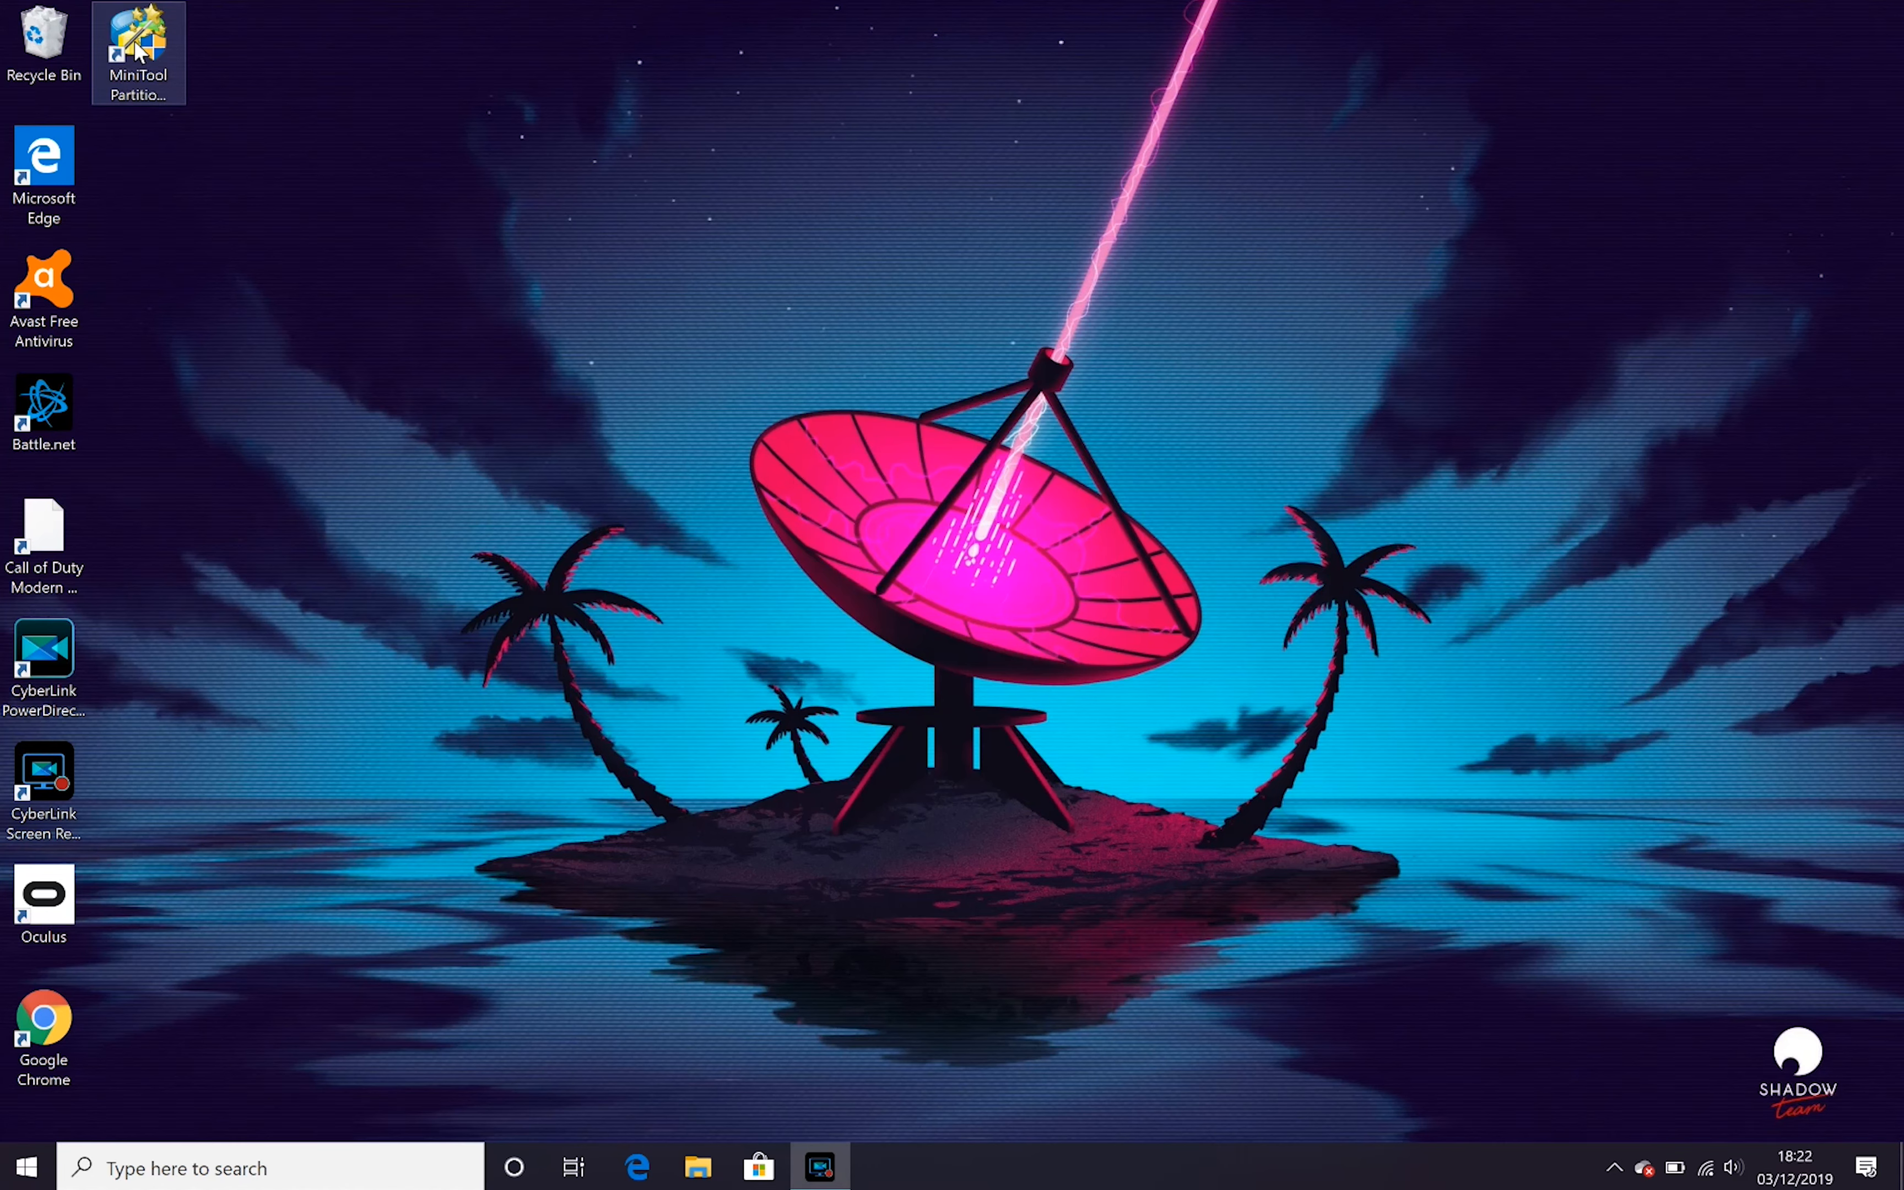
{"action": "double_click", "coordinate": [137, 43]}
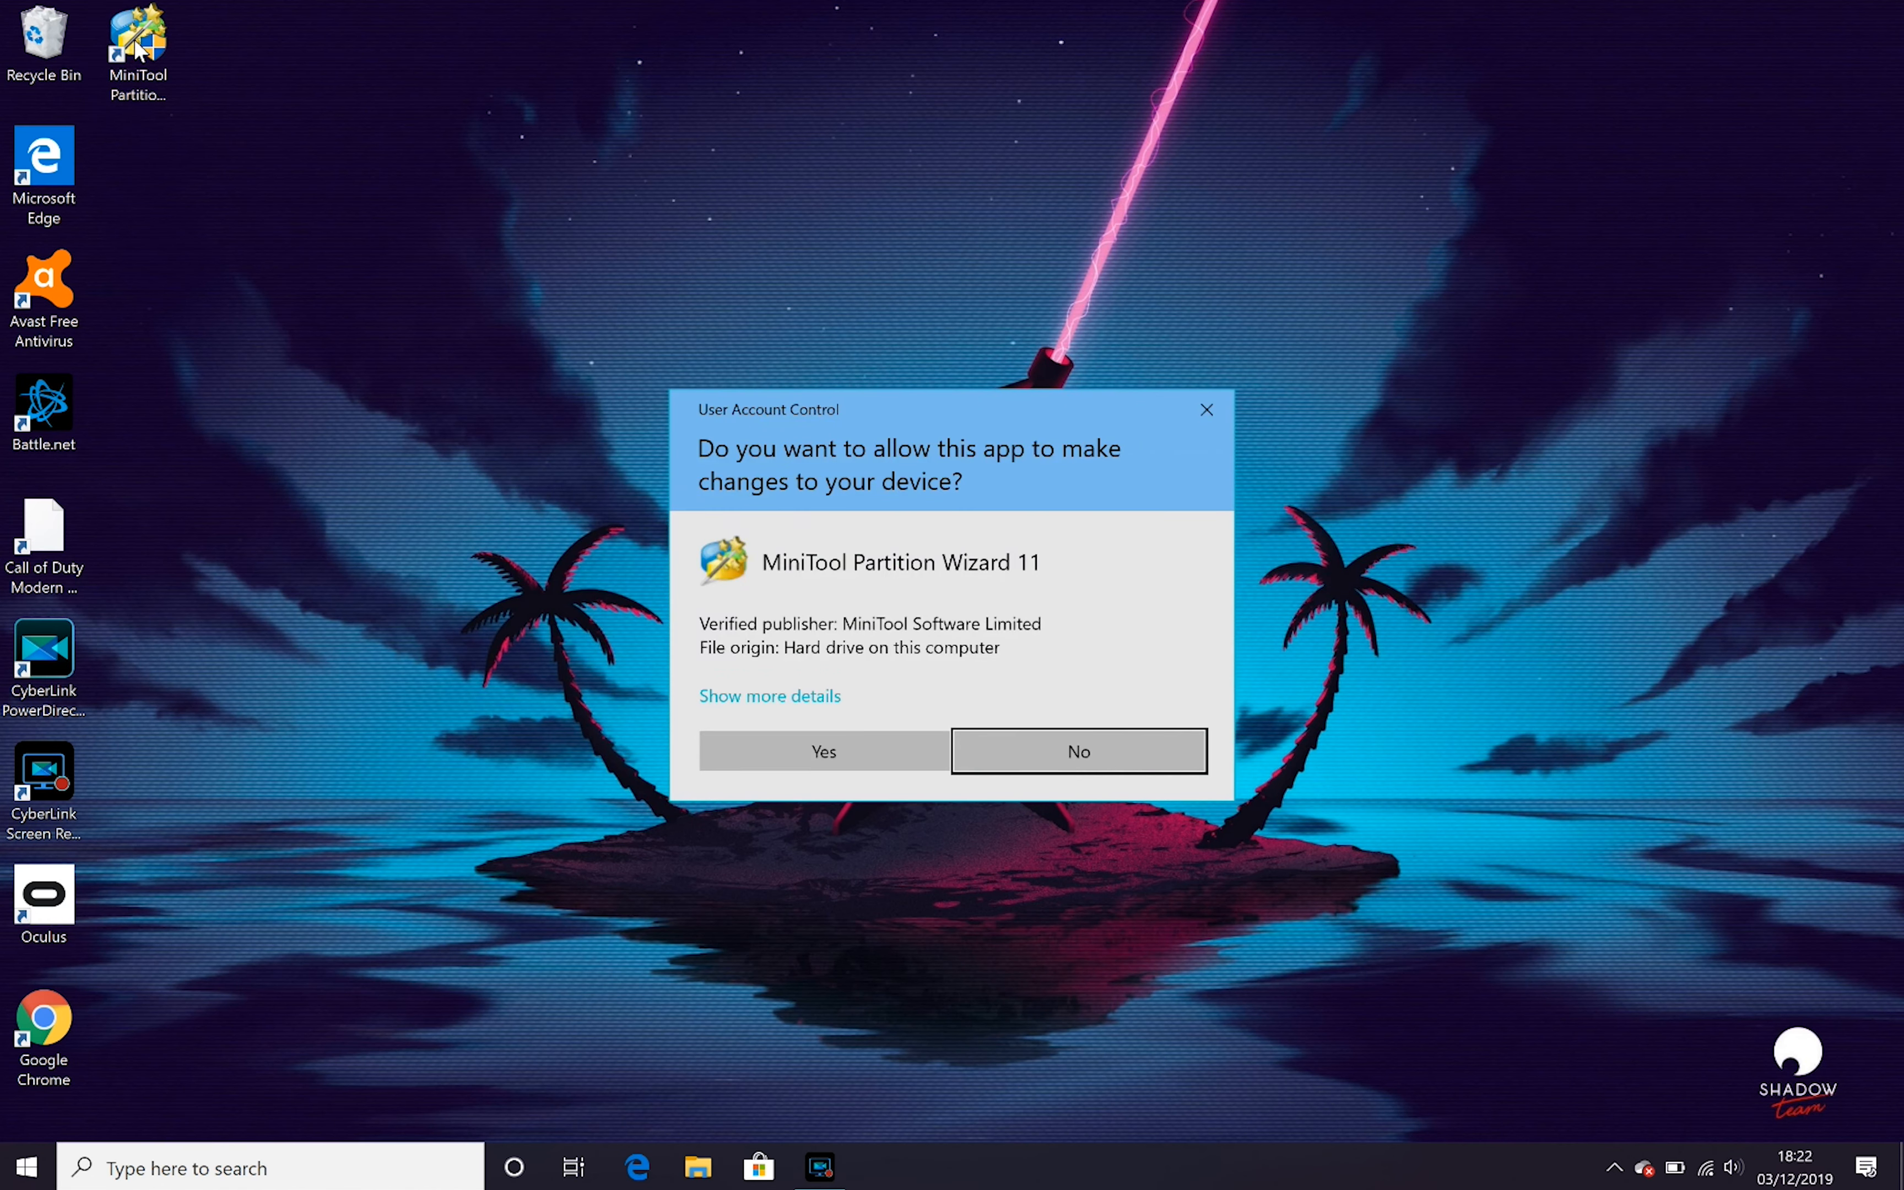
{"action": "left_click", "coordinate": [1076, 751]}
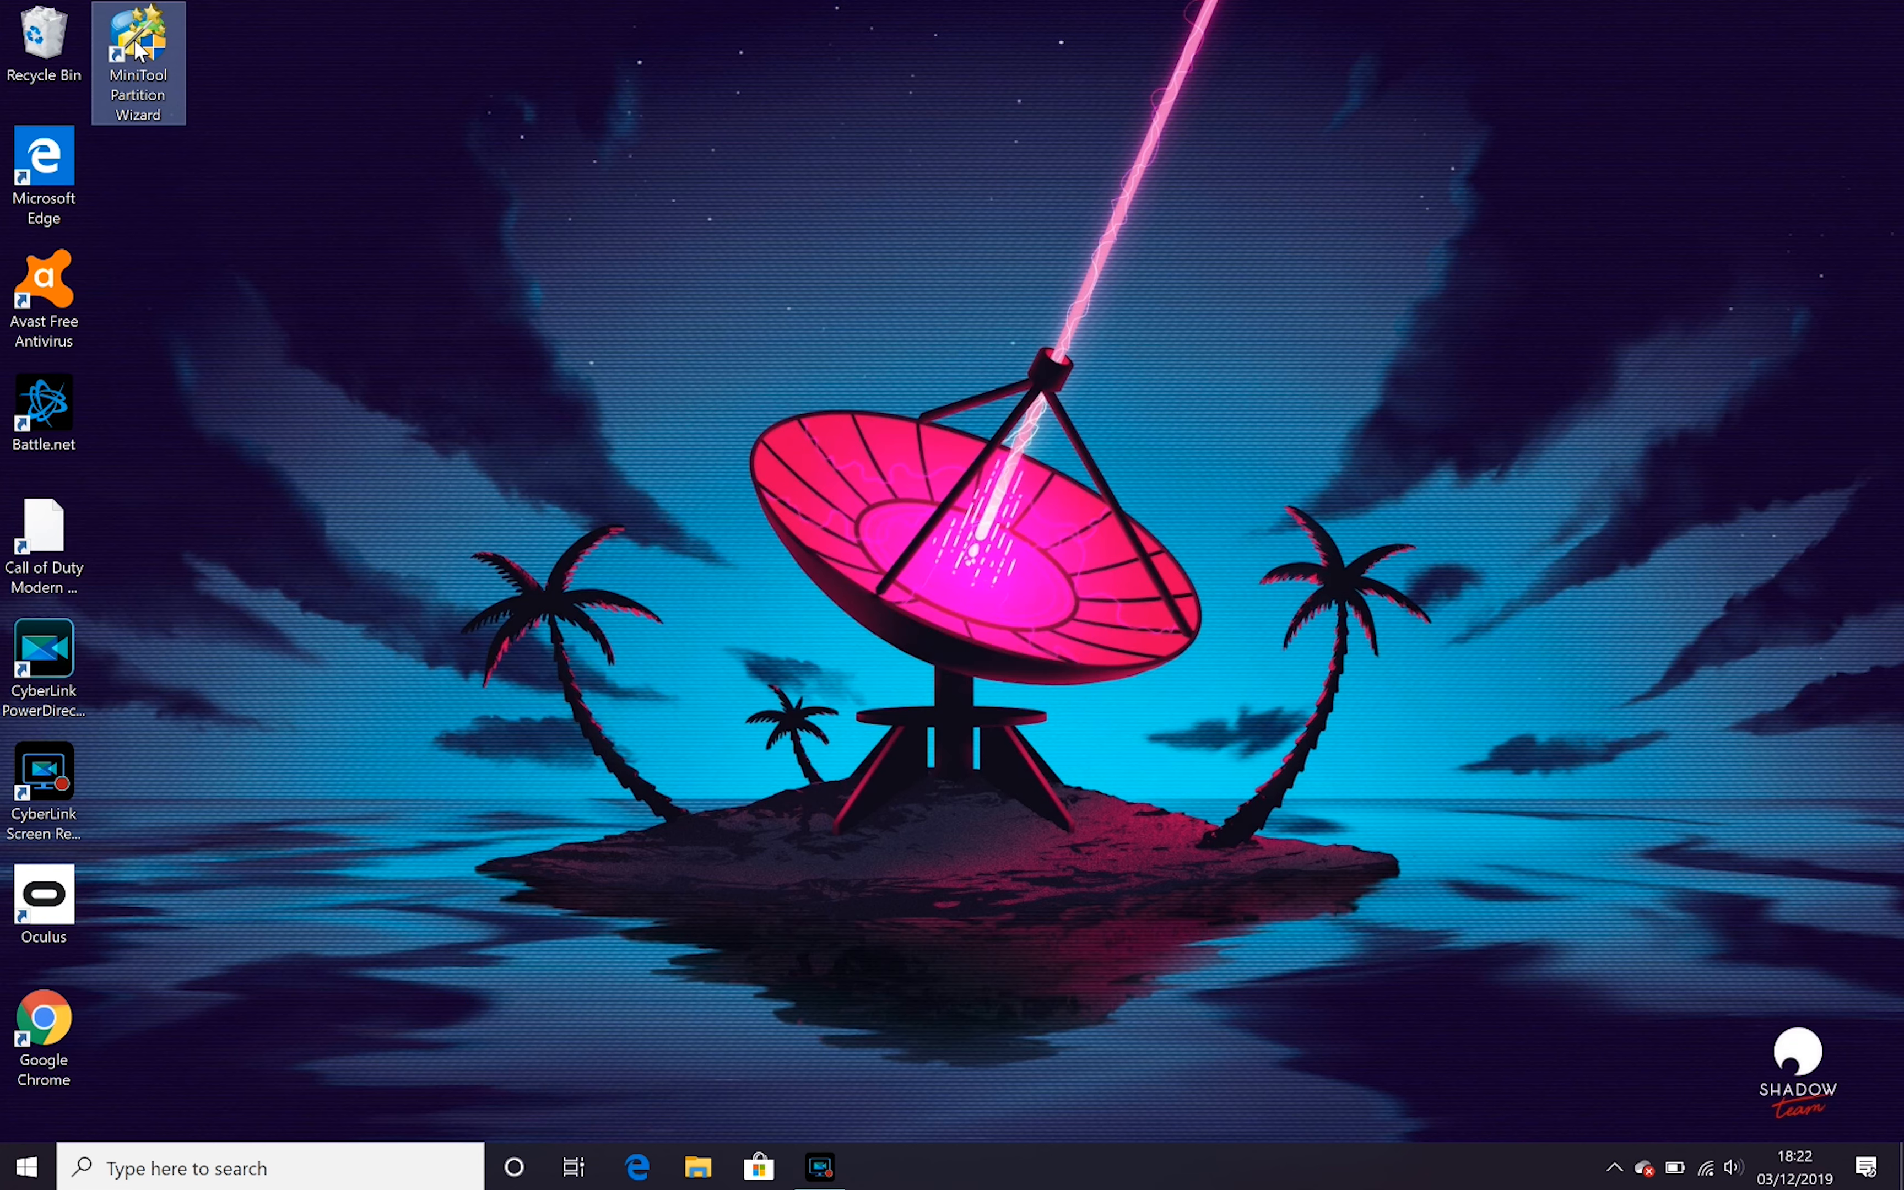
{"action": "double_click", "coordinate": [138, 58]}
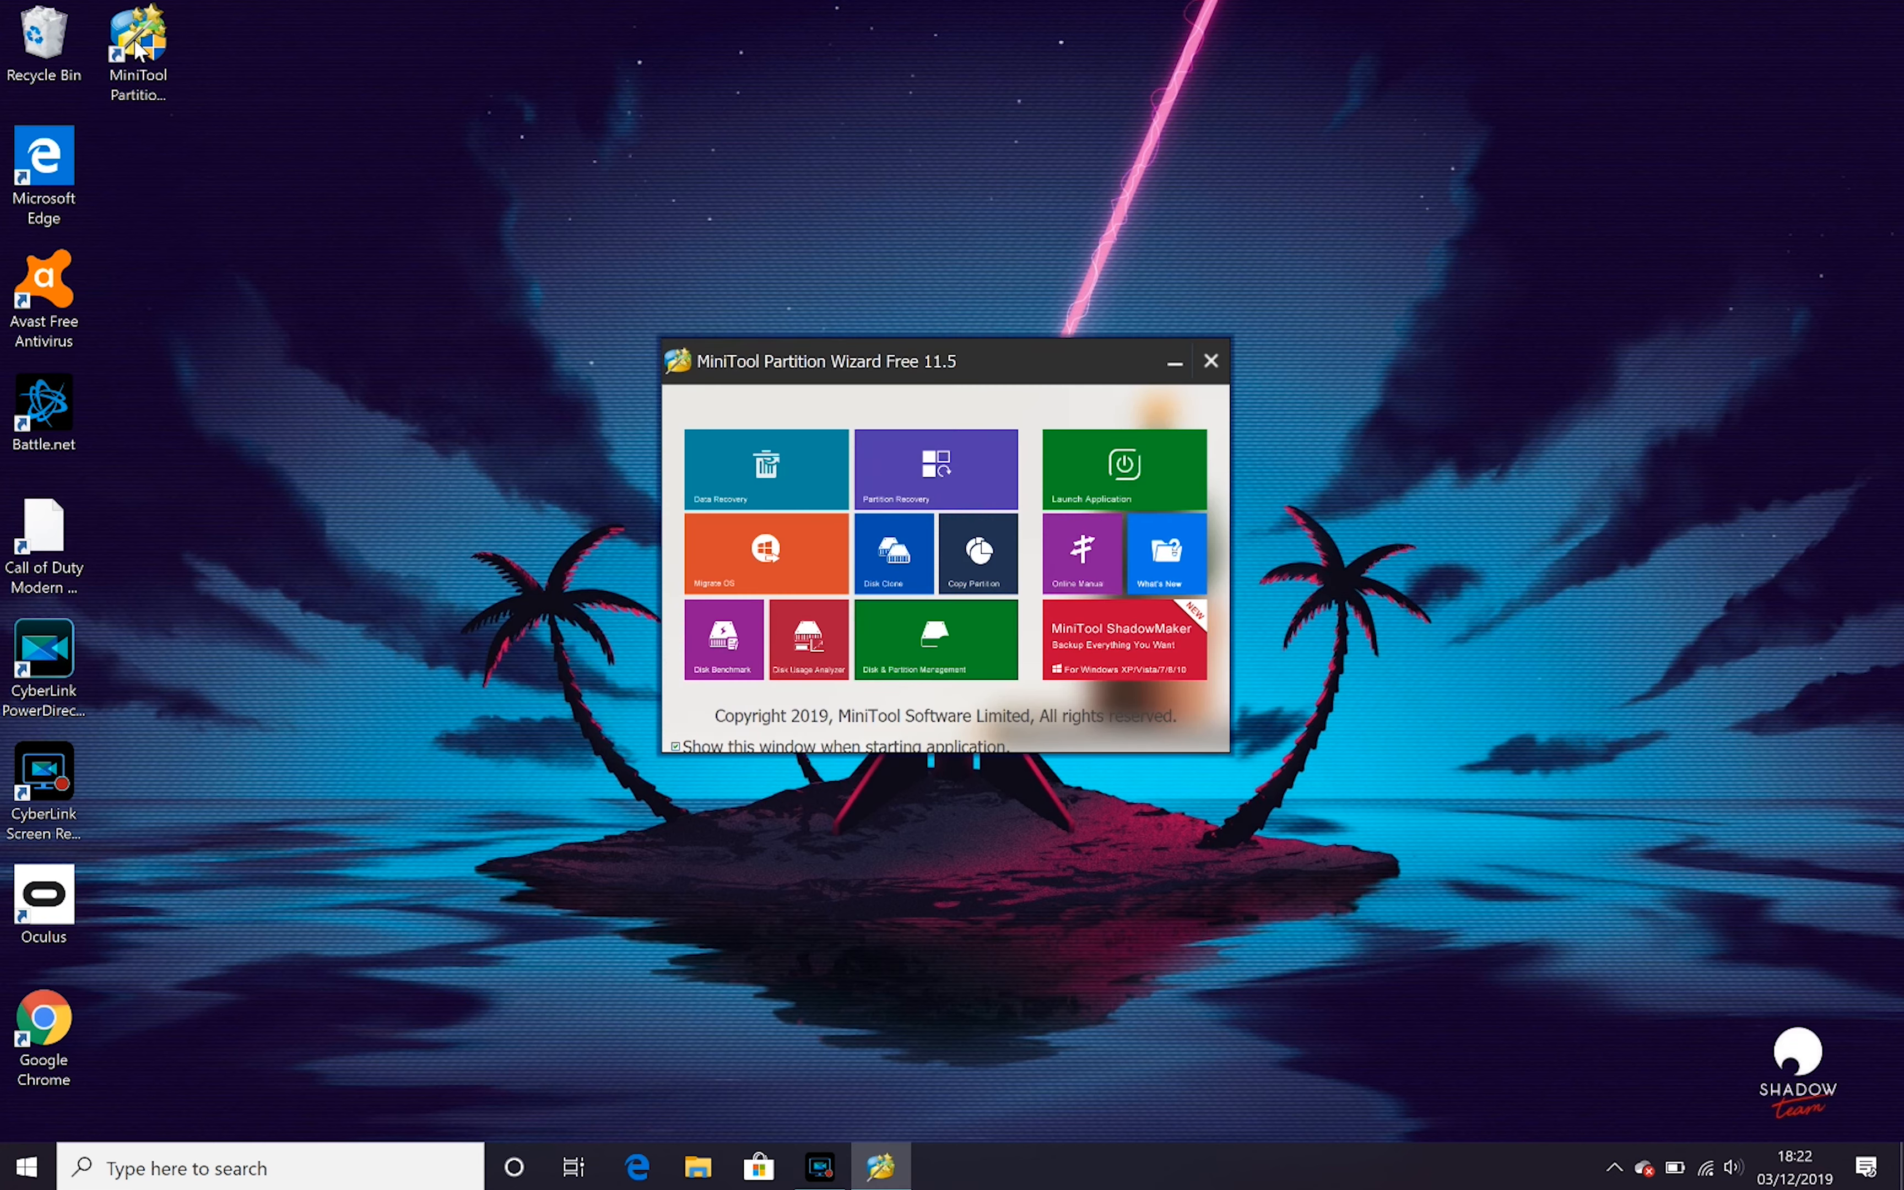
{"action": "left_click", "coordinate": [936, 640]}
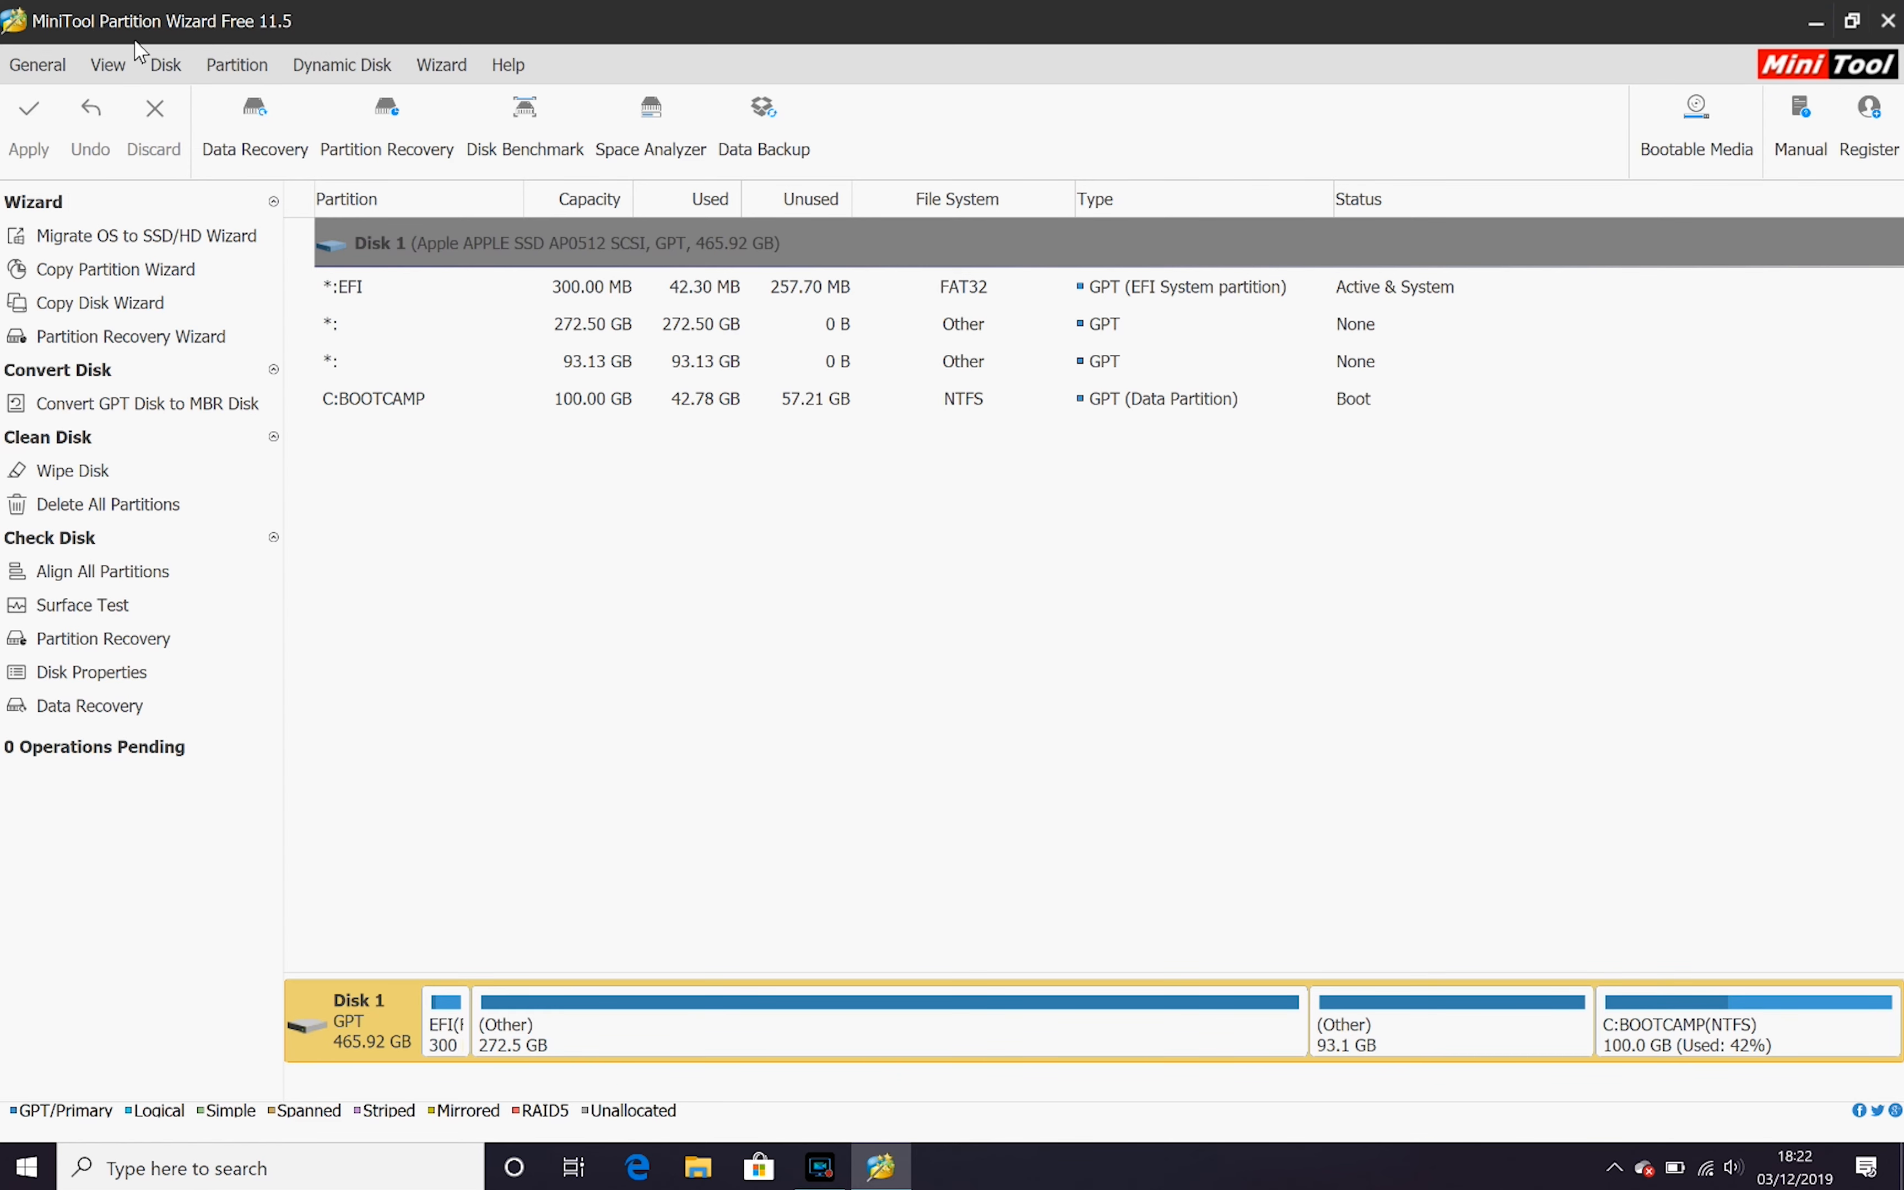
{"action": "mouse_move", "coordinate": [1449, 1021]}
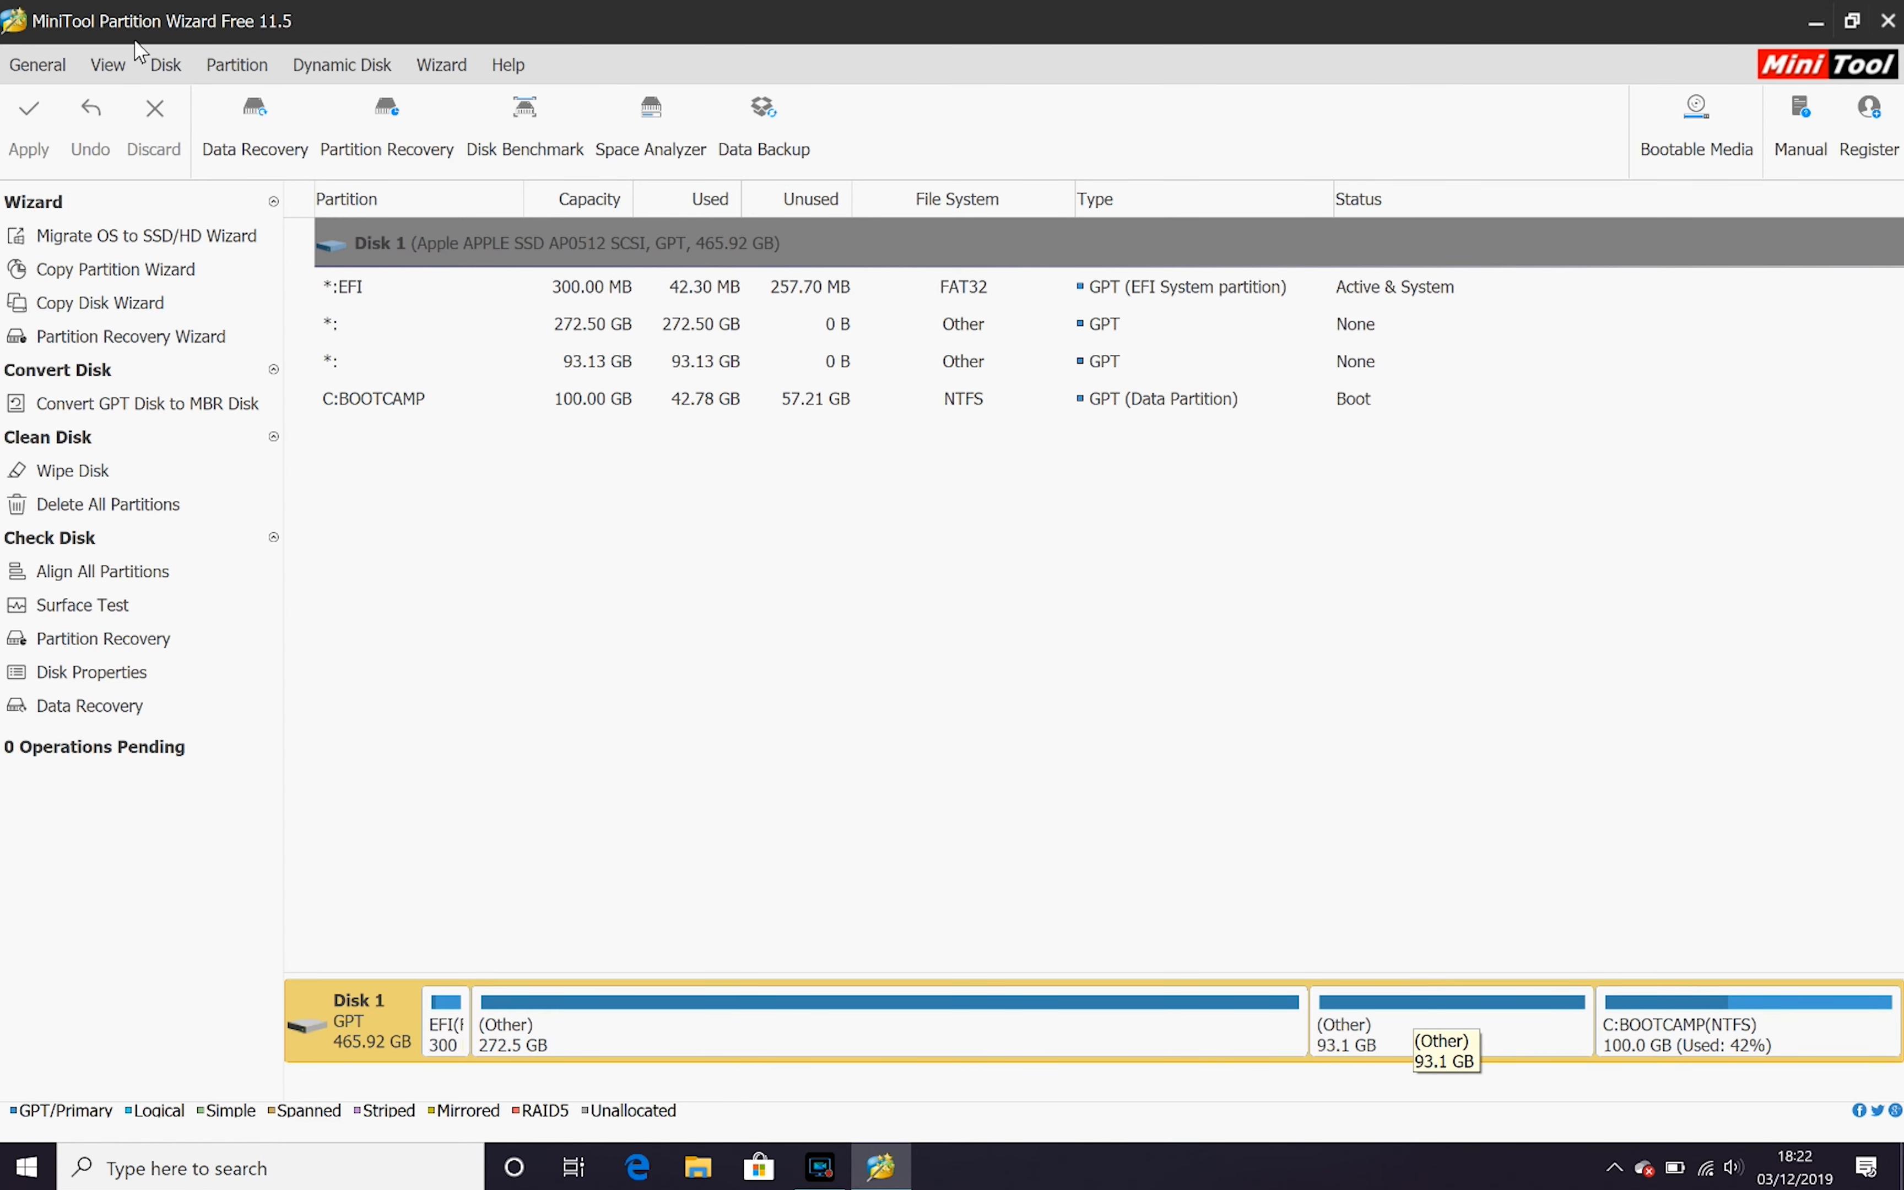
Delete the 93.1 GB Other partition and apply, leaving unallocated space before C:BOOTCAMP.
{"action": "right_click", "coordinate": [1449, 1020]}
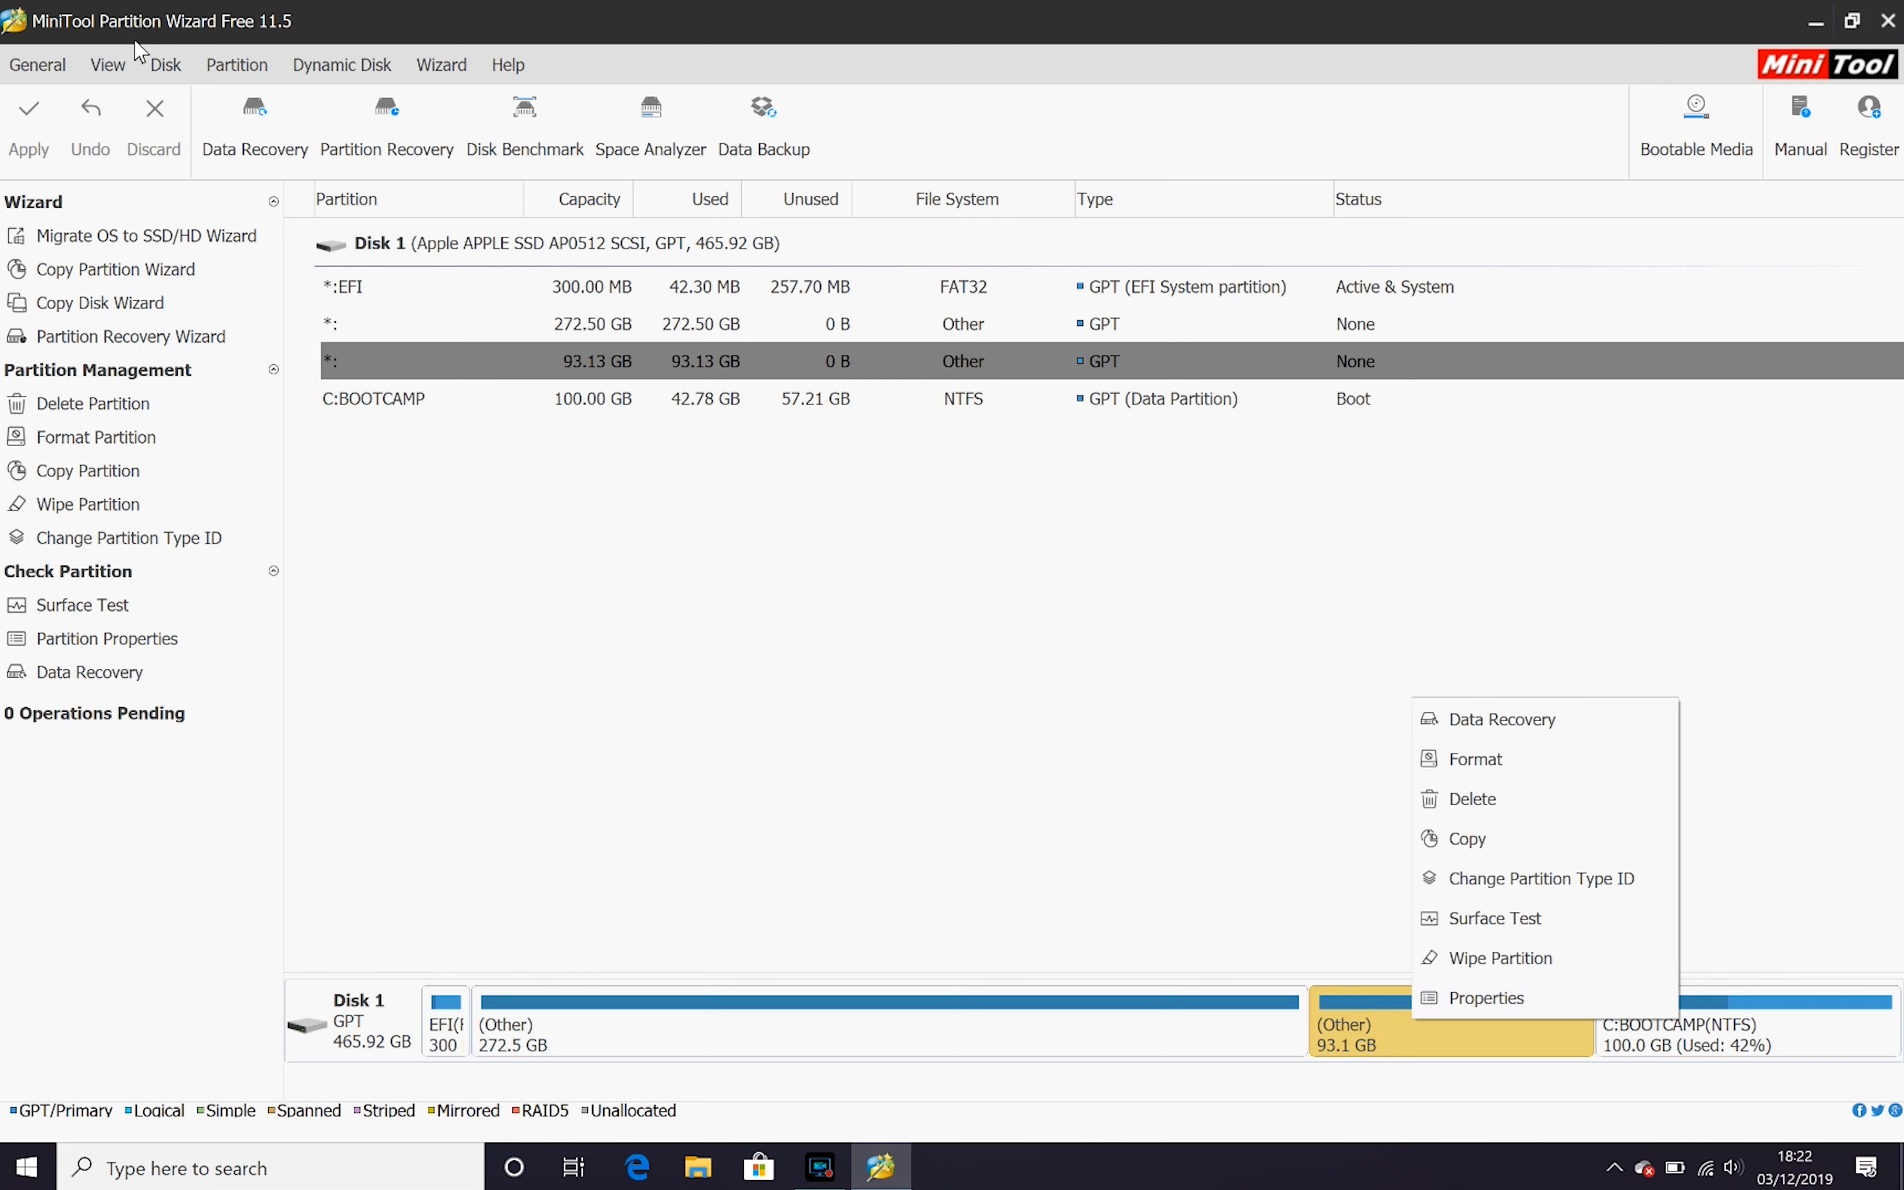
{"action": "left_click", "coordinate": [1472, 798]}
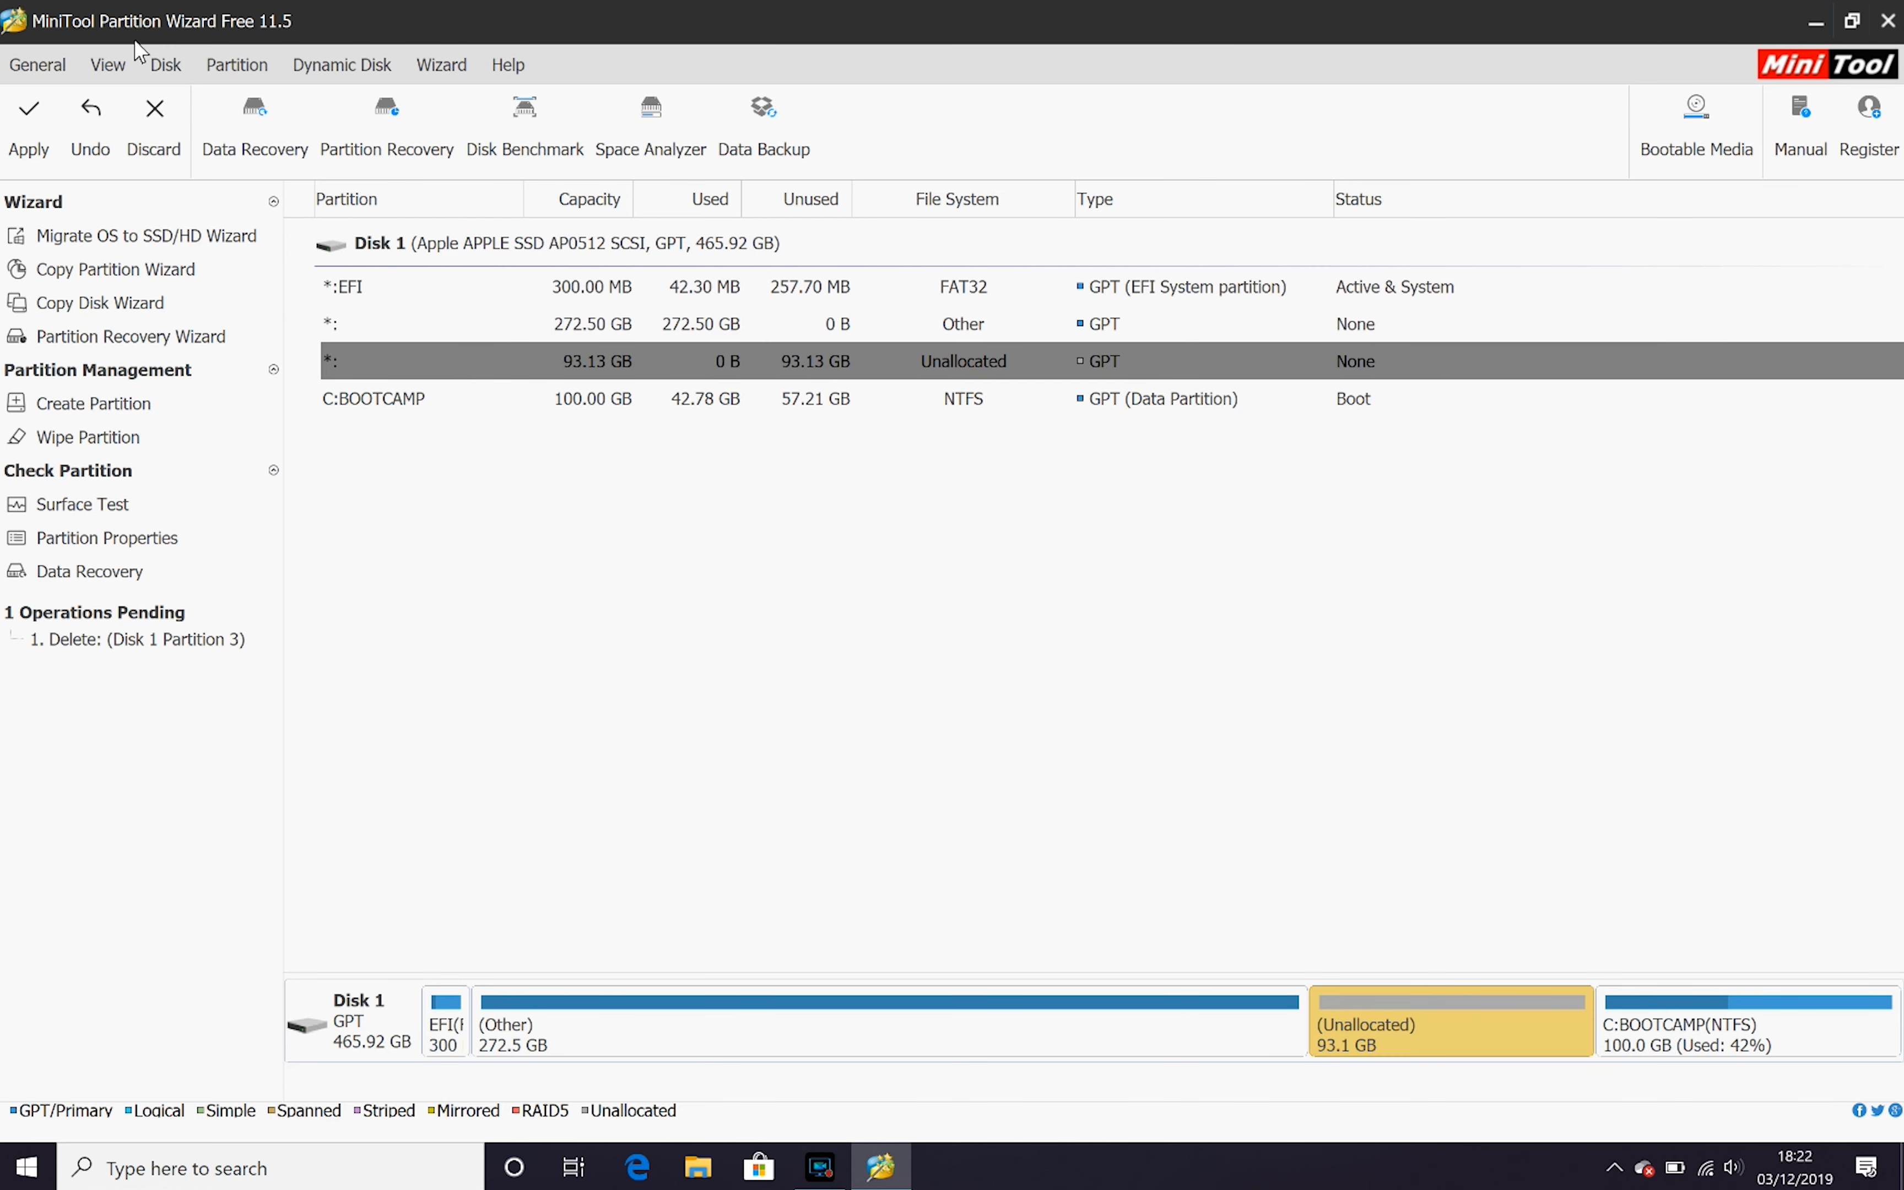
{"action": "left_click", "coordinate": [29, 121]}
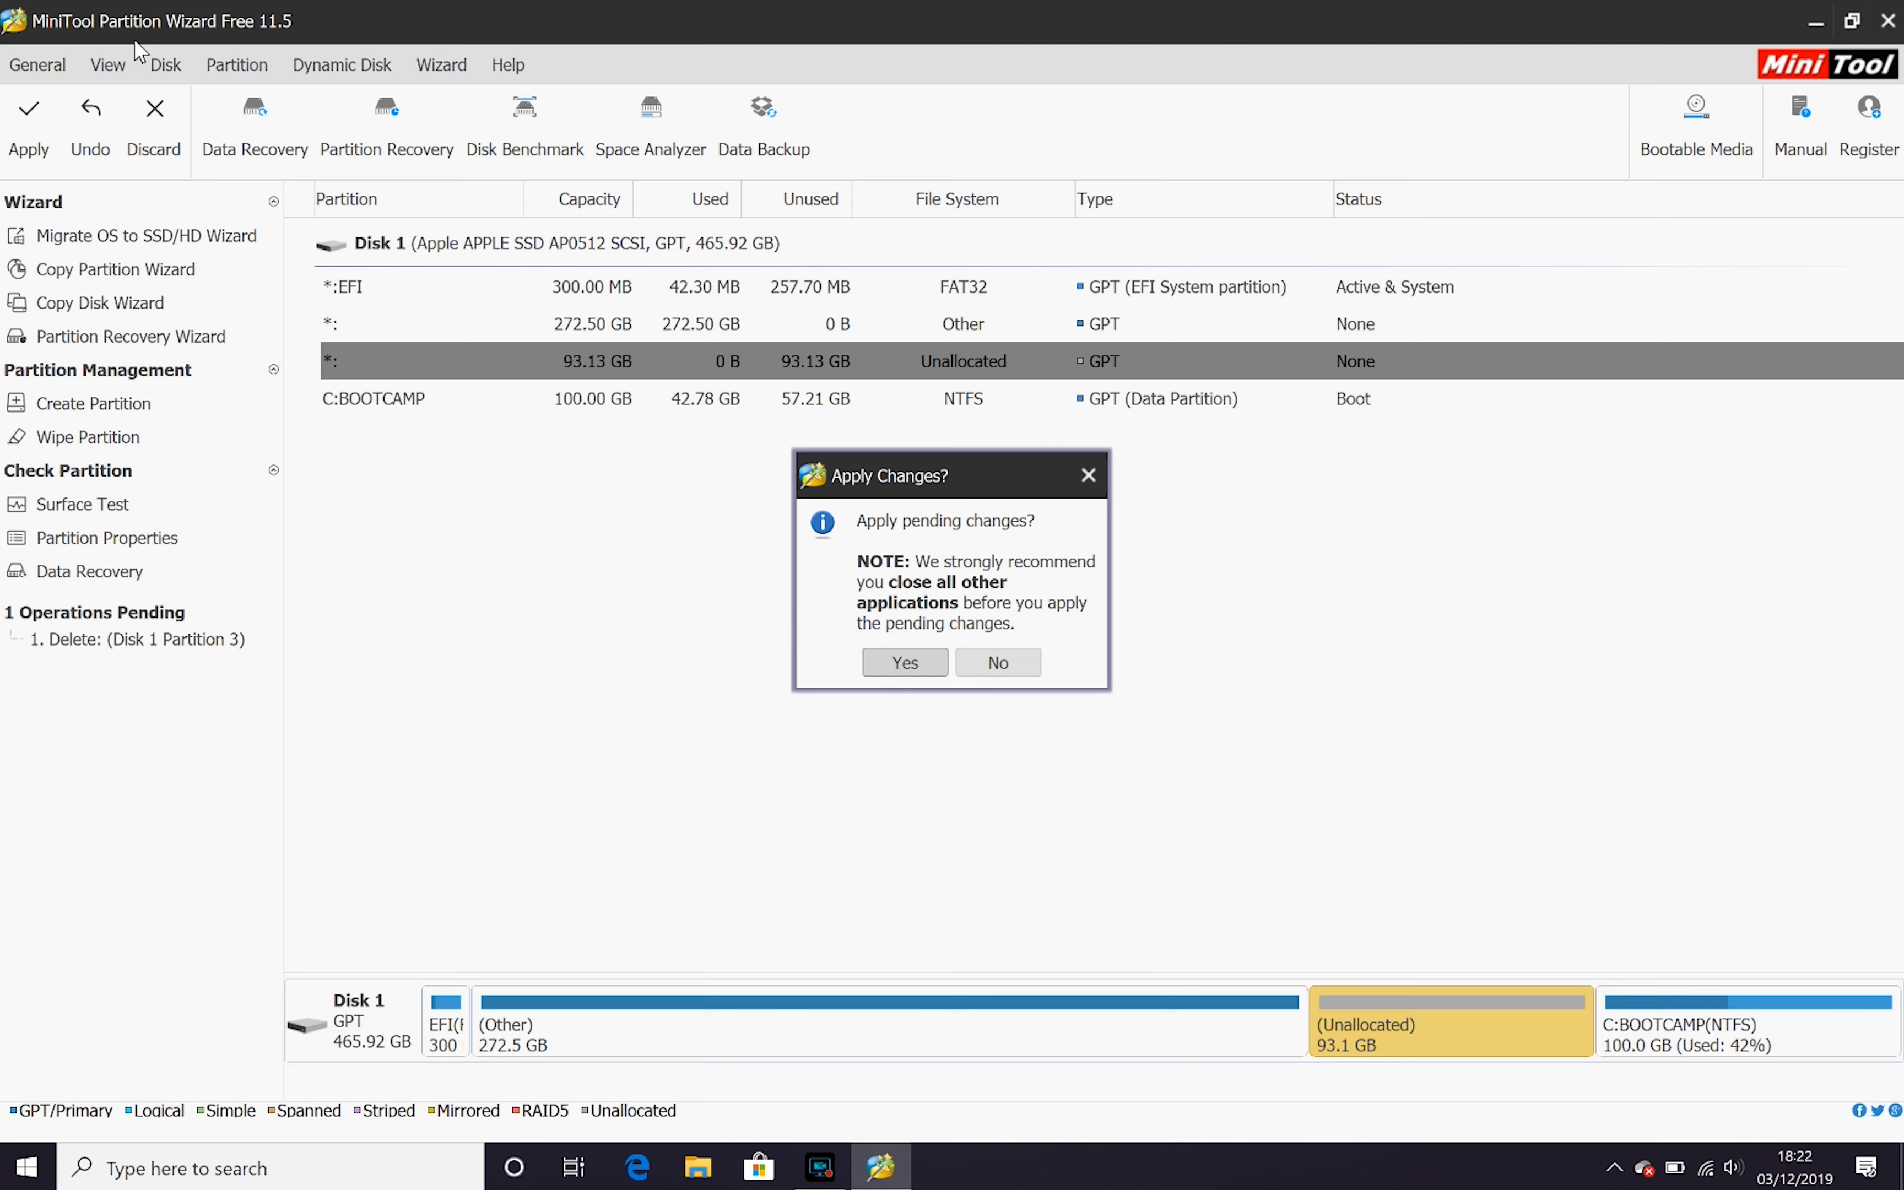
{"action": "left_click", "coordinate": [904, 662]}
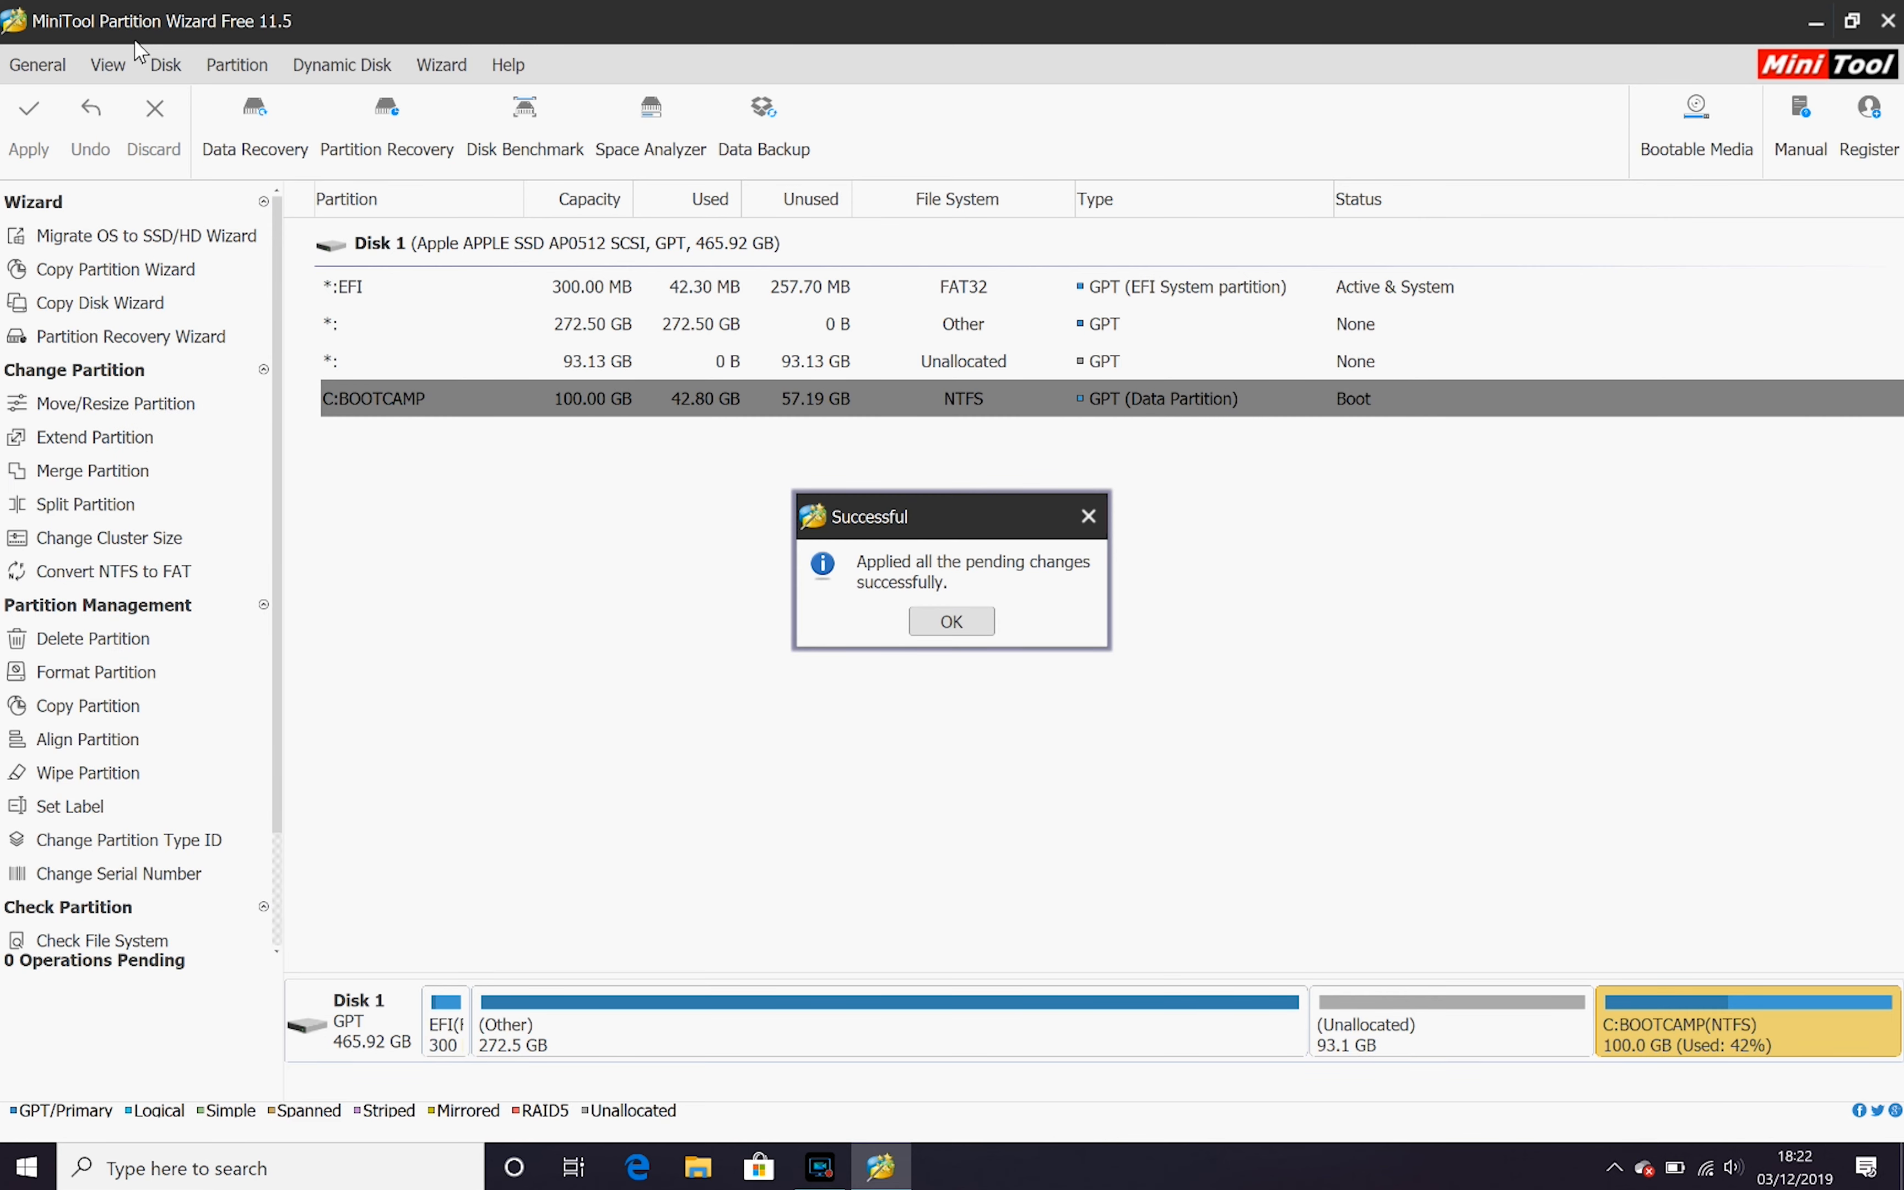
{"action": "left_click", "coordinate": [951, 620]}
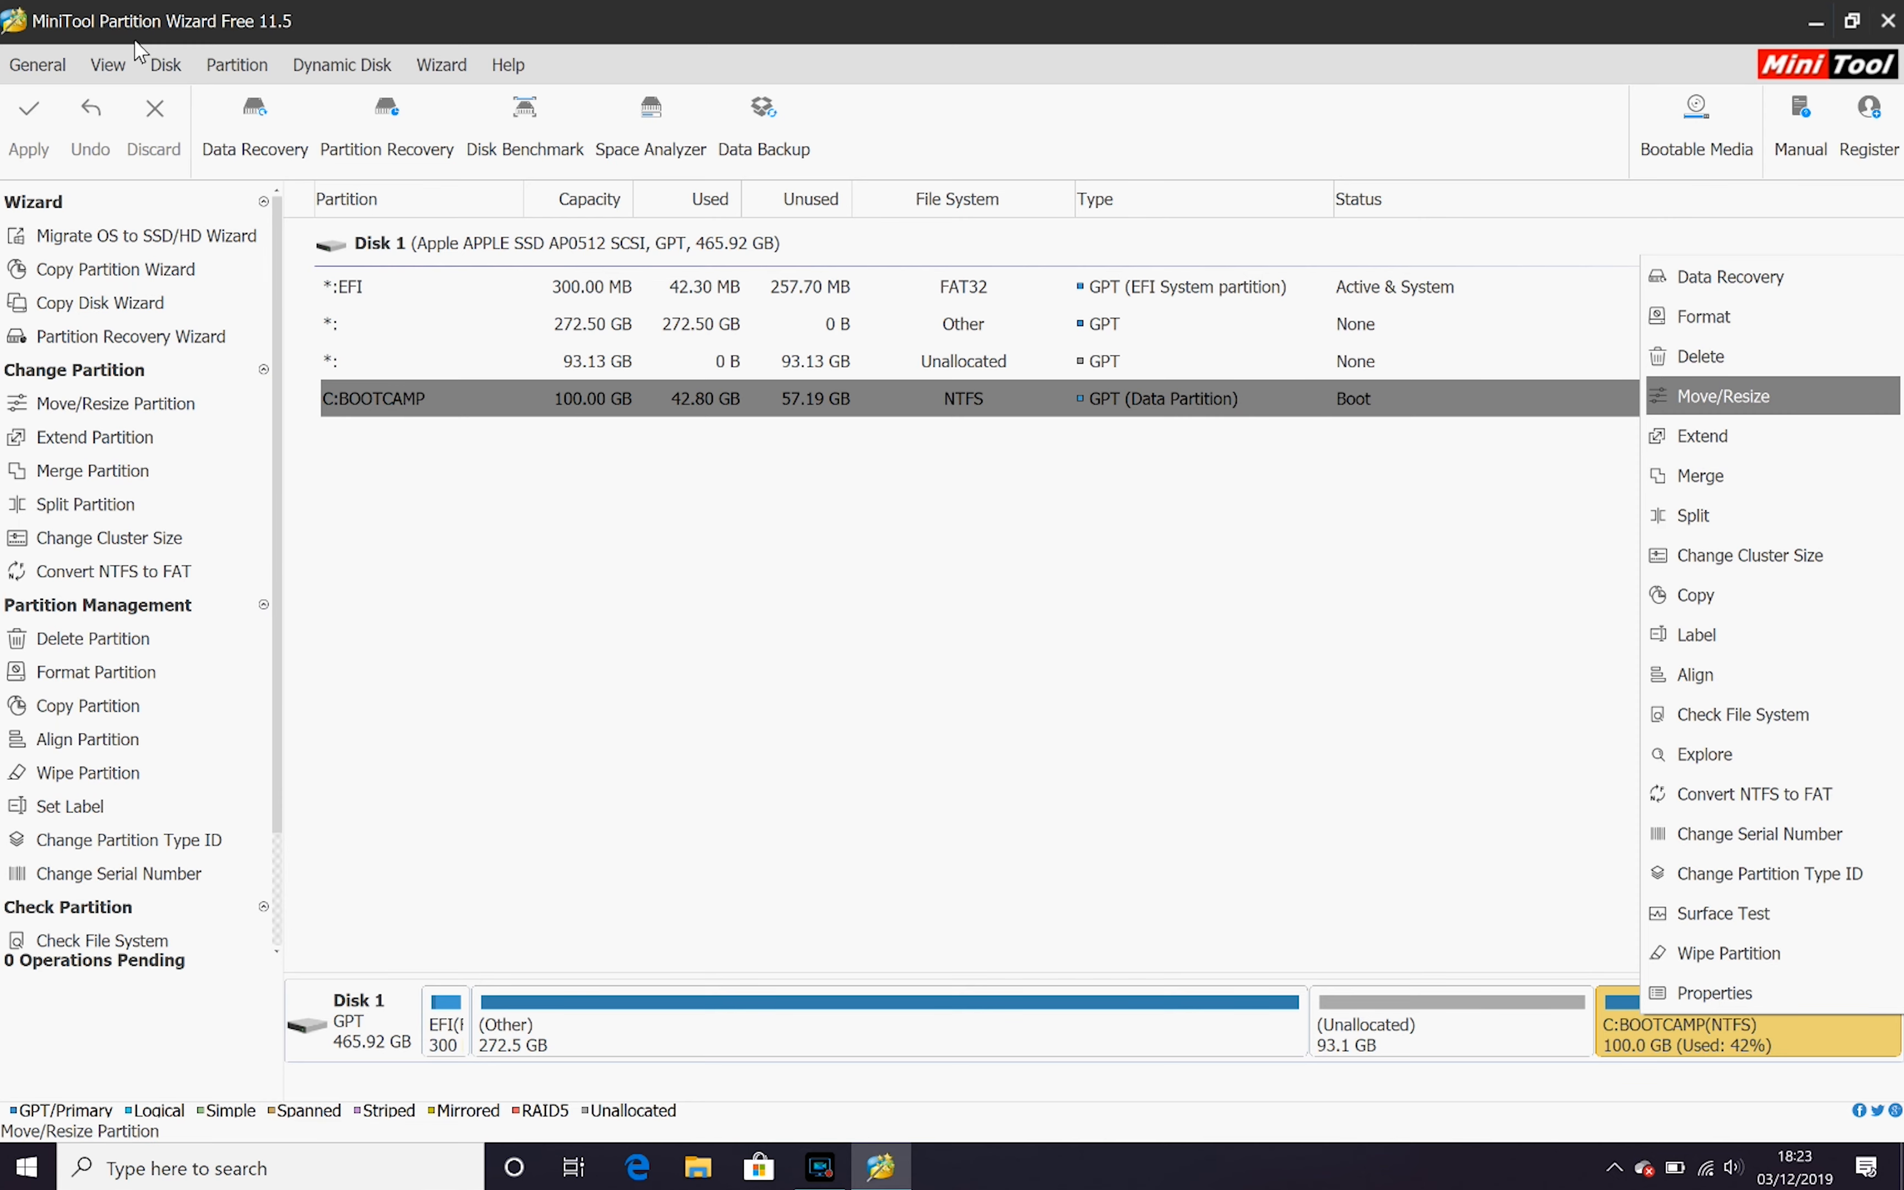
Resize C:BOOTCAMP to 193.13 GB over the unallocated space, apply, and restart the PC.
{"action": "left_click", "coordinate": [1719, 395]}
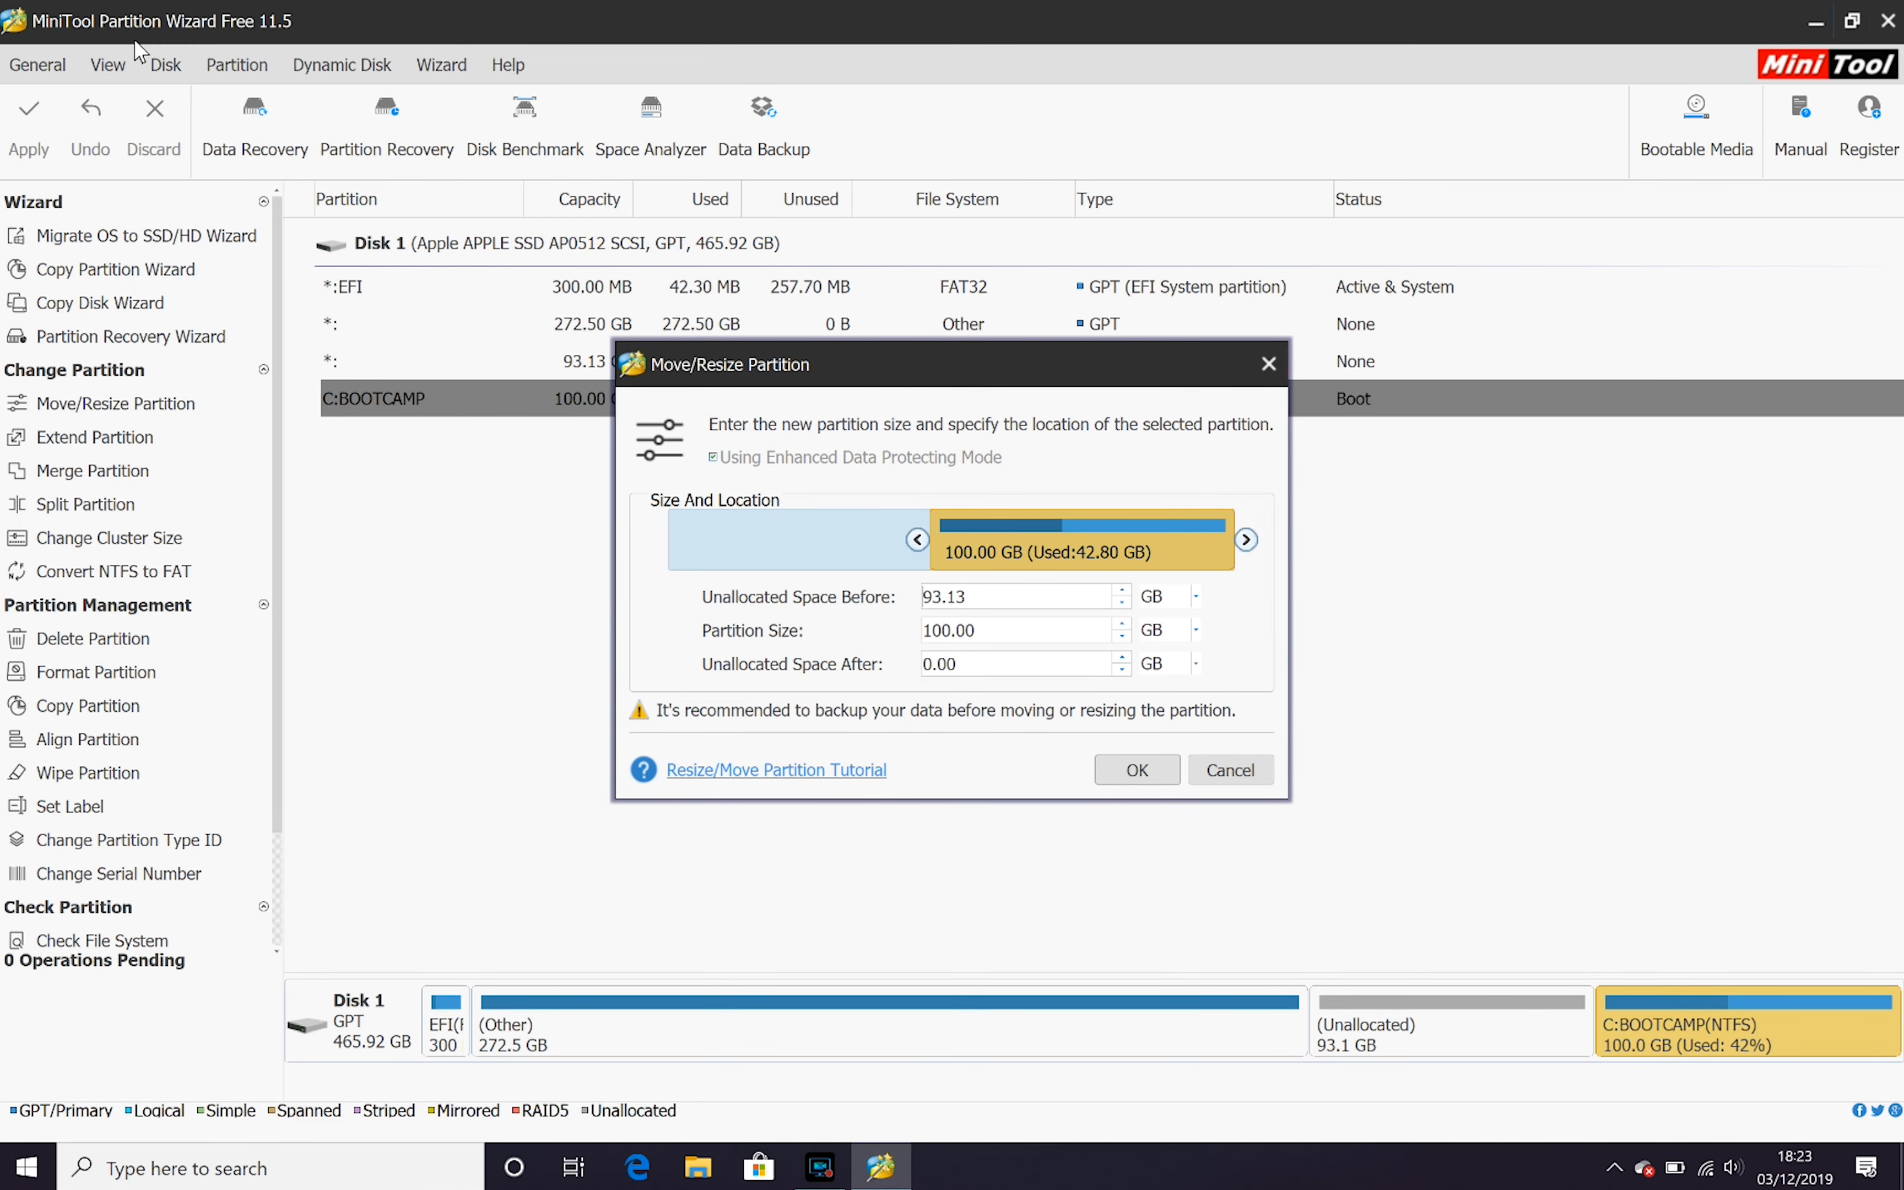
{"action": "left_click_drag", "start_coordinate": [920, 538], "coordinate": [656, 537]}
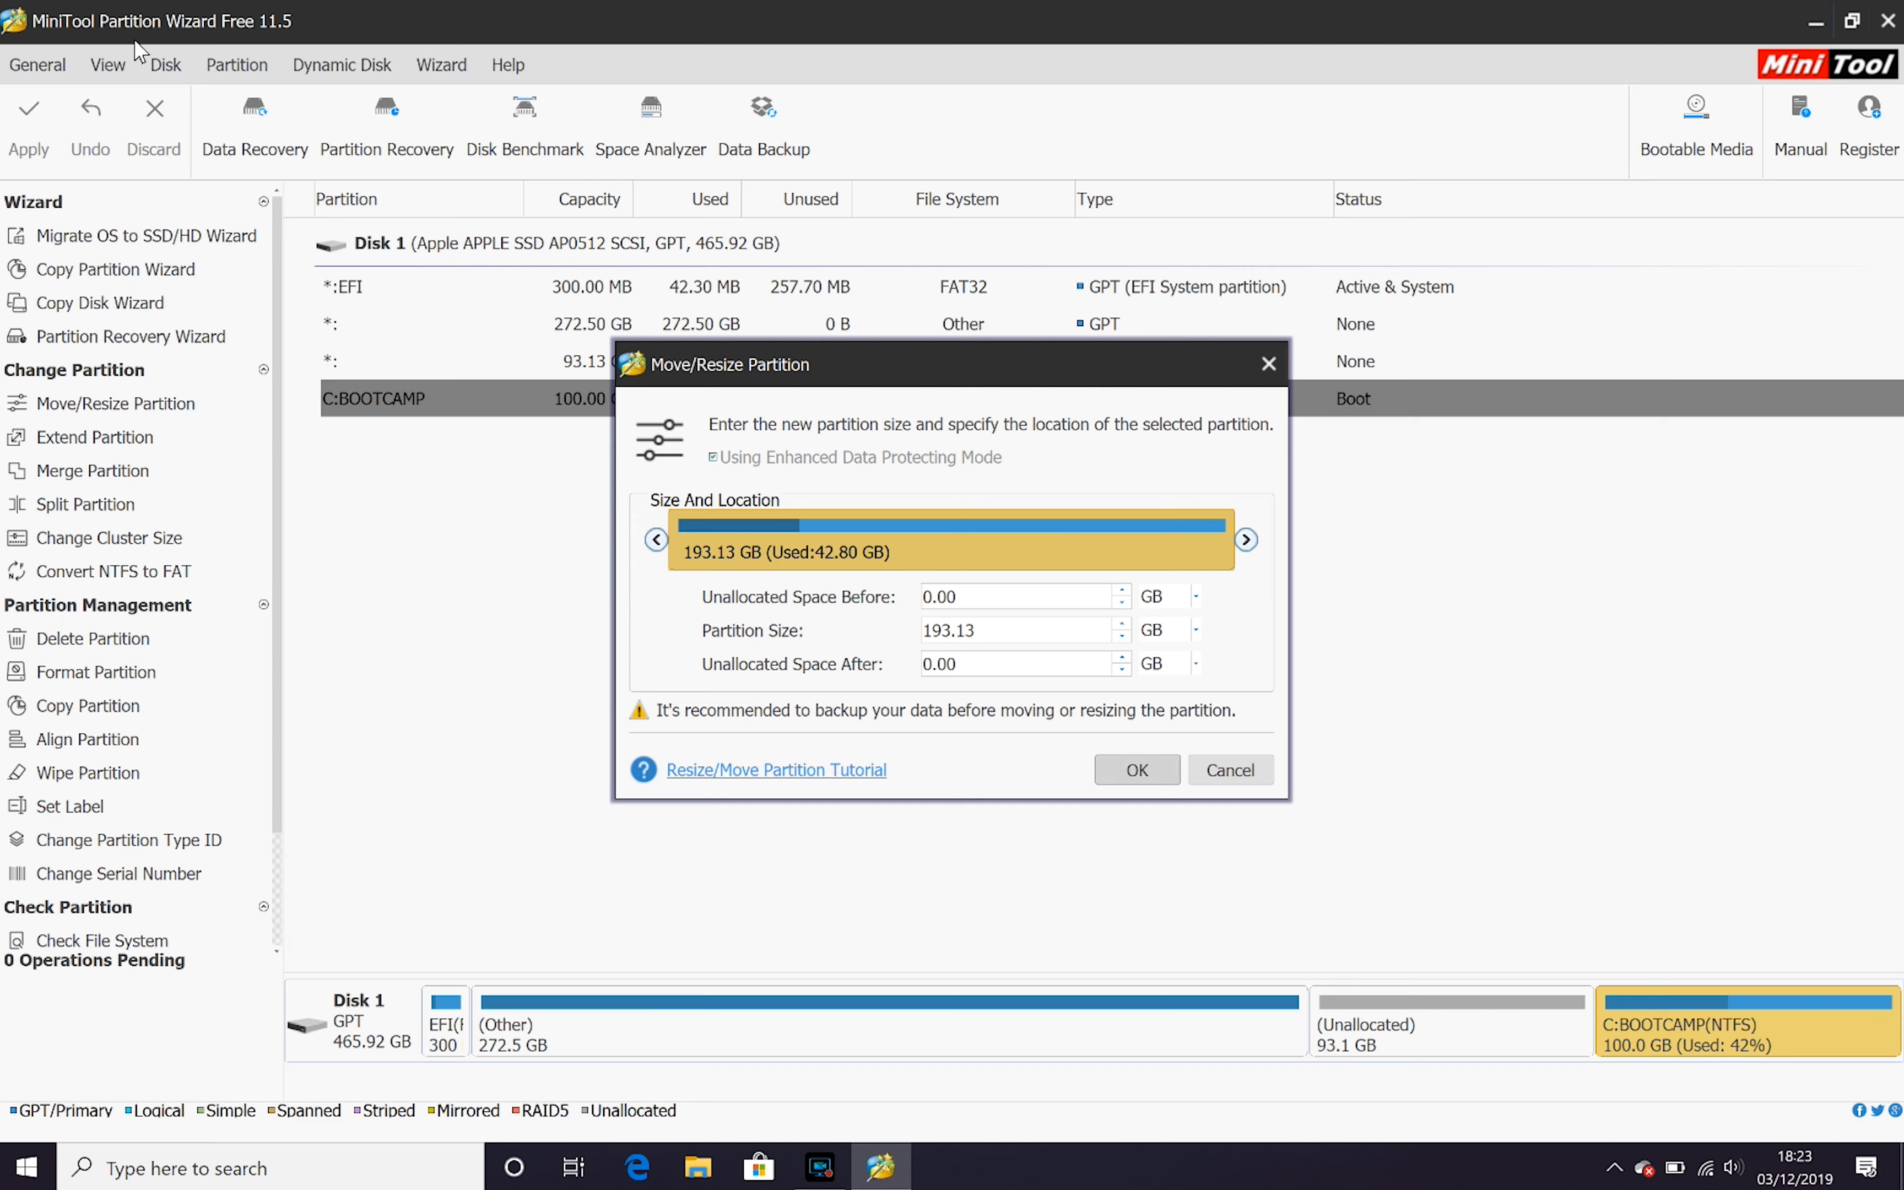
{"action": "left_click", "coordinate": [1135, 769]}
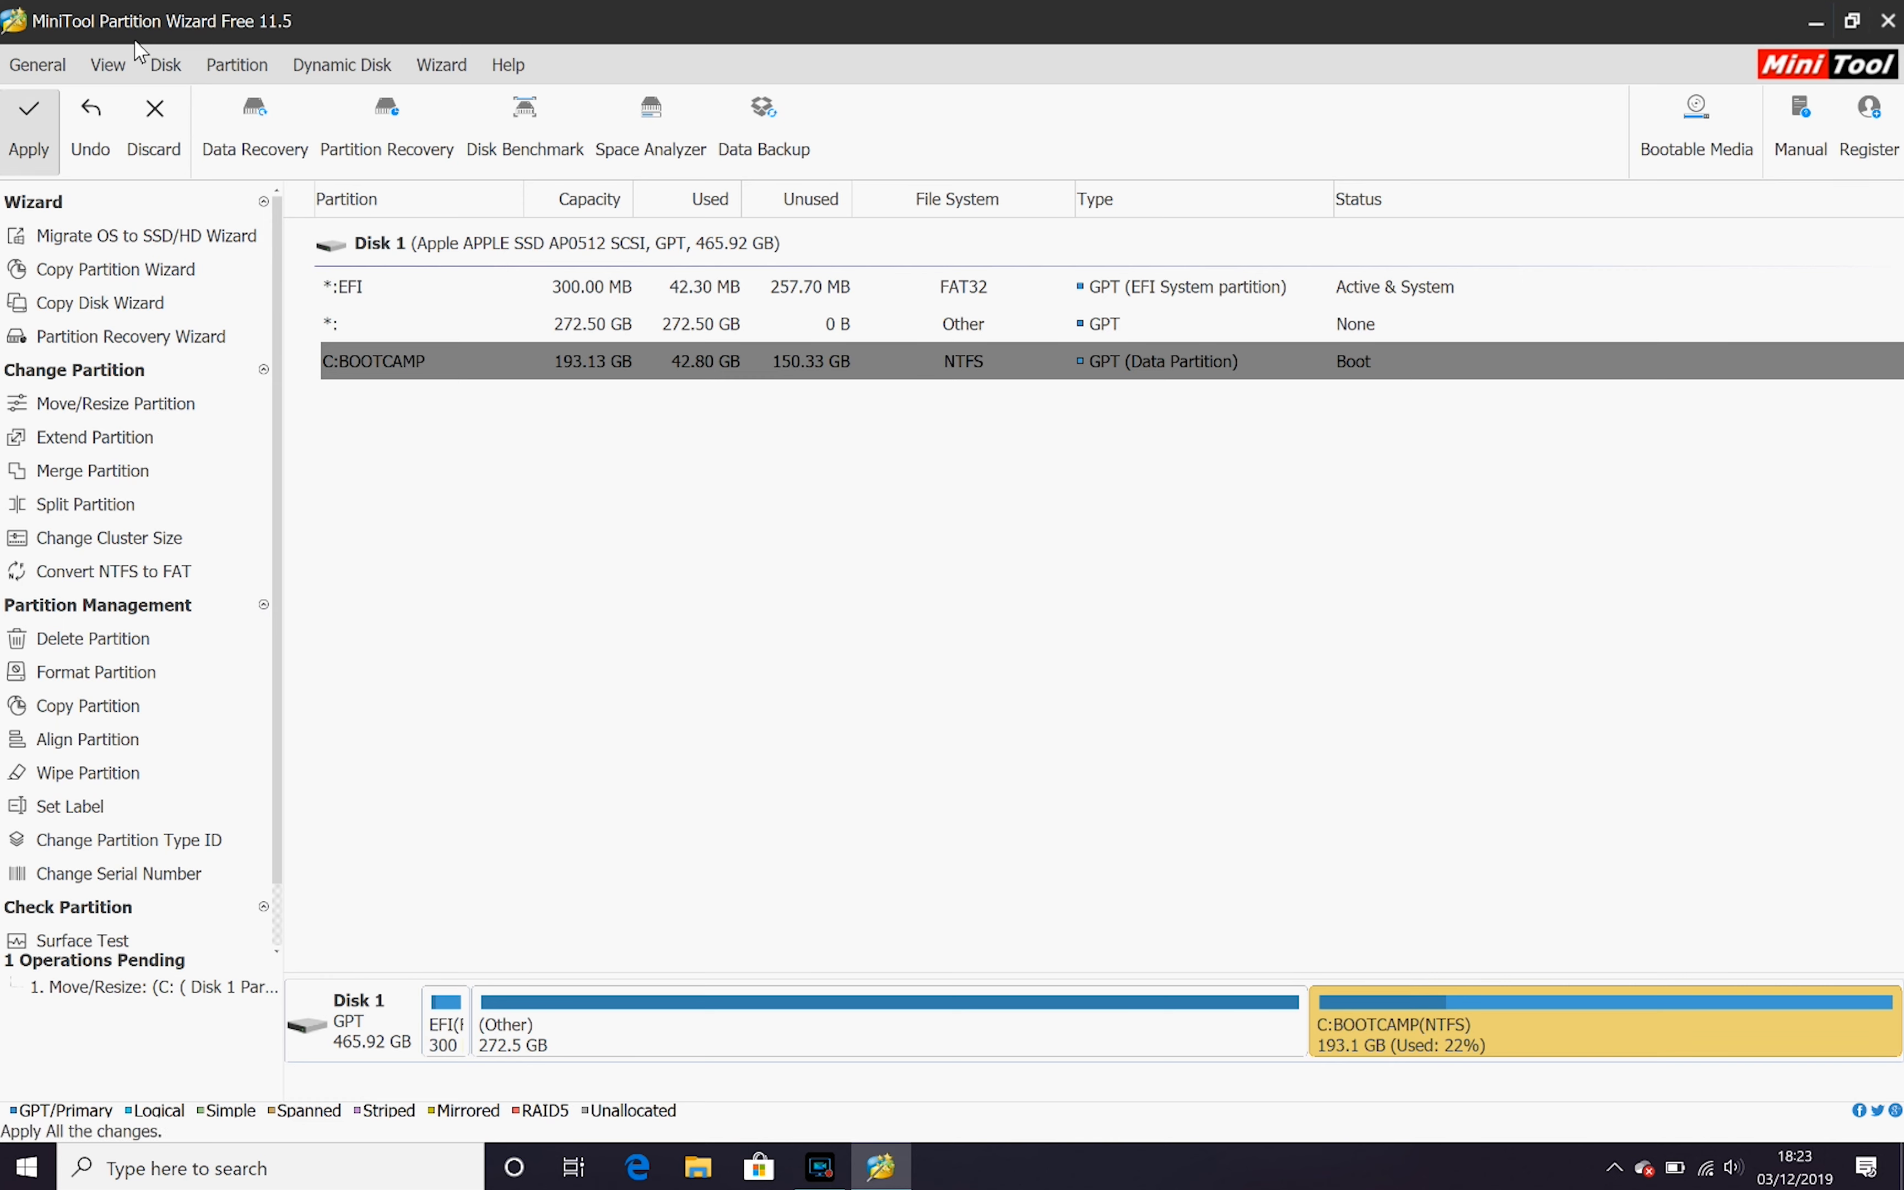
{"action": "mouse_move", "coordinate": [28, 127]}
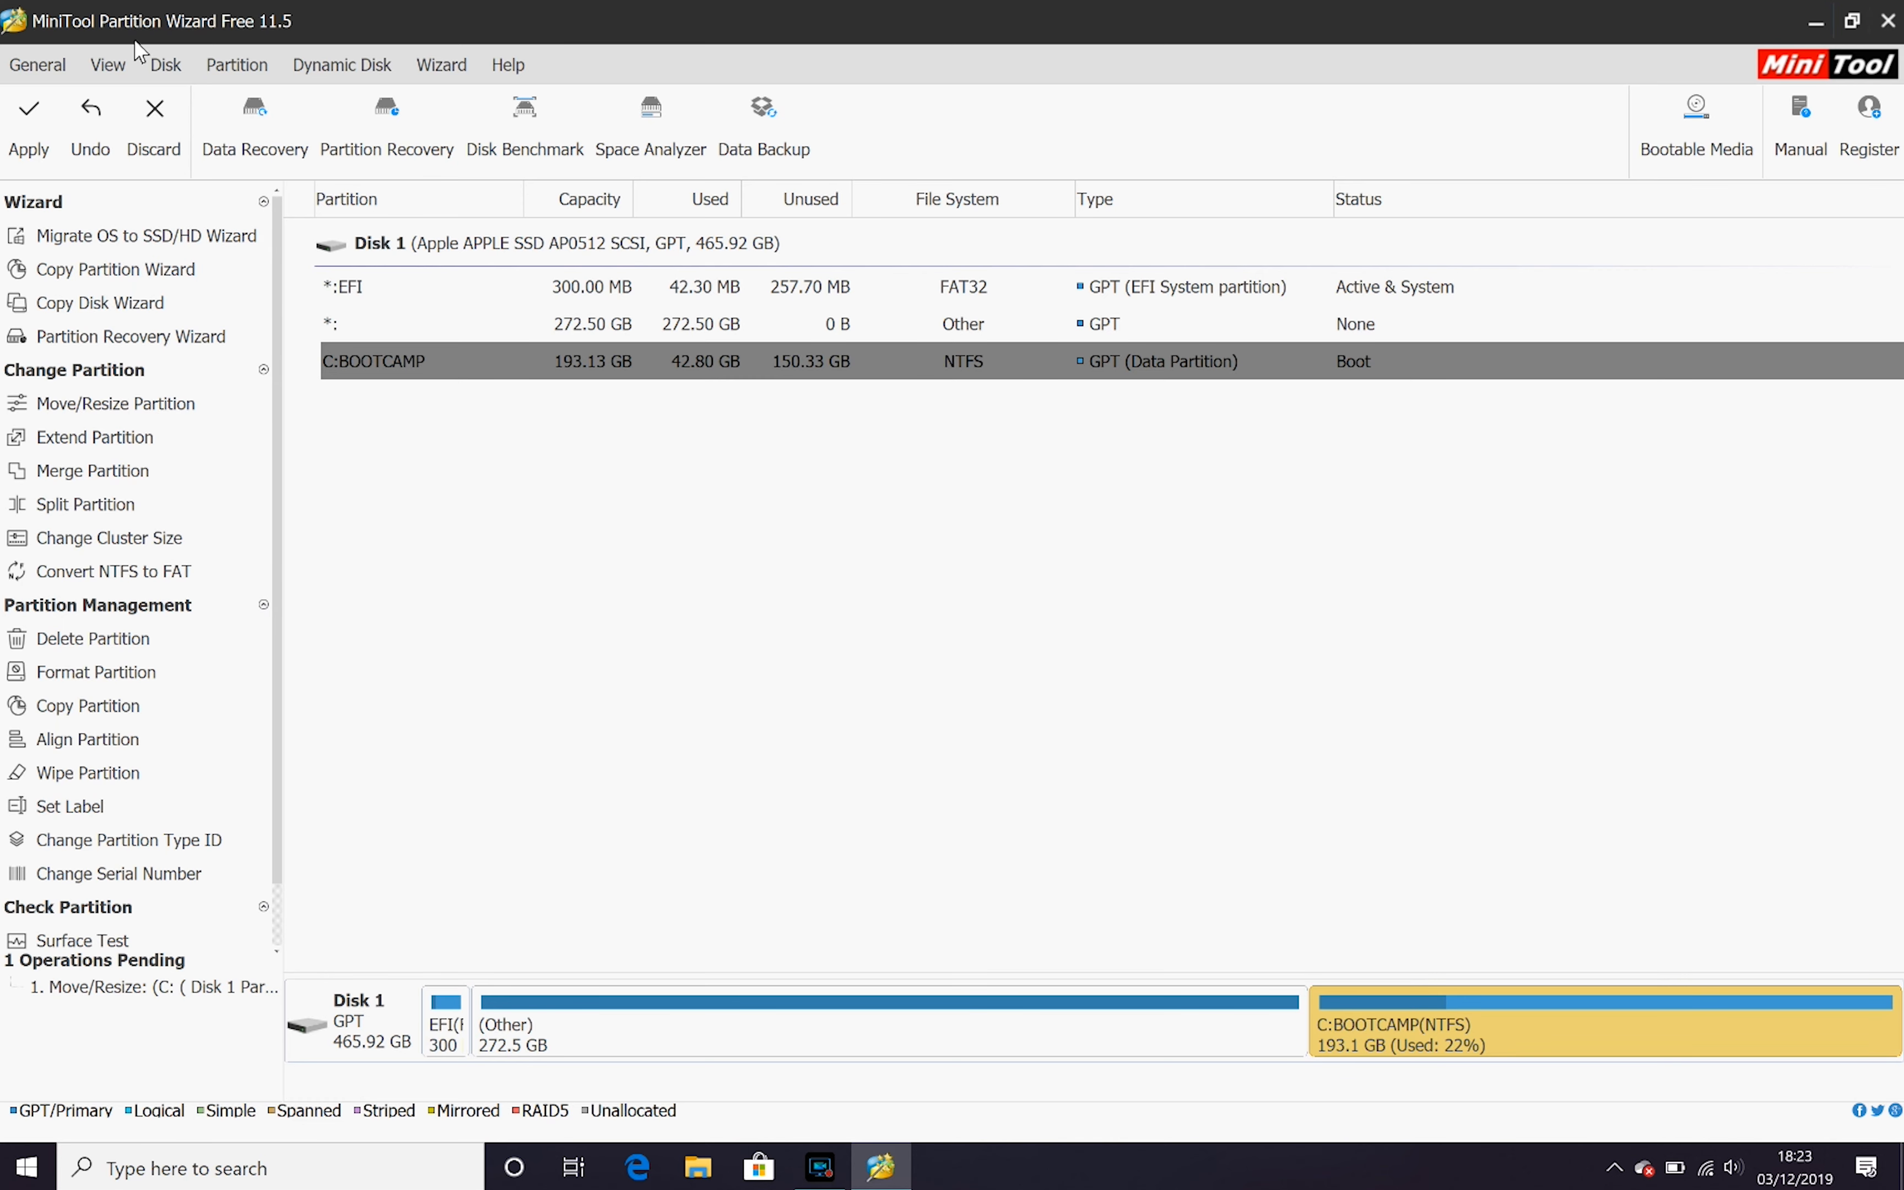
{"action": "left_click", "coordinate": [28, 122]}
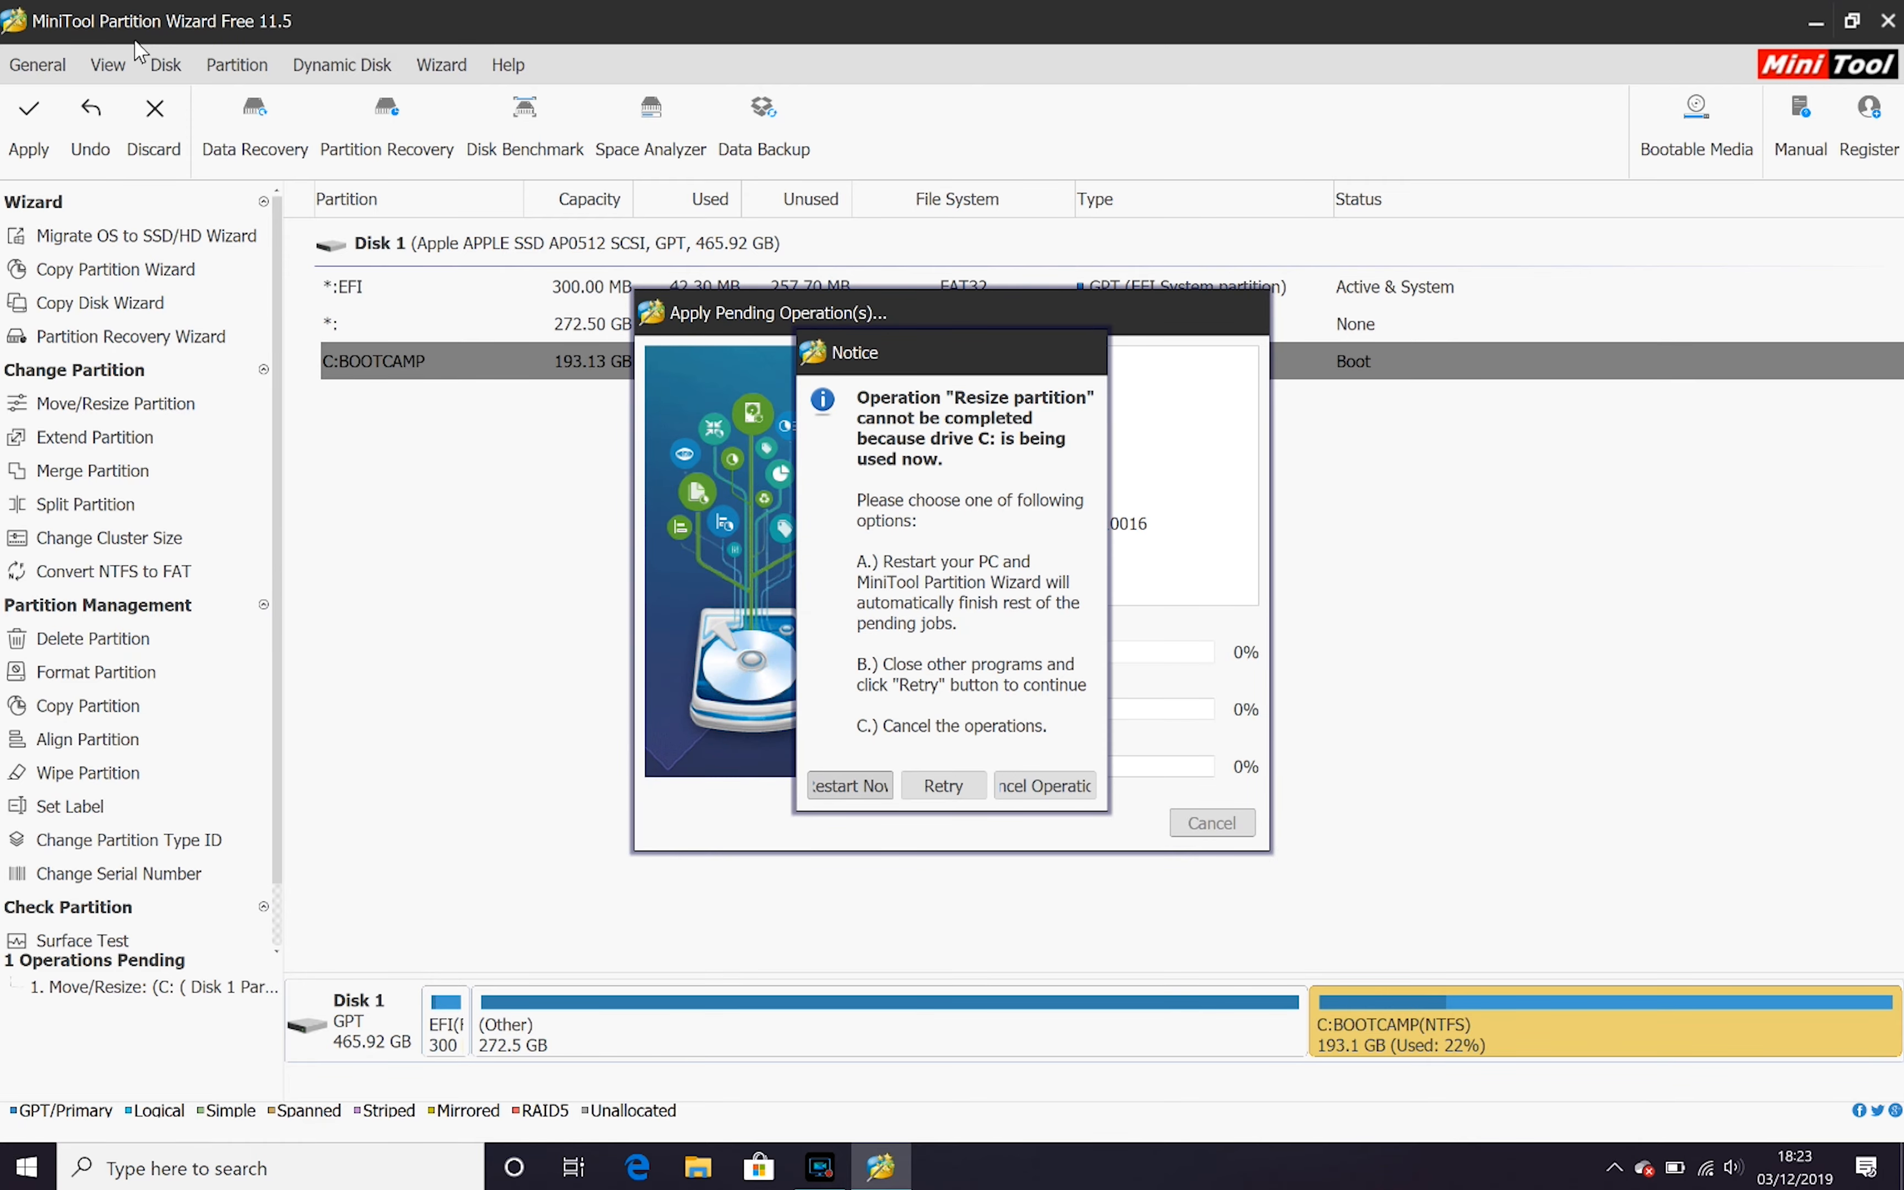
{"action": "left_click", "coordinate": [848, 786]}
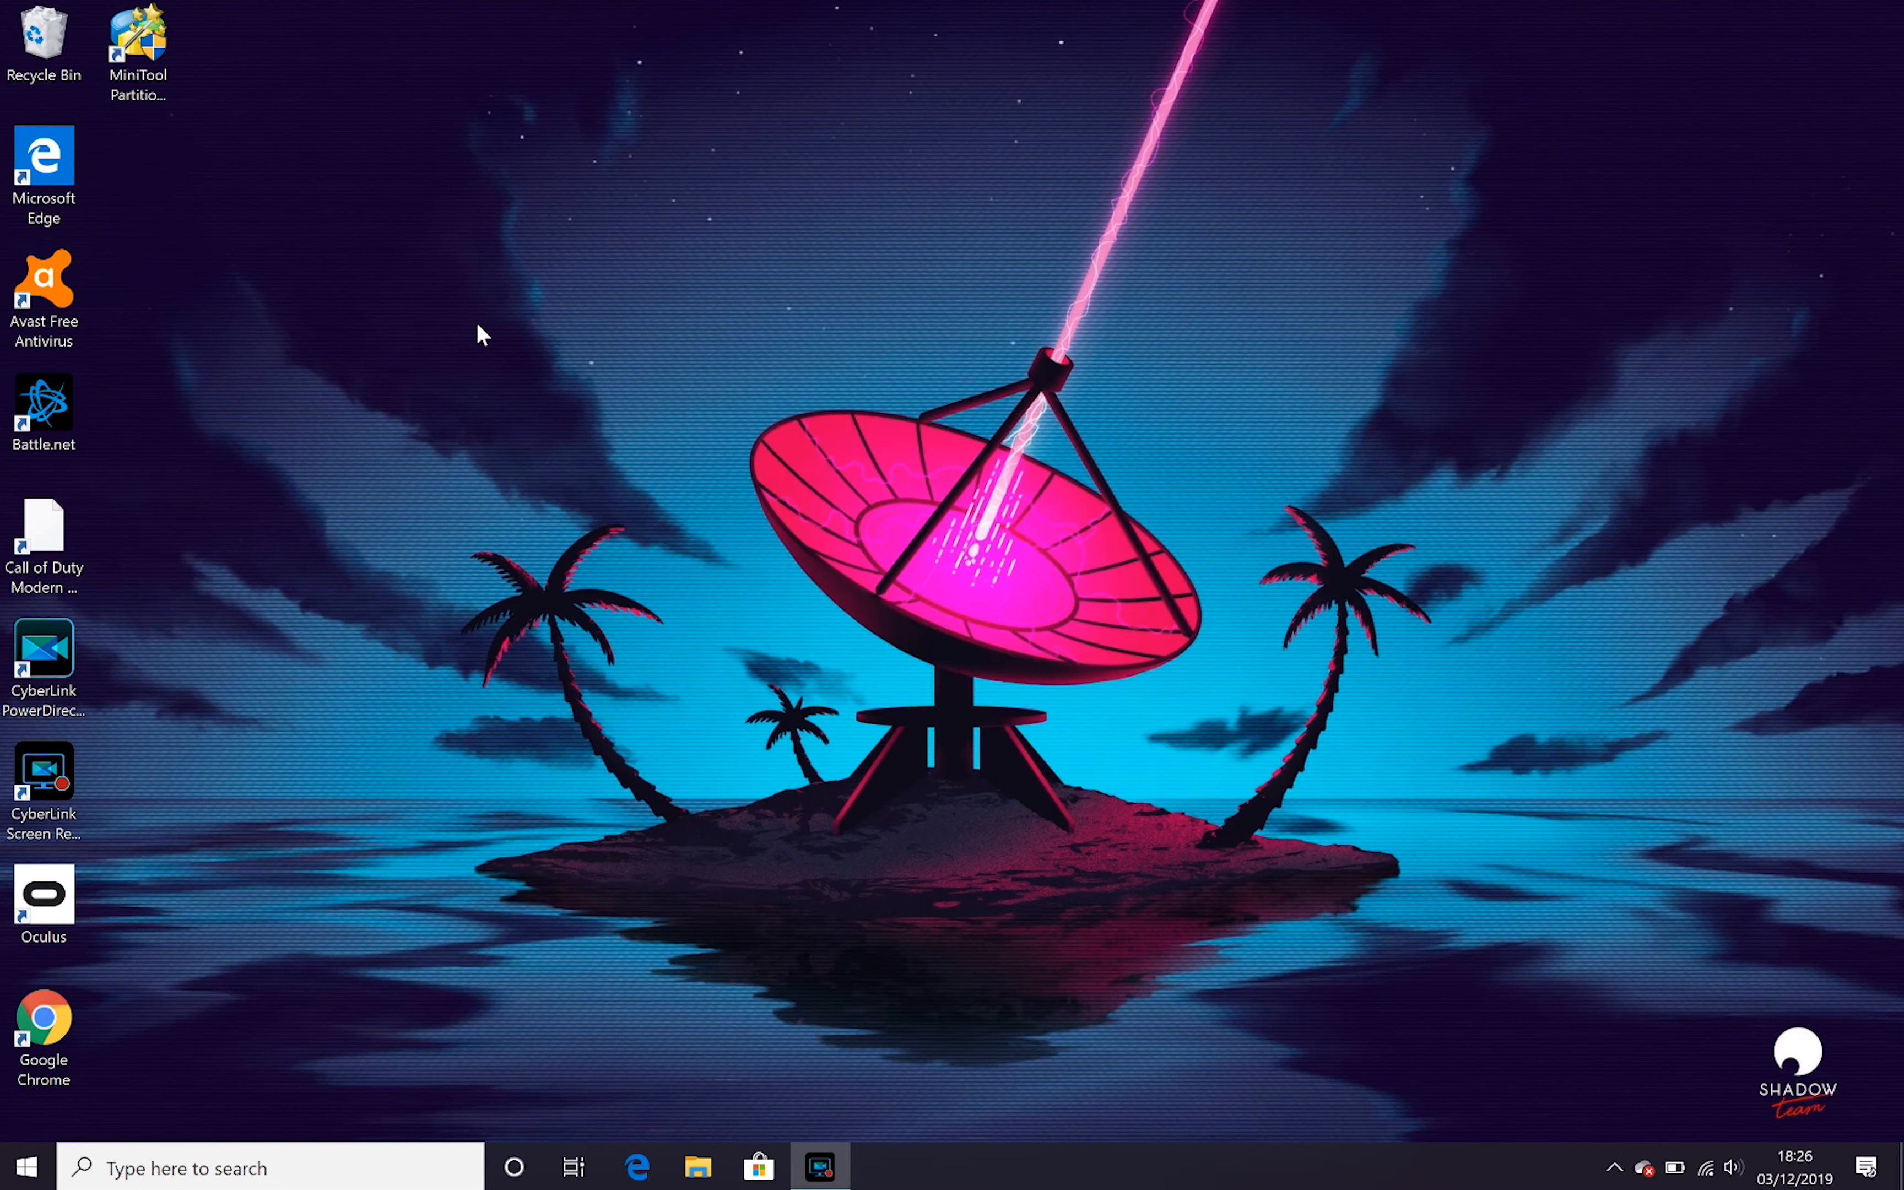
Relaunch MiniTool Partition Wizard and verify C:BOOTCAMP is 193.13 GB with nothing pending.
{"action": "left_click", "coordinate": [137, 49]}
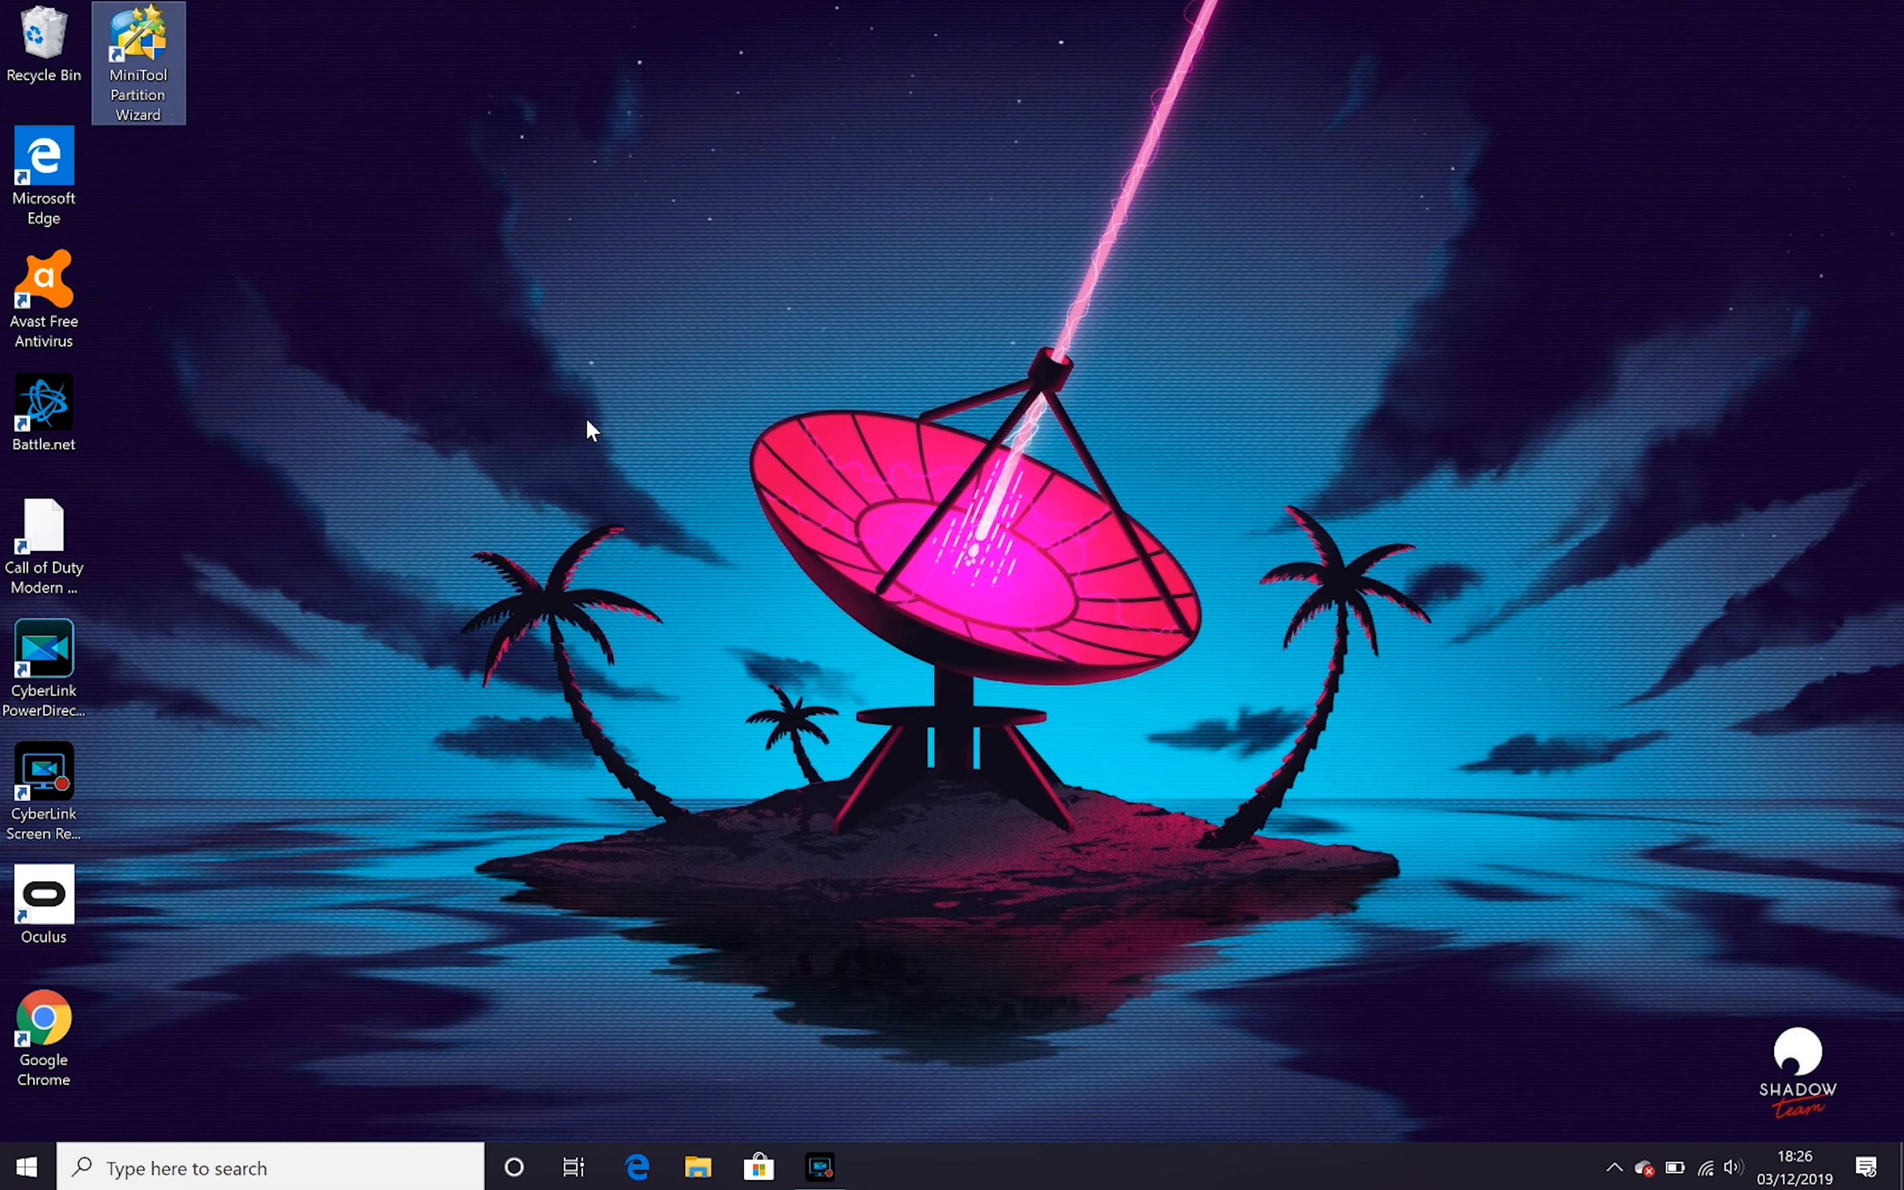
{"action": "double_click", "coordinate": [137, 50]}
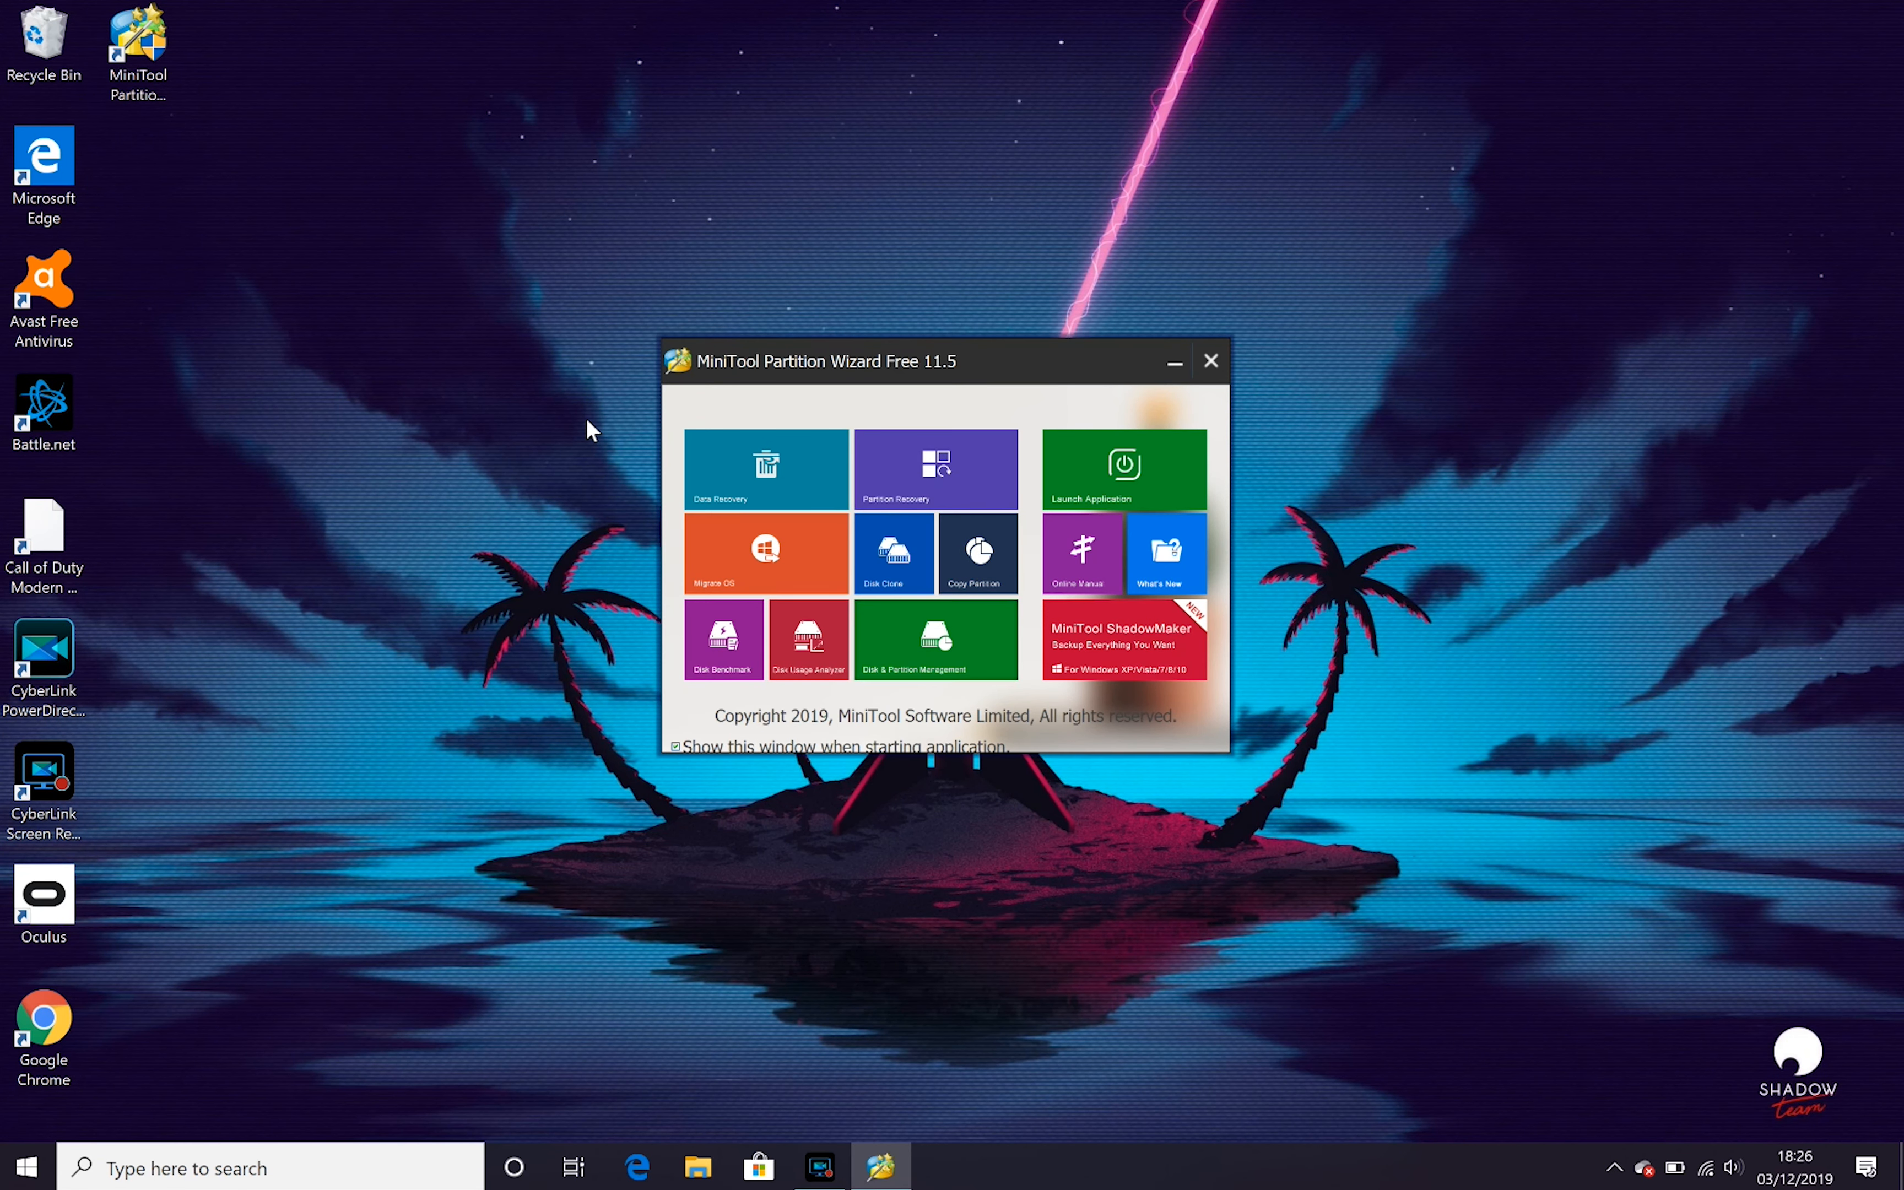
{"action": "left_click", "coordinate": [936, 640]}
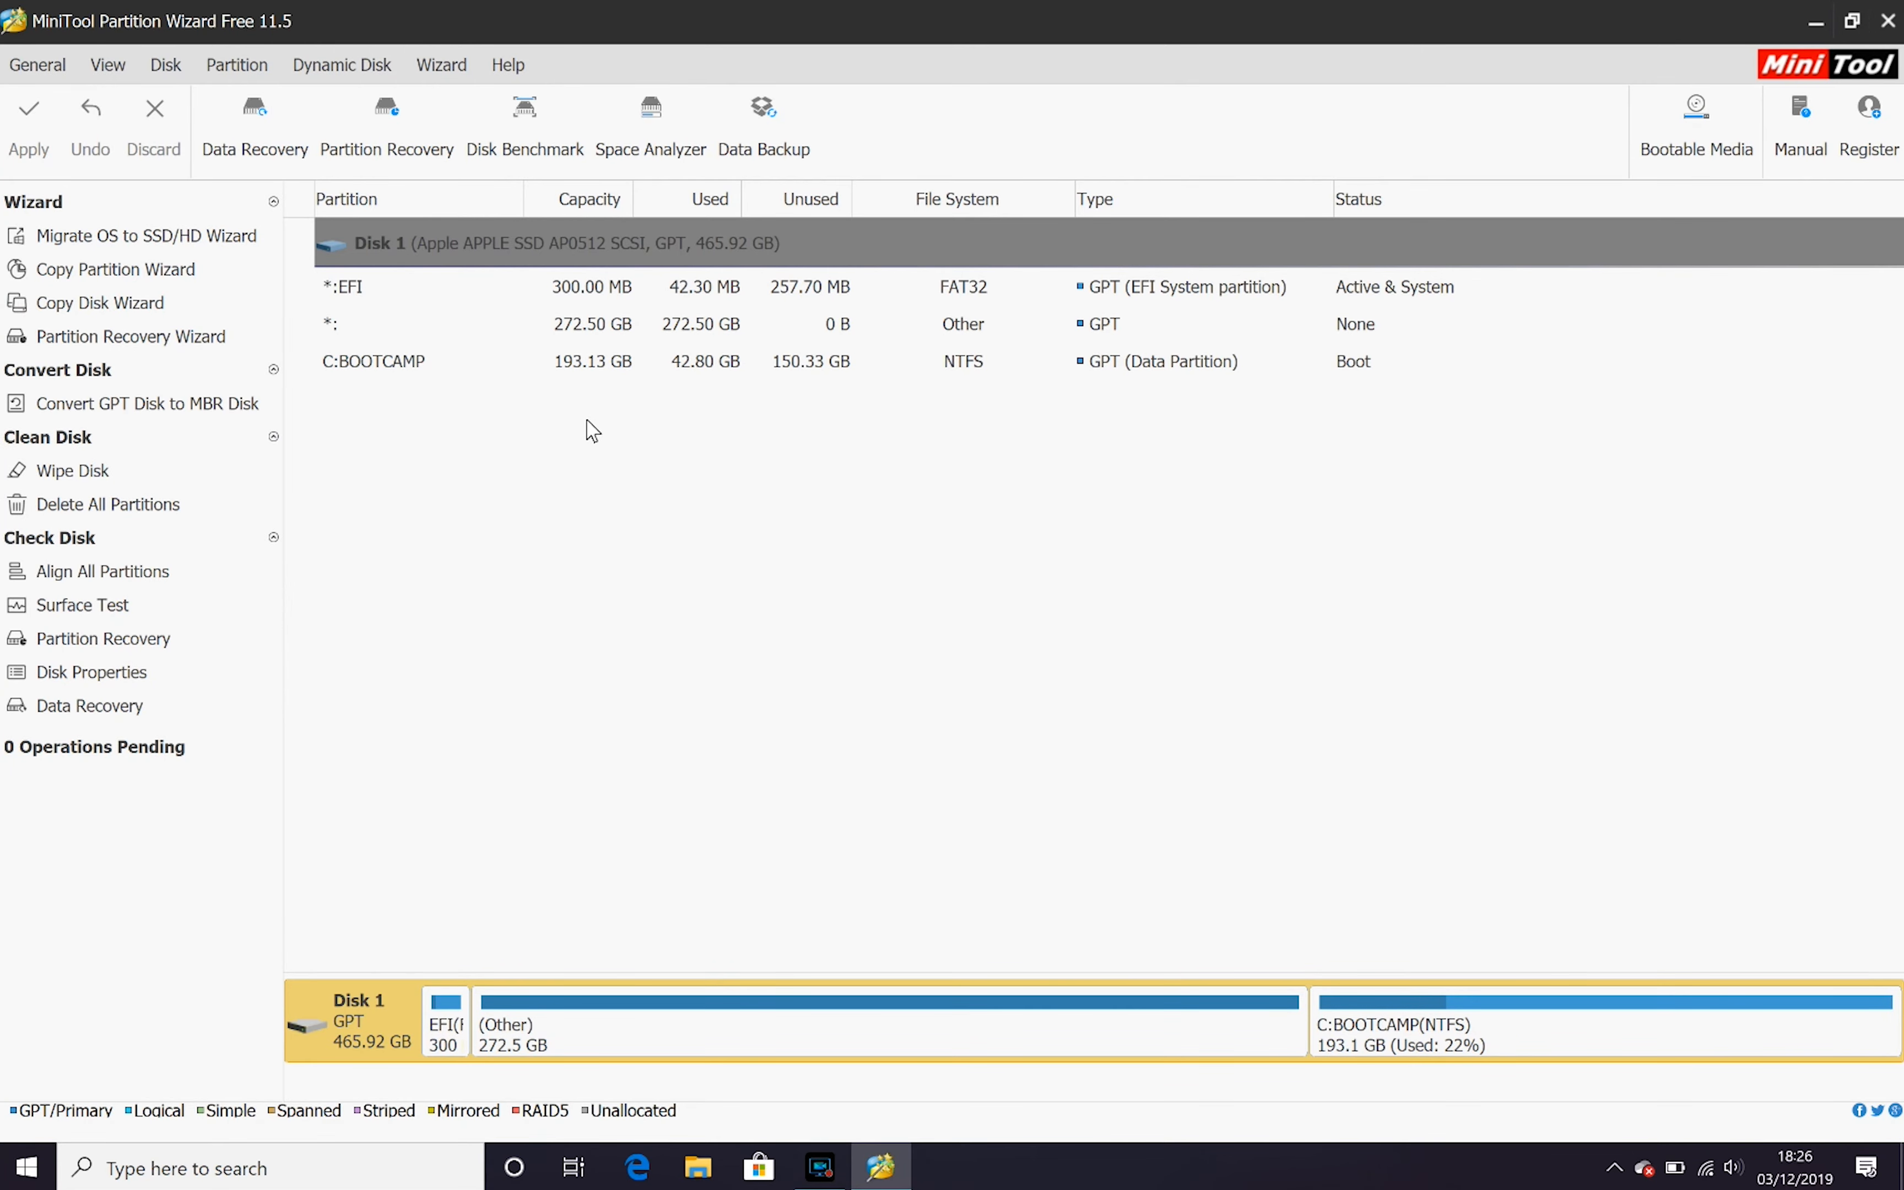